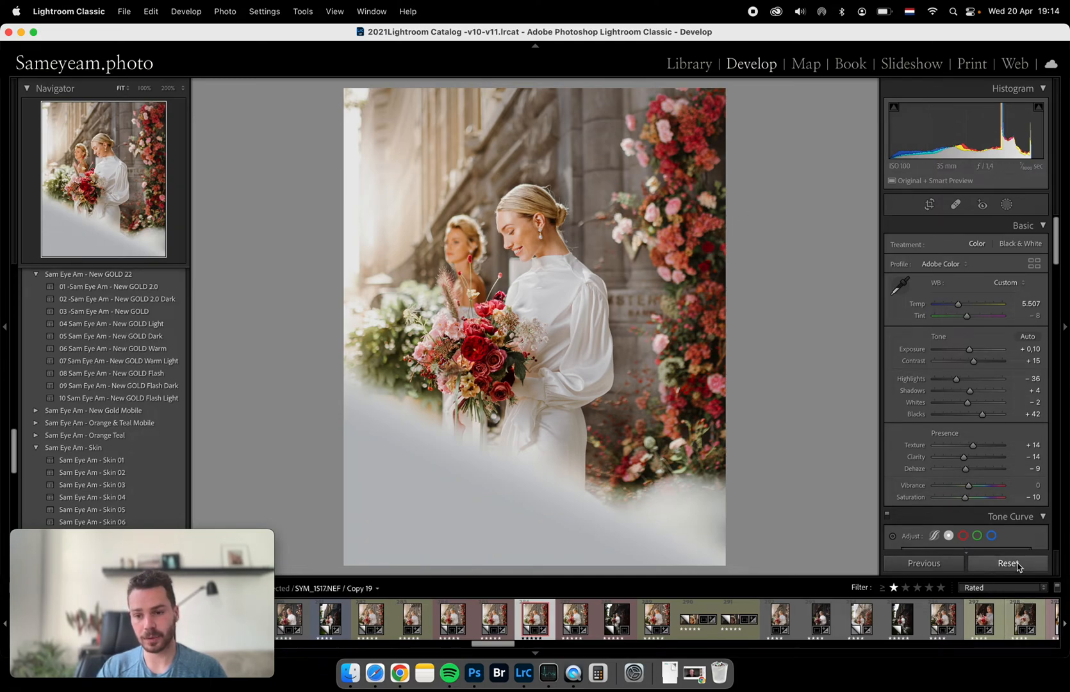
Step: Reset the bridal photo, then crop it to a 4 x 5 ratio with auto straighten
{"action": "left_click", "coordinate": [1009, 568]}
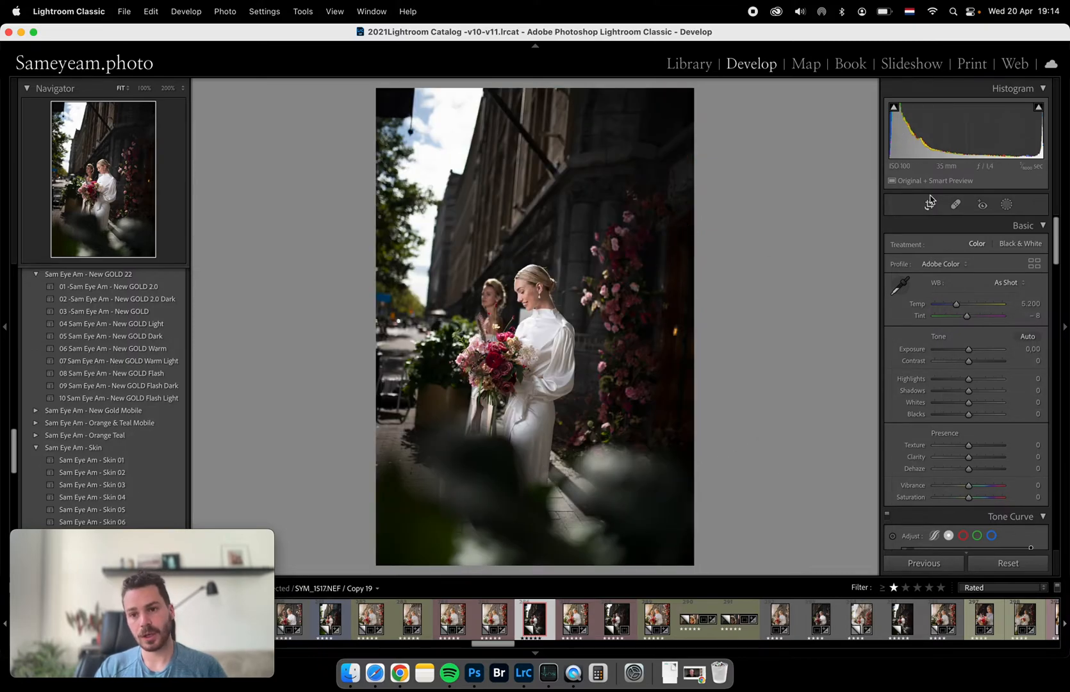
{"action": "left_click", "coordinate": [928, 204]}
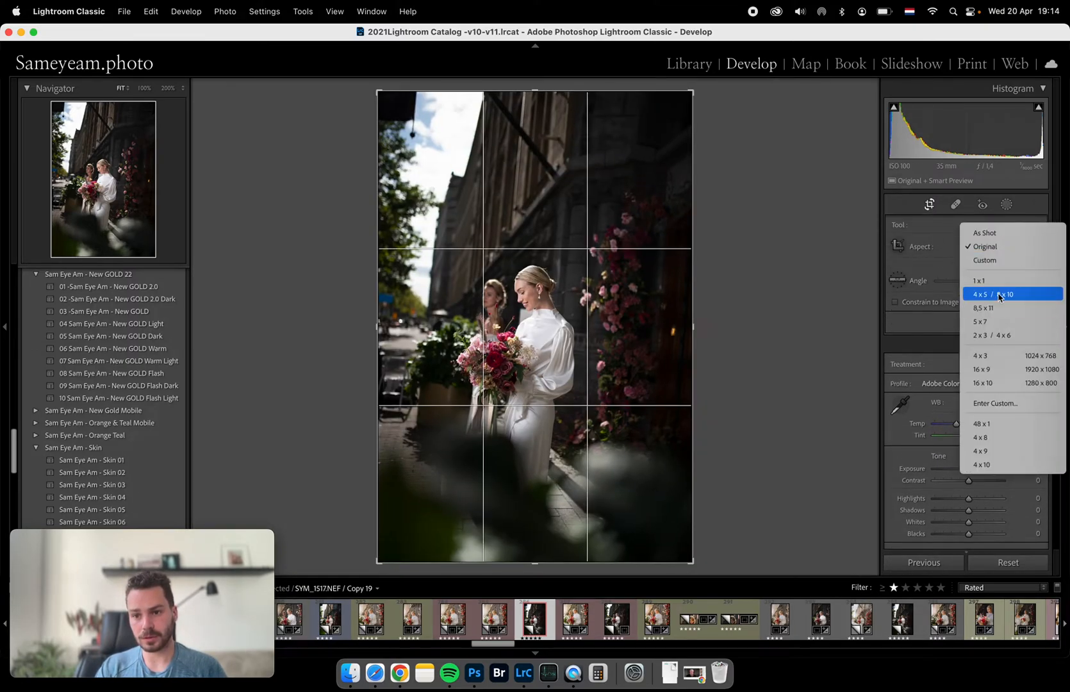
{"action": "left_click", "coordinate": [993, 295]}
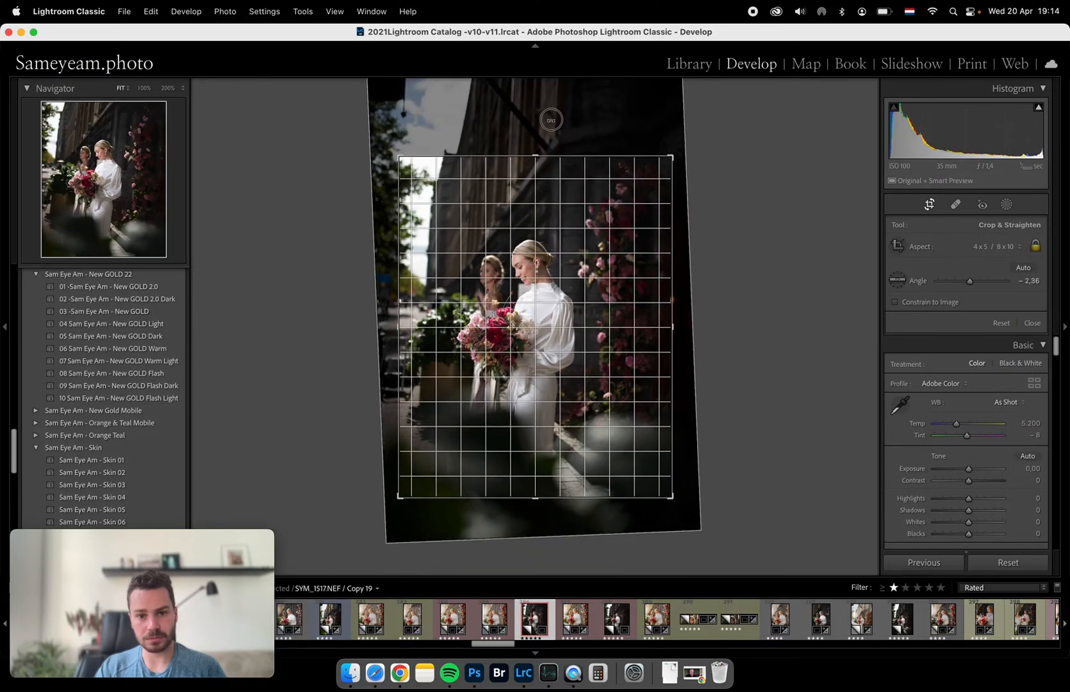
{"action": "left_click", "coordinate": [1035, 323]}
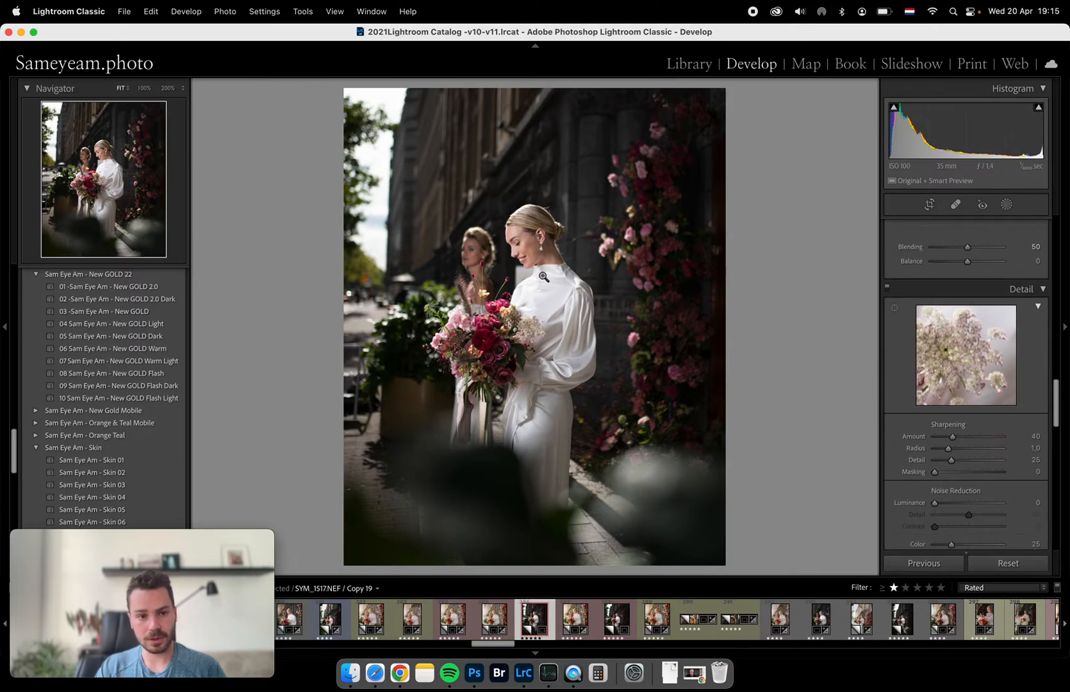
{"action": "mouse_move", "coordinate": [183, 307]}
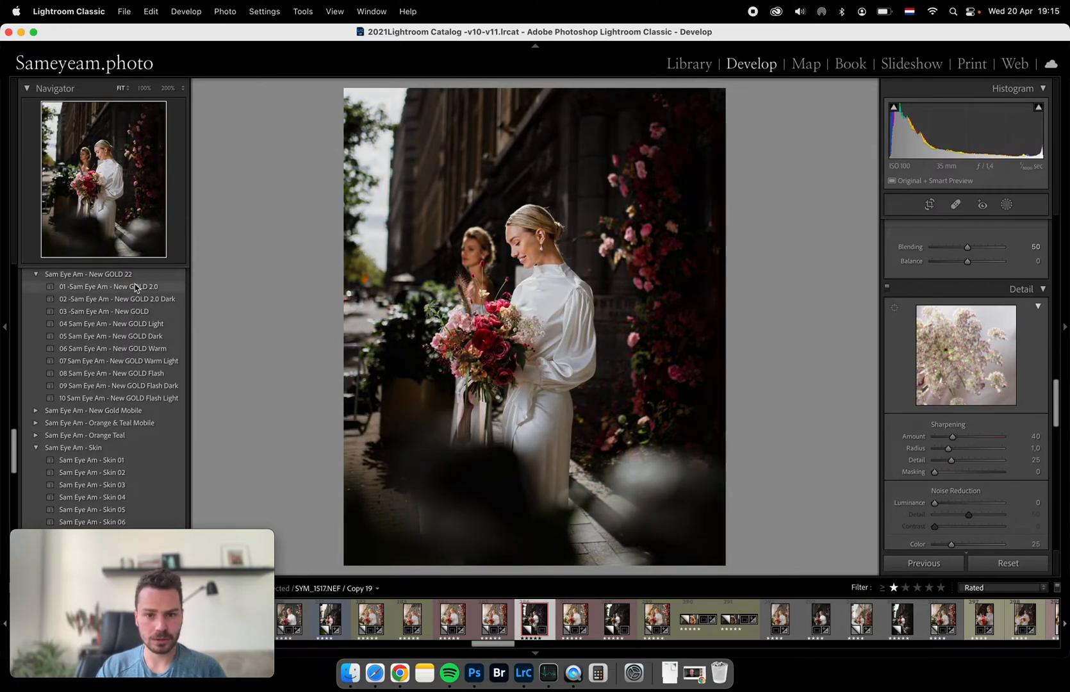
Step: Apply the '01 -Sam Eye Am - New GOLD 2.0' preset to the photo
{"action": "left_click", "coordinate": [107, 287]}
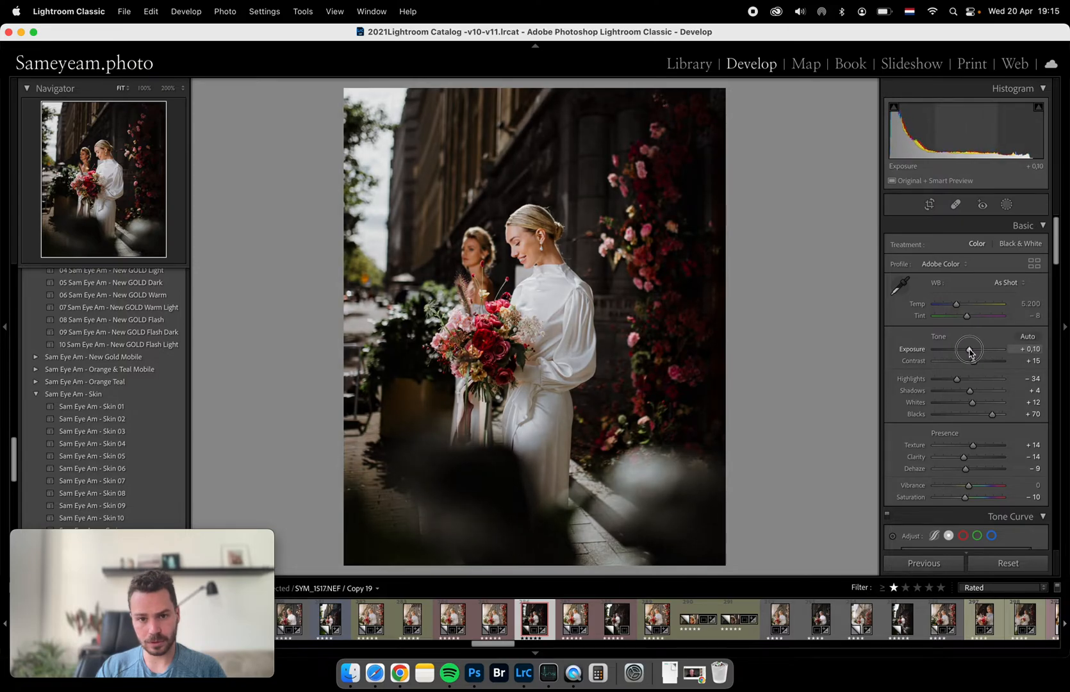
Step: Adjust the Vignetting amount in Lens Corrections for lighter edges
{"action": "left_click", "coordinate": [1010, 231]}
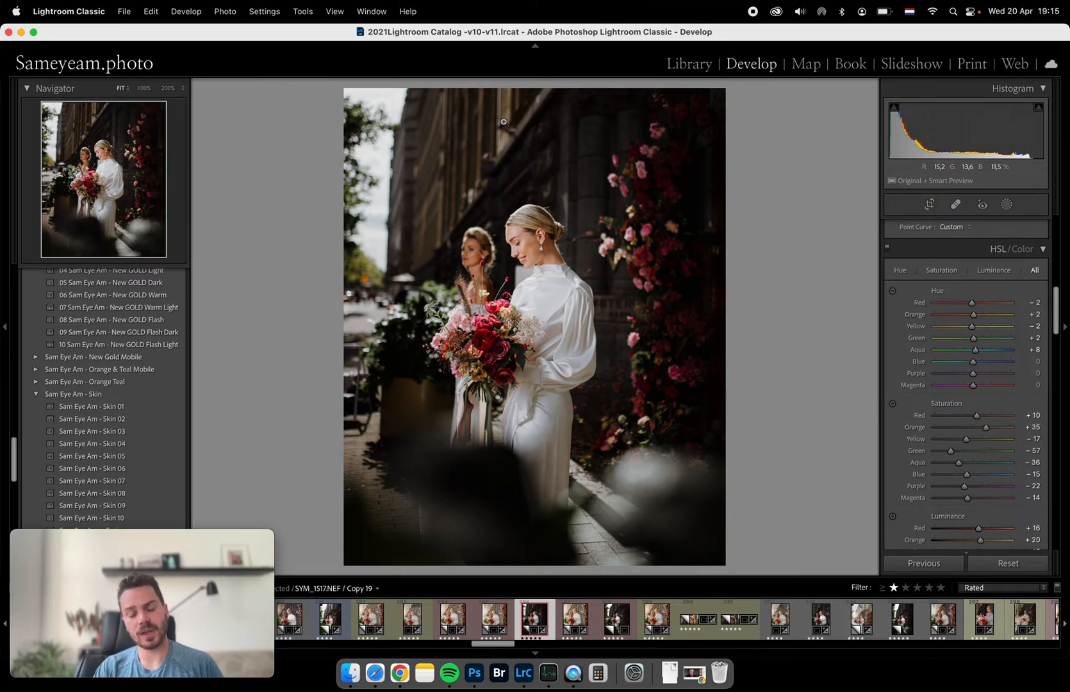
{"action": "mouse_move", "coordinate": [986, 335]}
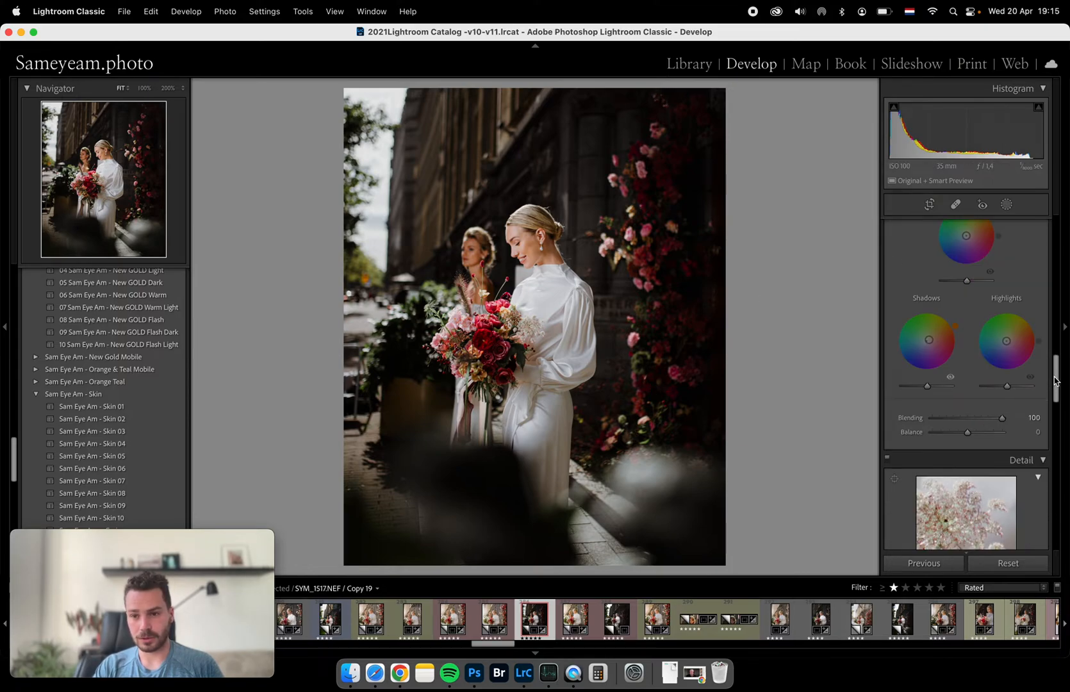
{"action": "scroll", "scroll_direction": "down", "scroll_amount": 3}
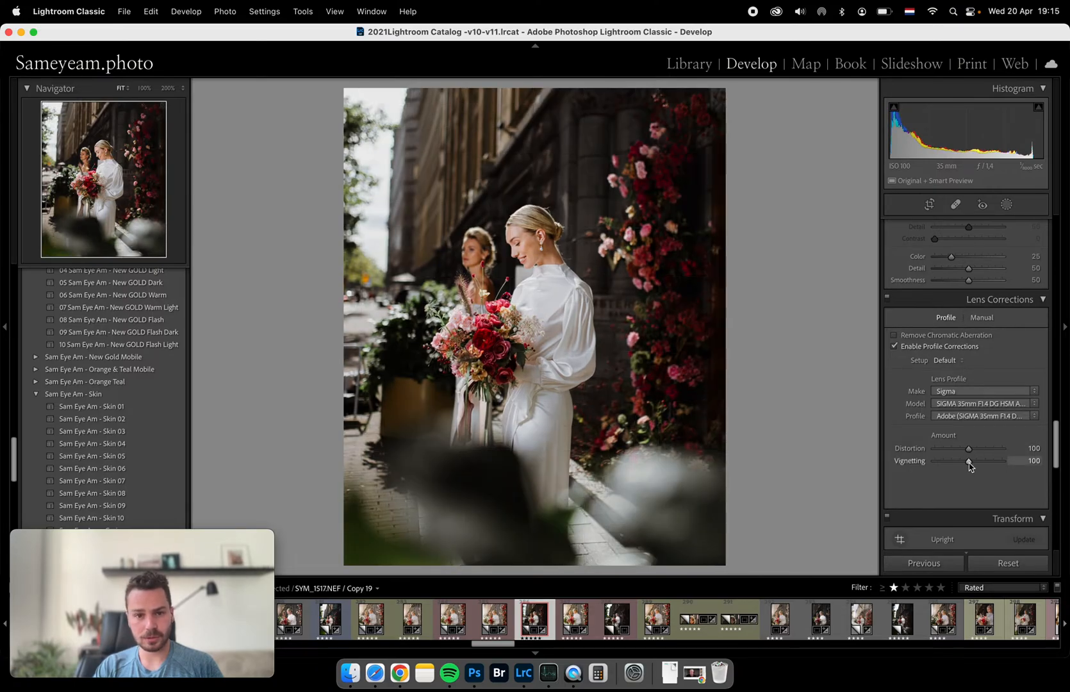
{"action": "left_click_drag", "start_coordinate": [988, 460], "coordinate": [991, 460]}
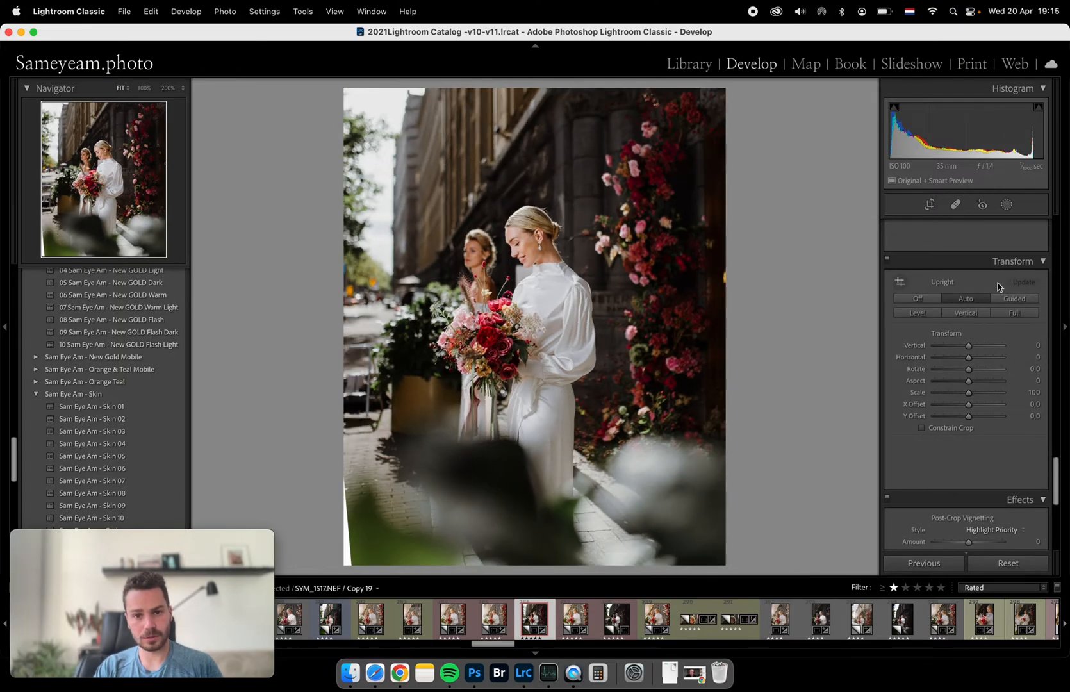
Step: Enable Constrain Crop in the Transform panel and return to the Basic panel
{"action": "left_click", "coordinate": [923, 428]}
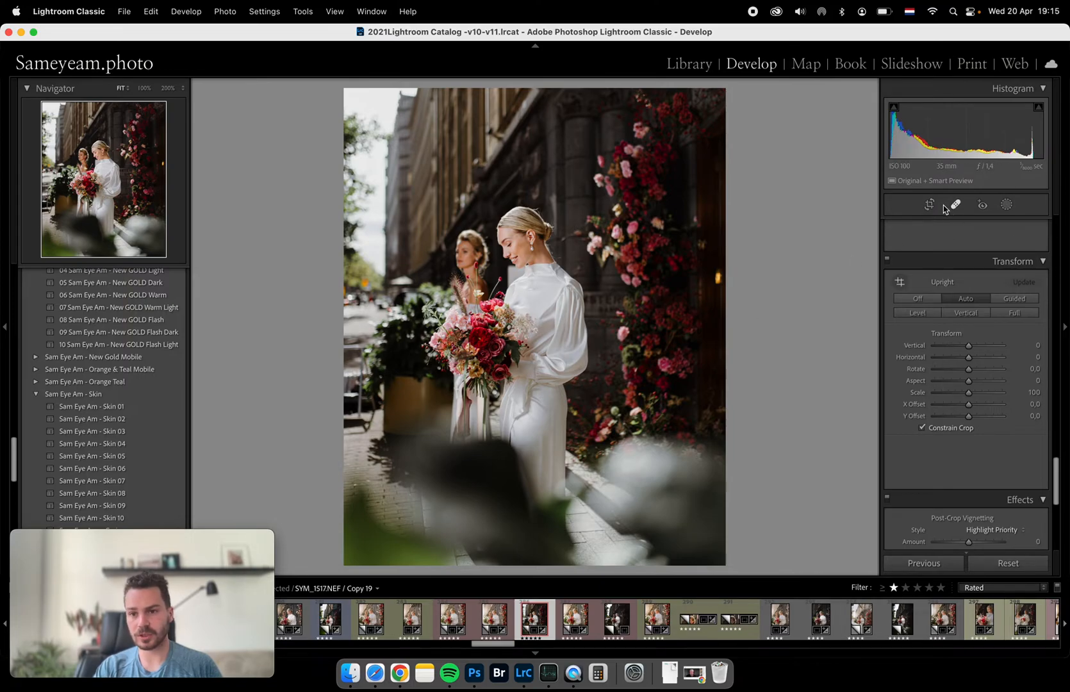
{"action": "left_click", "coordinate": [928, 204]}
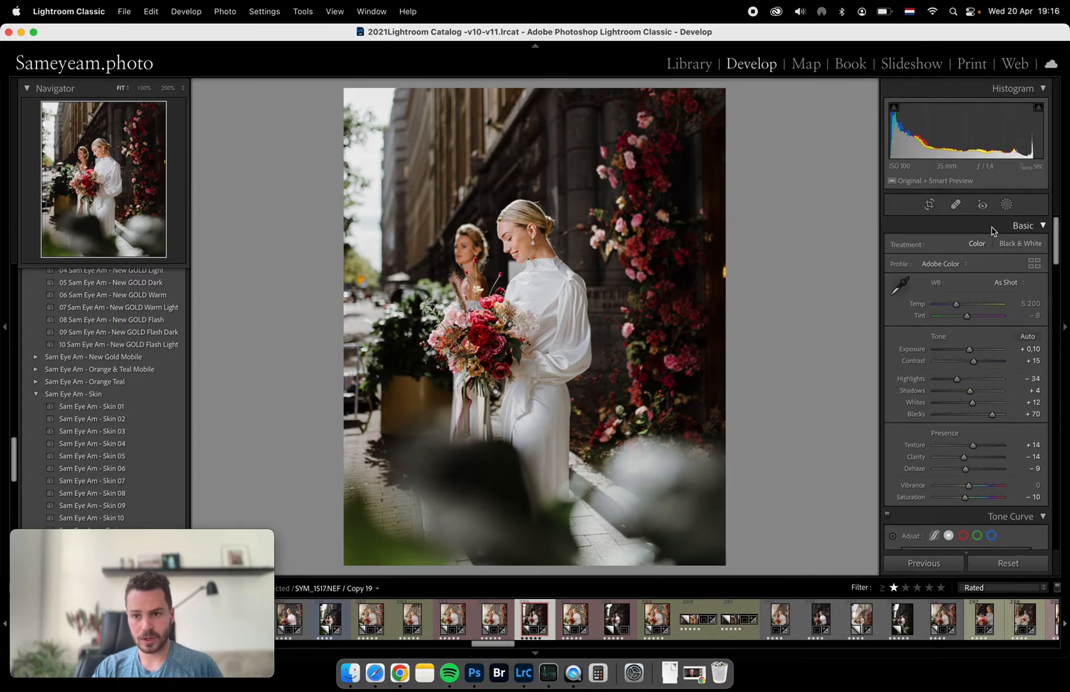
Step: Start a radial gradient mask and give it the 'SYM - Vibe -The Sun' effect preset
{"action": "left_click", "coordinate": [1008, 205]}
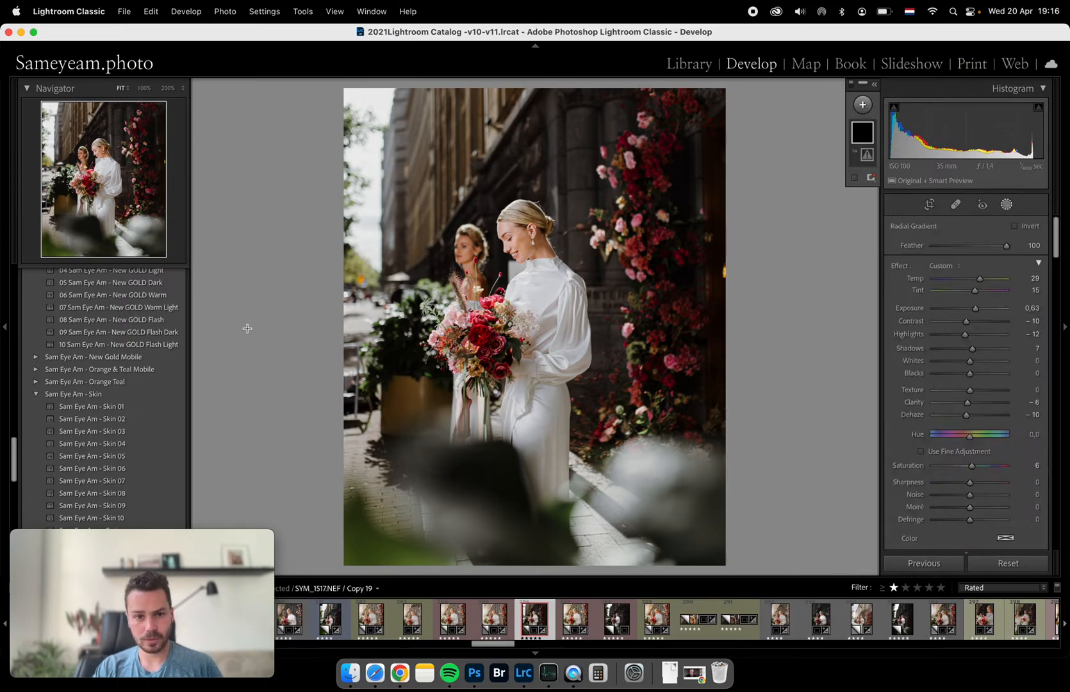
{"action": "left_click", "coordinate": [951, 265]}
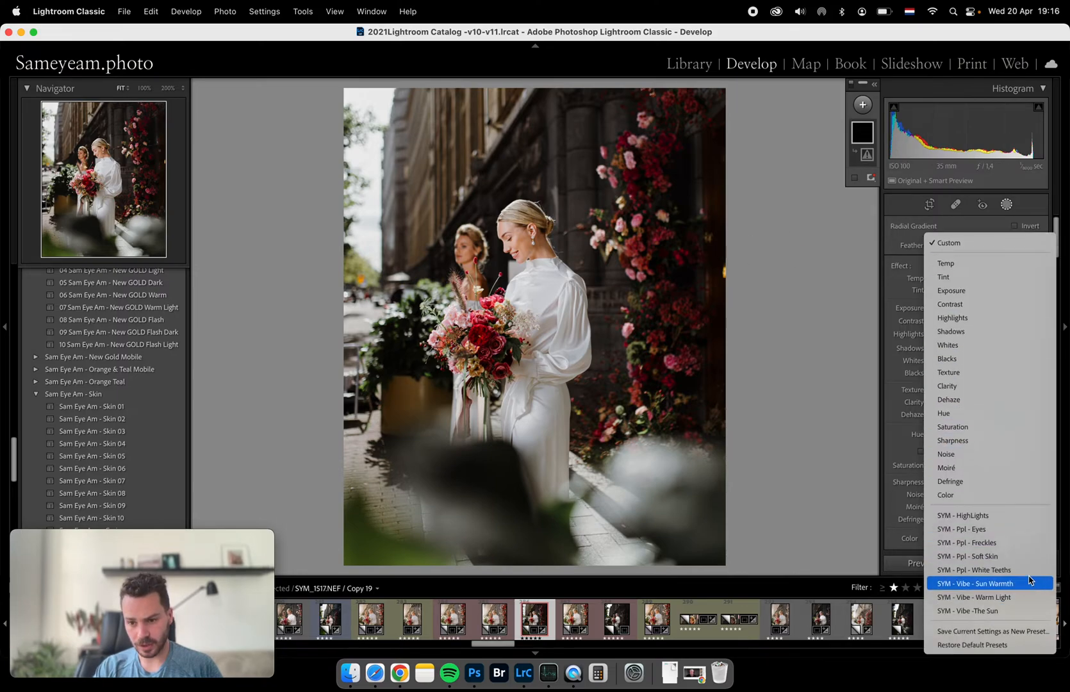
{"action": "left_click", "coordinate": [972, 597]}
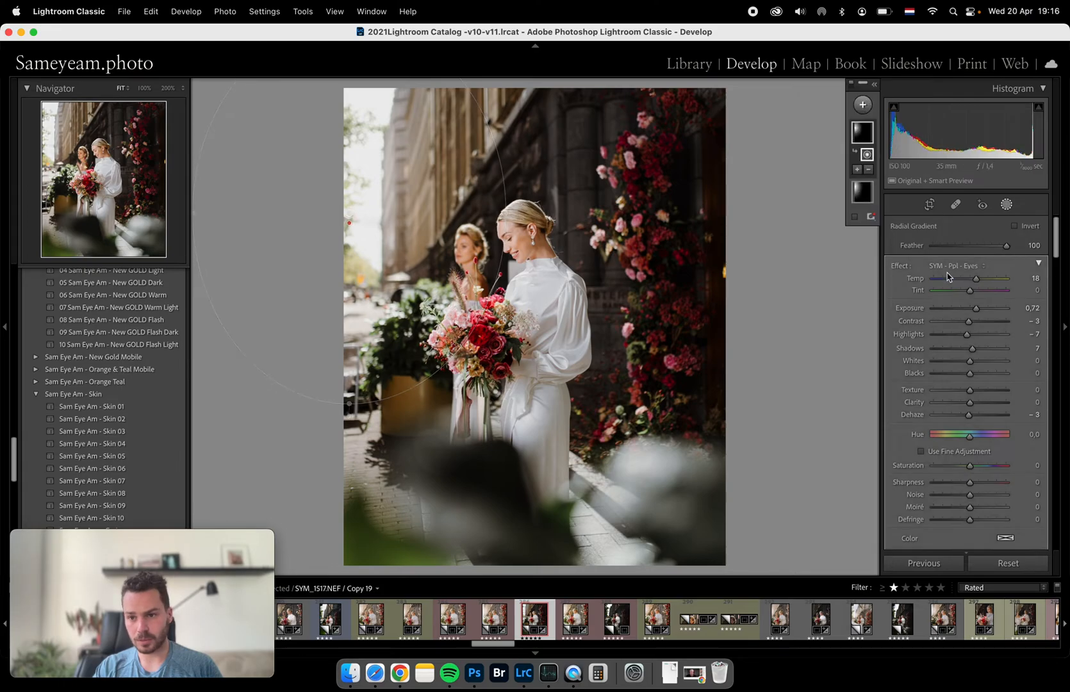
{"action": "left_click", "coordinate": [1038, 267]}
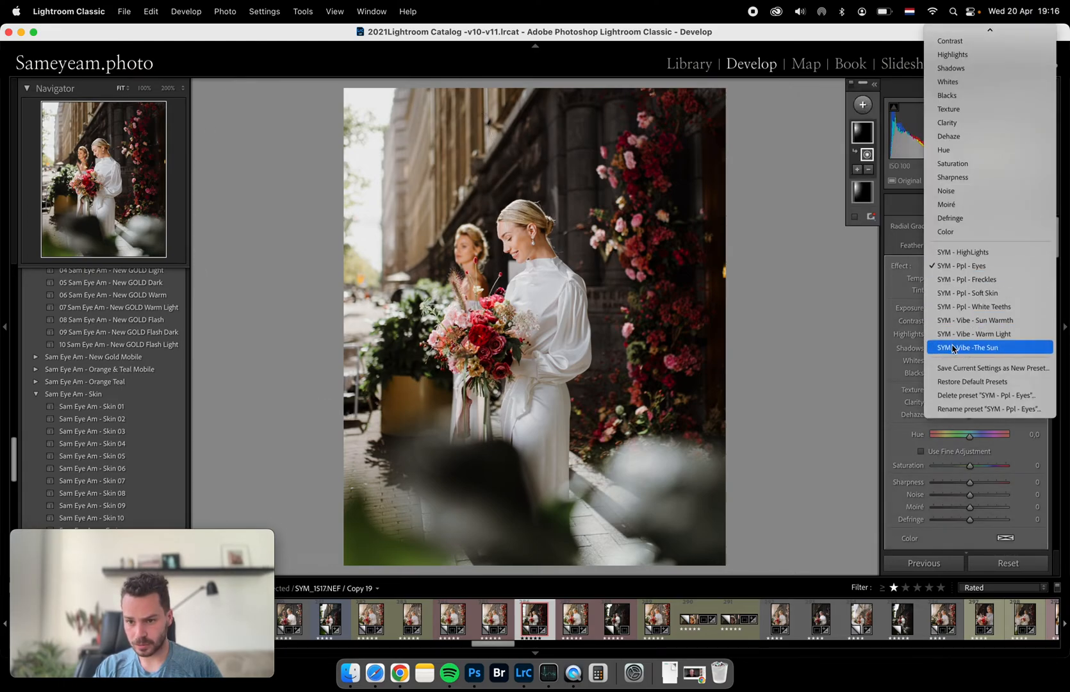
{"action": "left_click", "coordinate": [971, 348]}
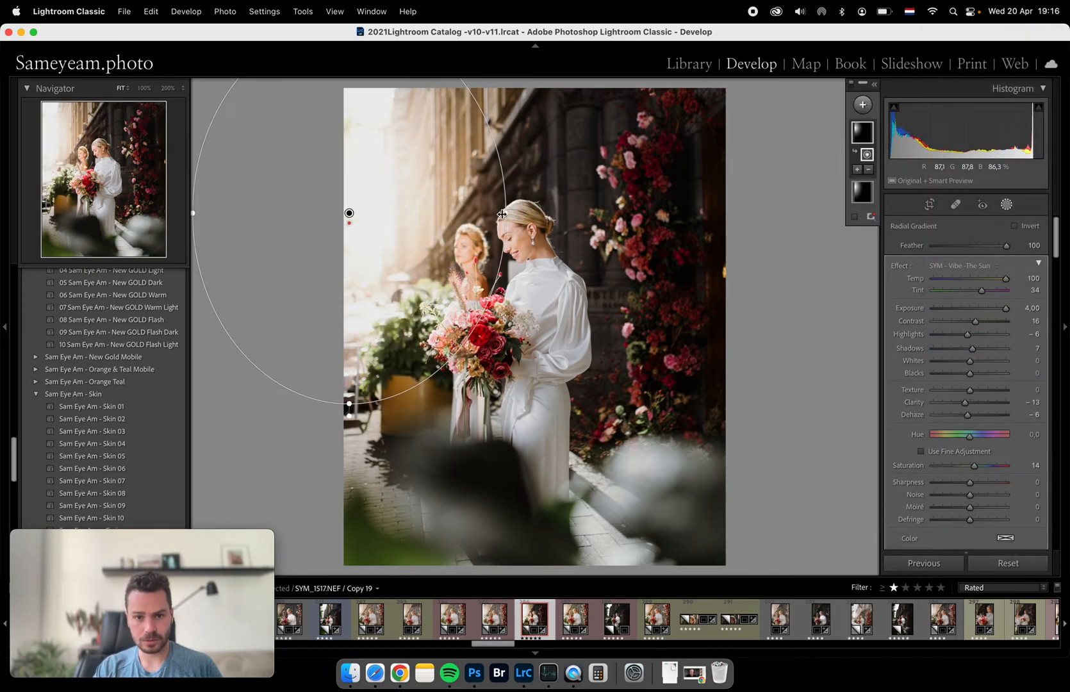
Step: Place the sun glow over the top-left corner and fine-tune its exposure
{"action": "left_click_drag", "start_coordinate": [501, 214], "coordinate": [348, 405]}
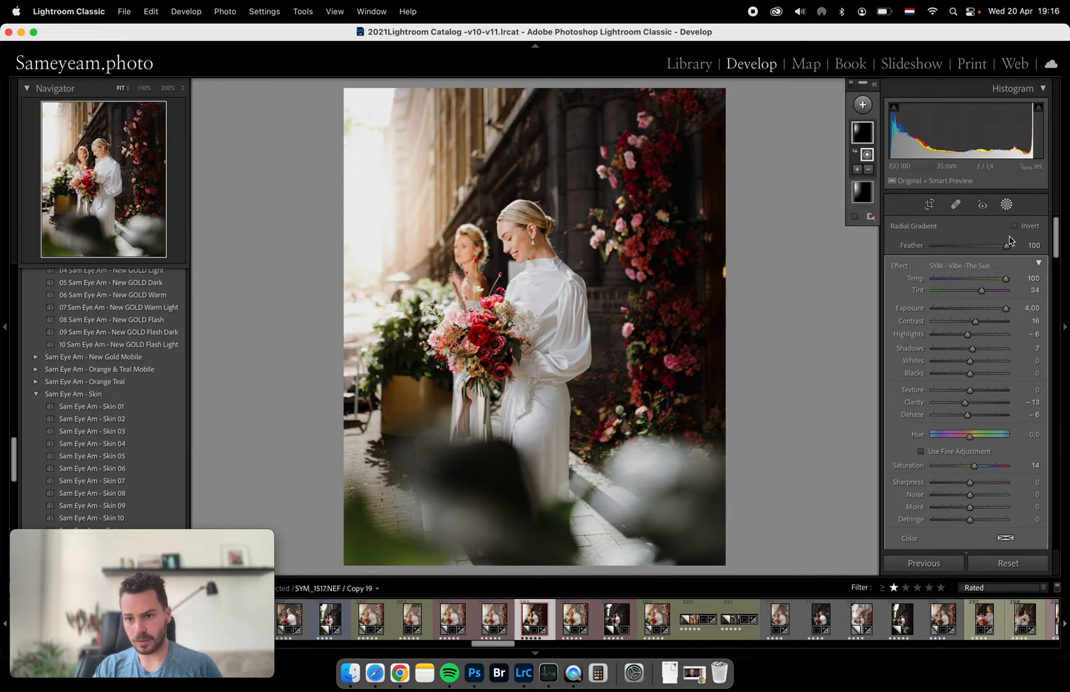
{"action": "left_click", "coordinate": [1008, 562]}
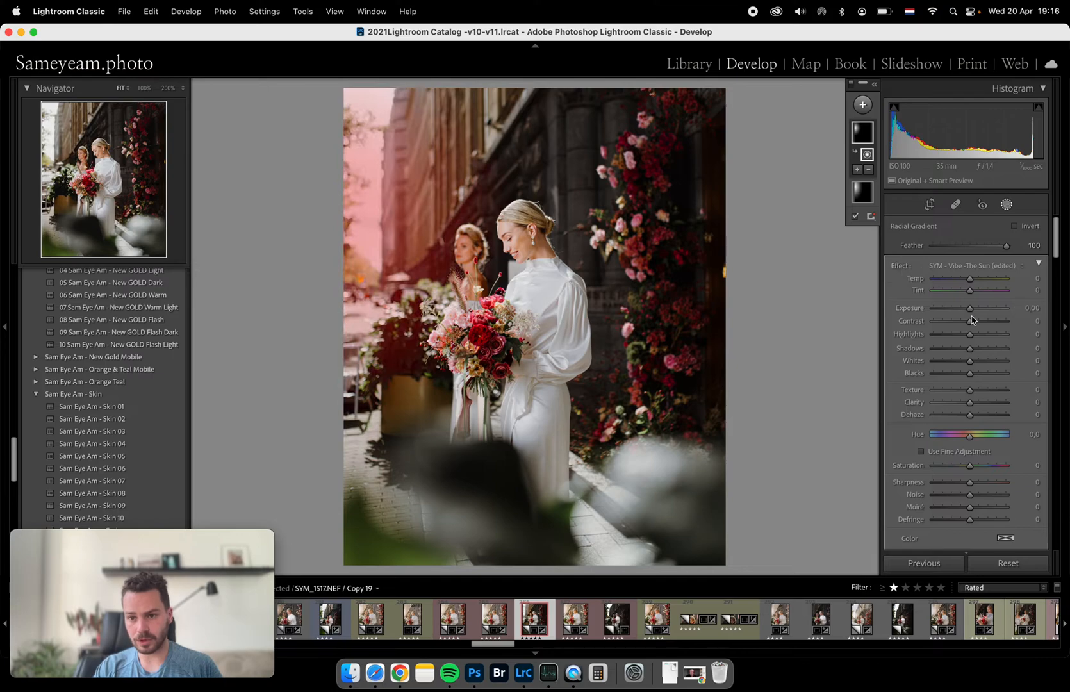
{"action": "left_click_drag", "start_coordinate": [967, 278], "coordinate": [999, 278]}
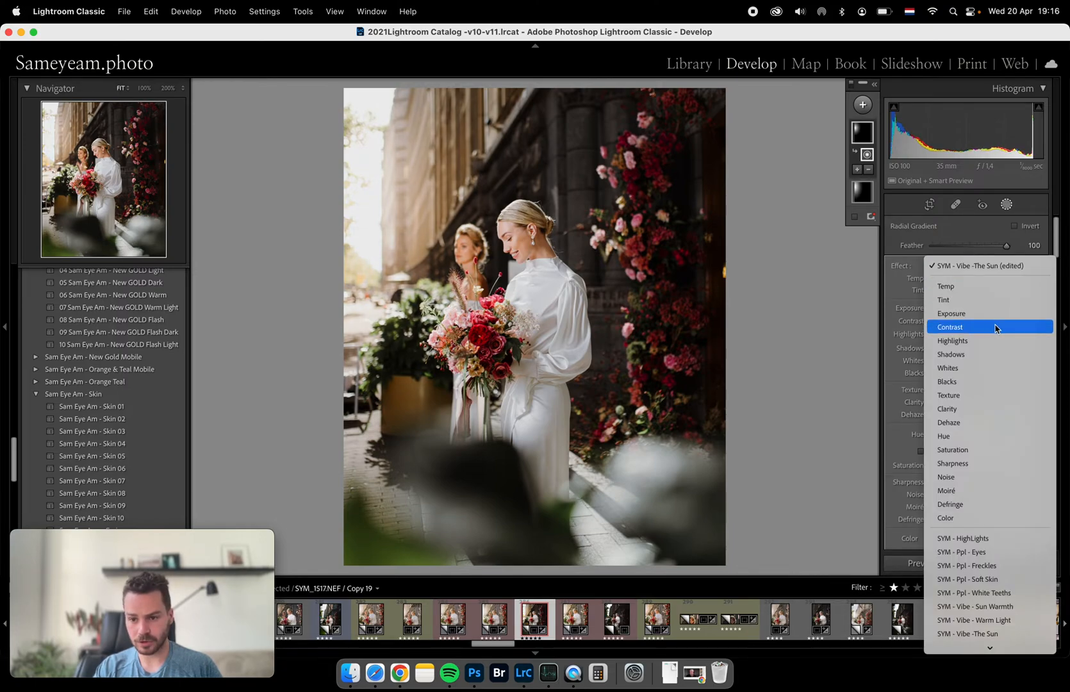
{"action": "left_click", "coordinate": [949, 327]}
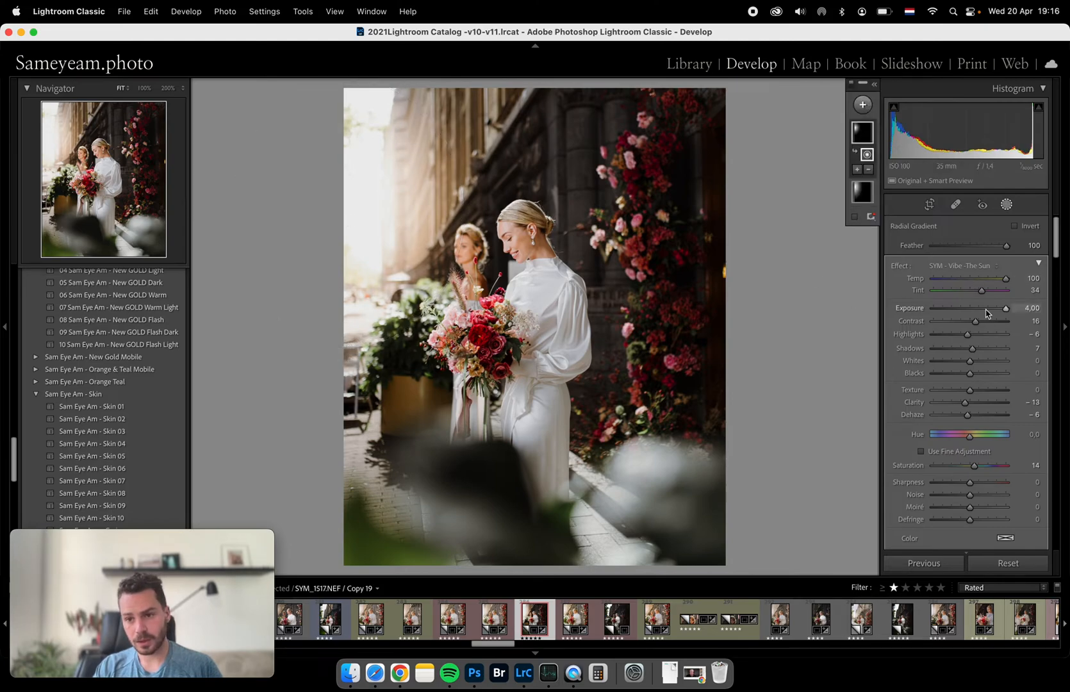
{"action": "left_click_drag", "start_coordinate": [1003, 307], "coordinate": [990, 307]}
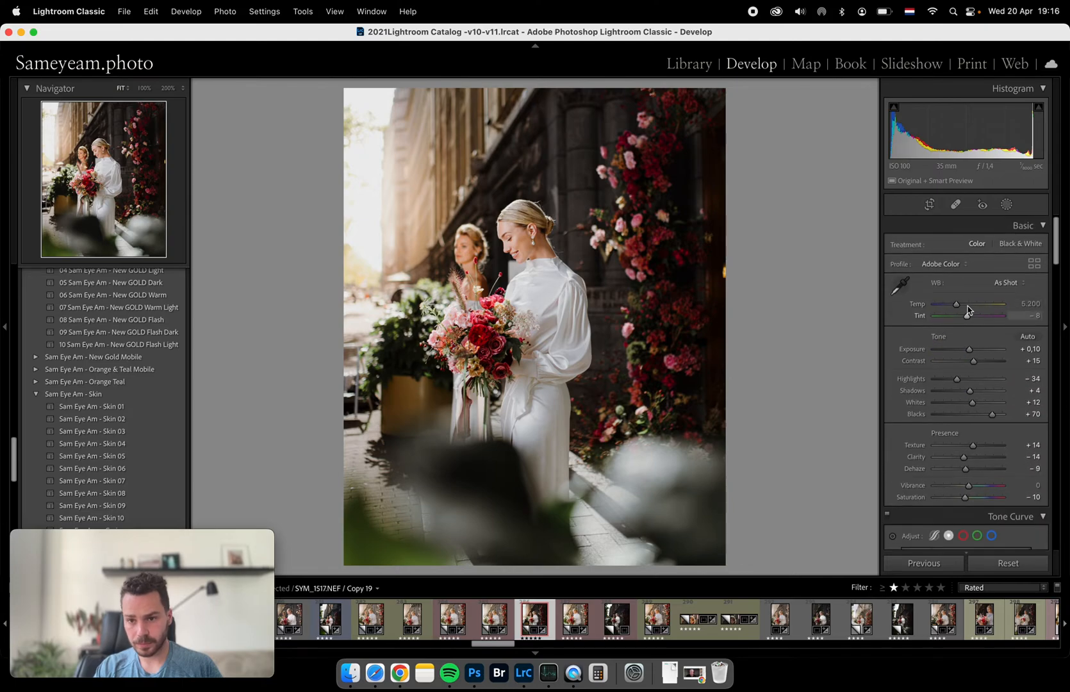
Step: Cool the white balance slightly, lower the whites and pull highlights down to -38
{"action": "left_click_drag", "start_coordinate": [954, 306], "coordinate": [959, 306]}
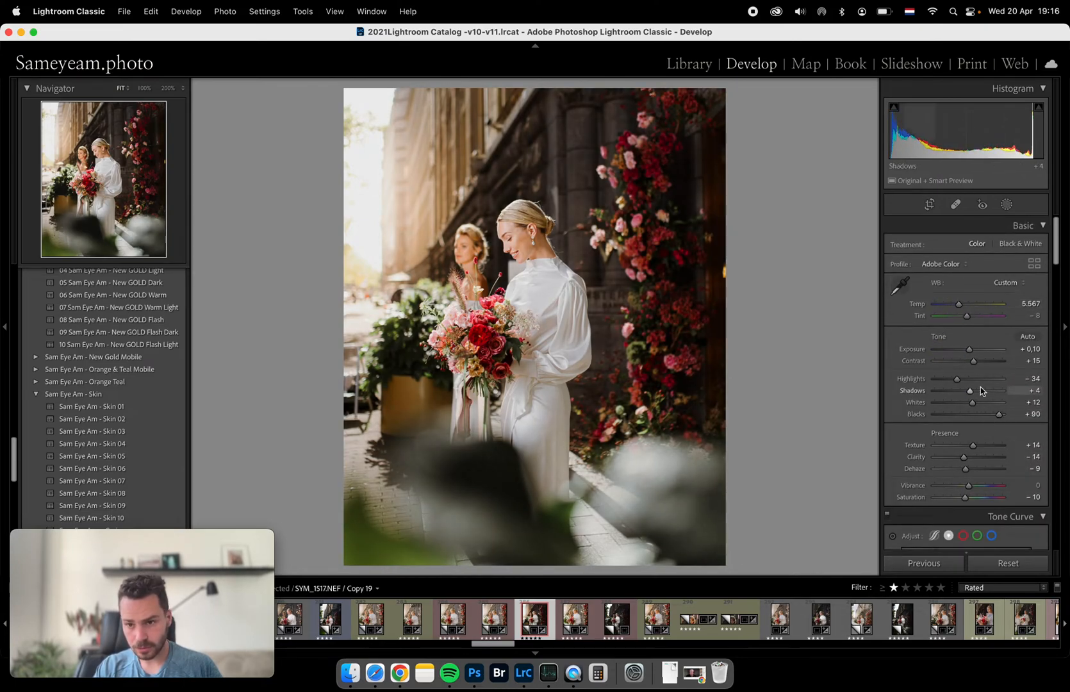
{"action": "left_click_drag", "start_coordinate": [973, 402], "coordinate": [963, 403]}
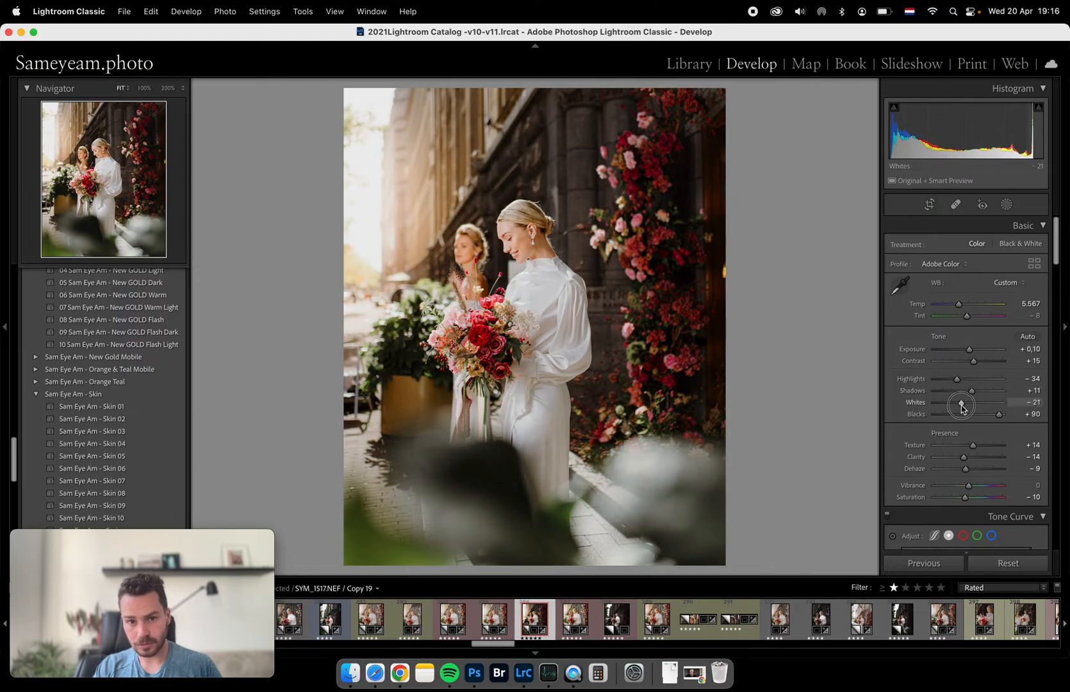
{"action": "left_click_drag", "start_coordinate": [956, 403], "coordinate": [955, 379]}
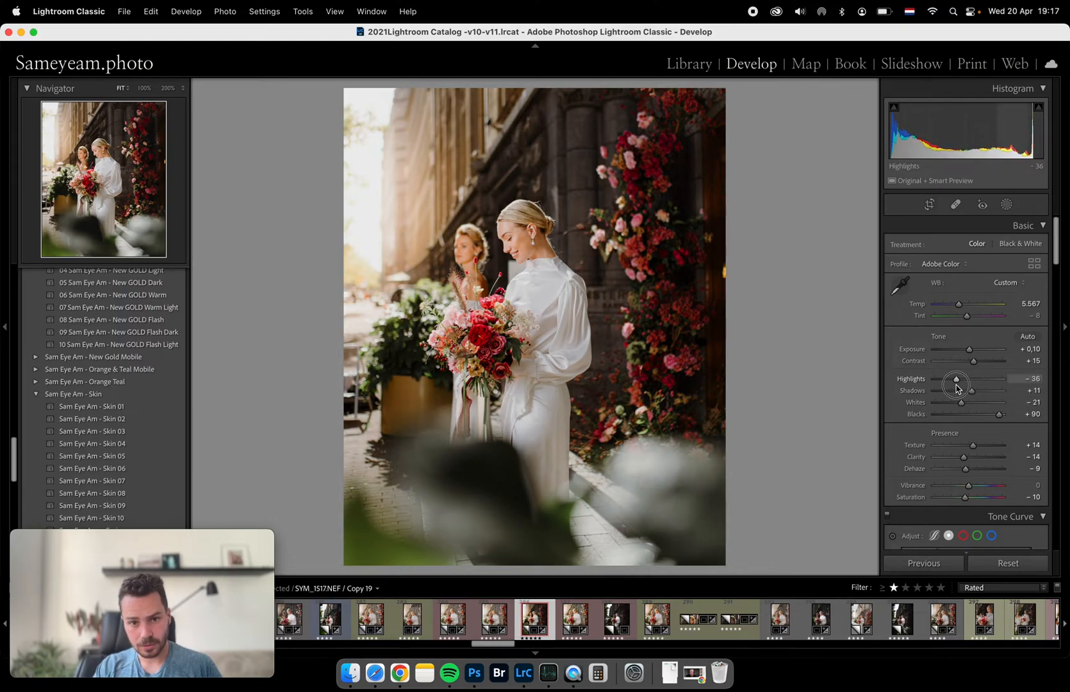
{"action": "left_click_drag", "start_coordinate": [958, 379], "coordinate": [954, 379]}
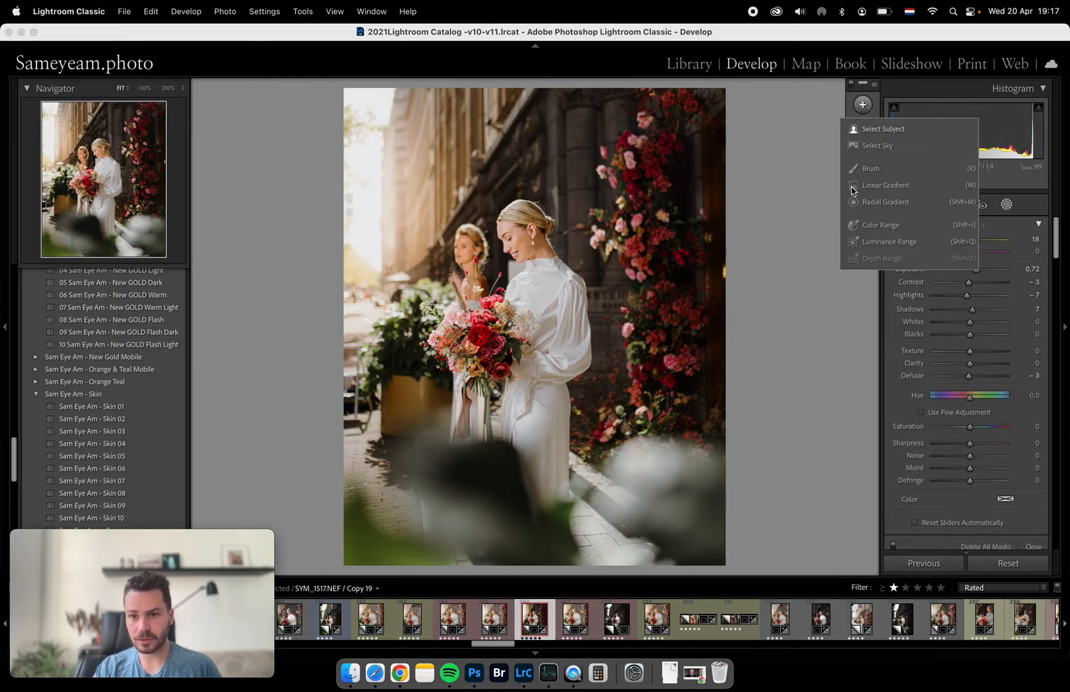
Step: Add a radial gradient mask and raise its exposure to about 0.97
{"action": "left_click", "coordinate": [887, 201]}
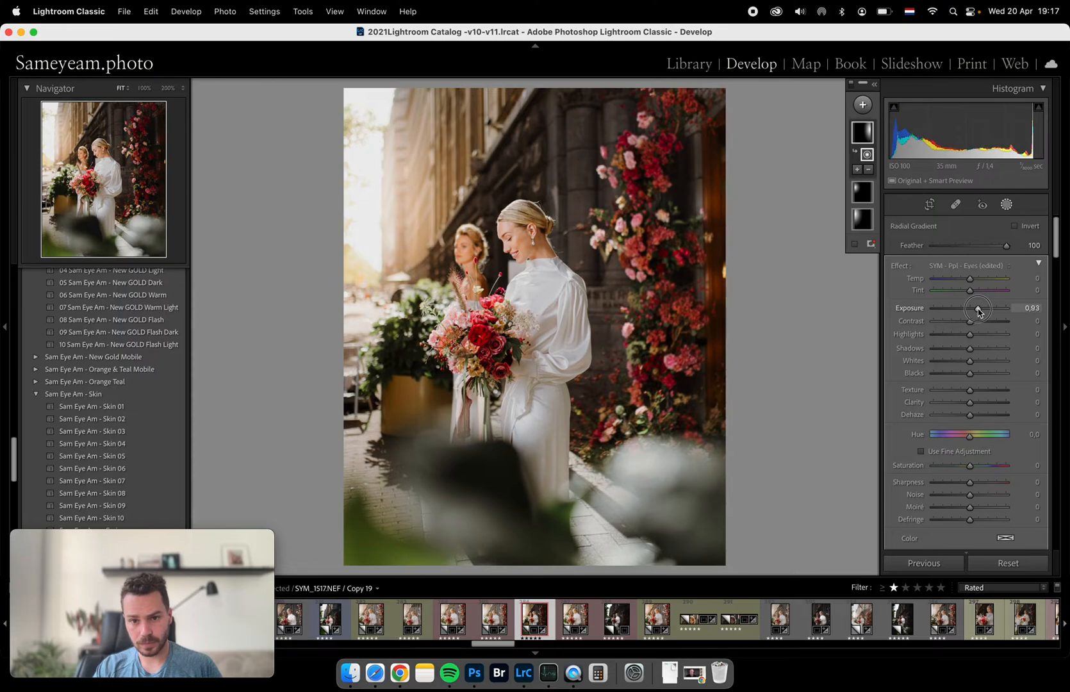
{"action": "left_click_drag", "start_coordinate": [978, 309], "coordinate": [986, 309]}
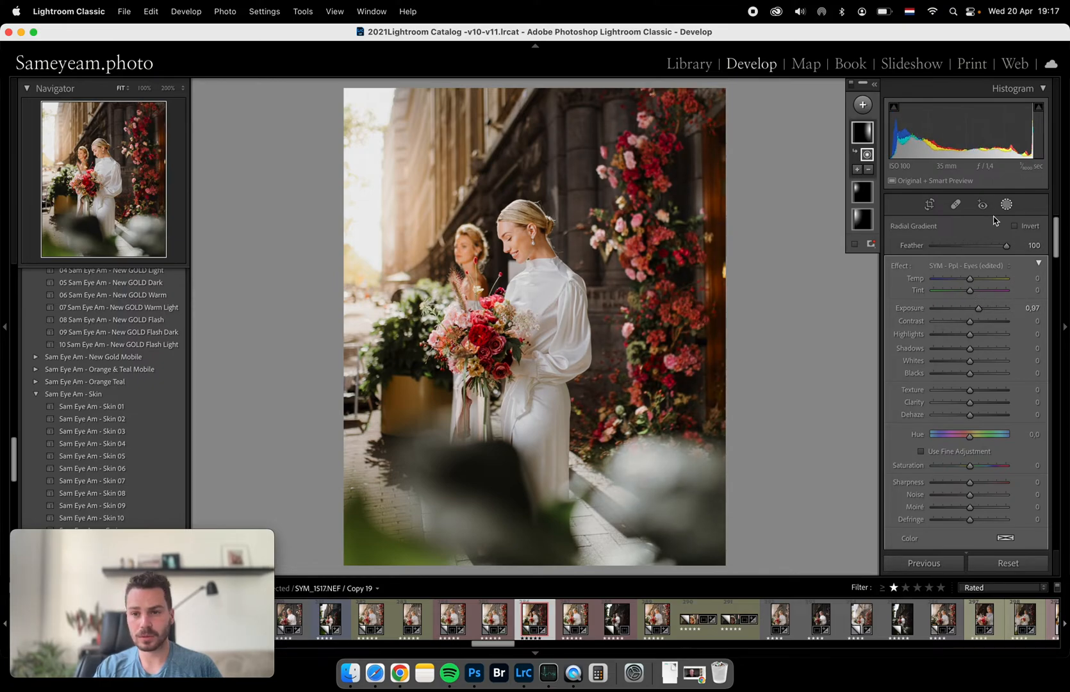
Step: Lift Blacks to +100 and Shadows to +16, then return to the masks
{"action": "left_click", "coordinate": [929, 204]}
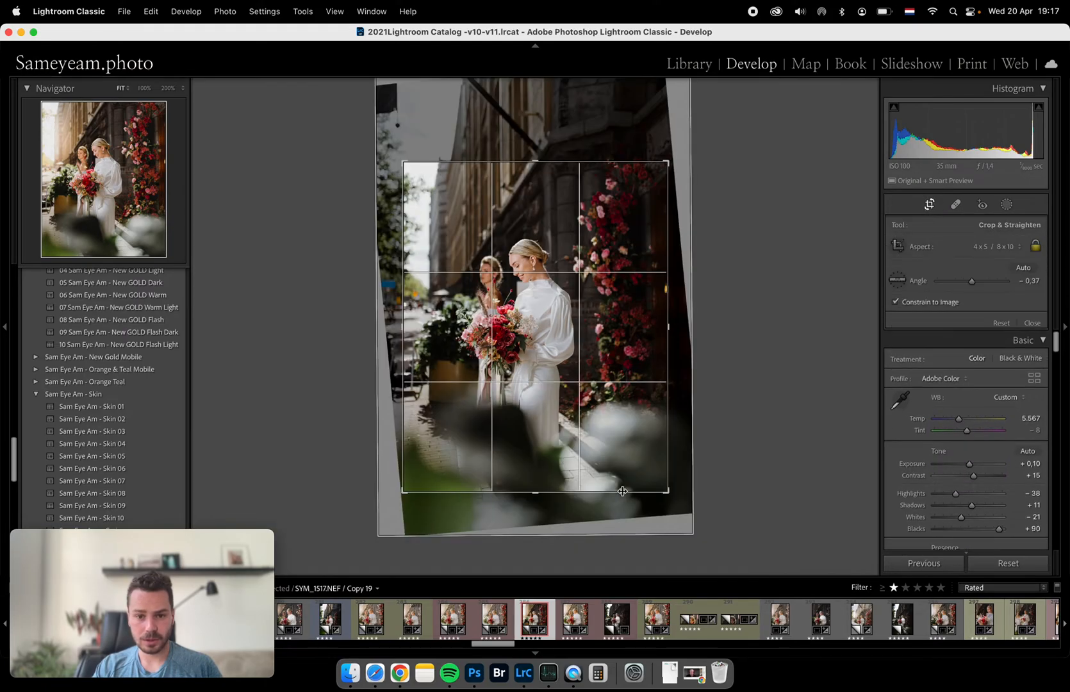
{"action": "left_click_drag", "start_coordinate": [621, 491], "coordinate": [552, 450]}
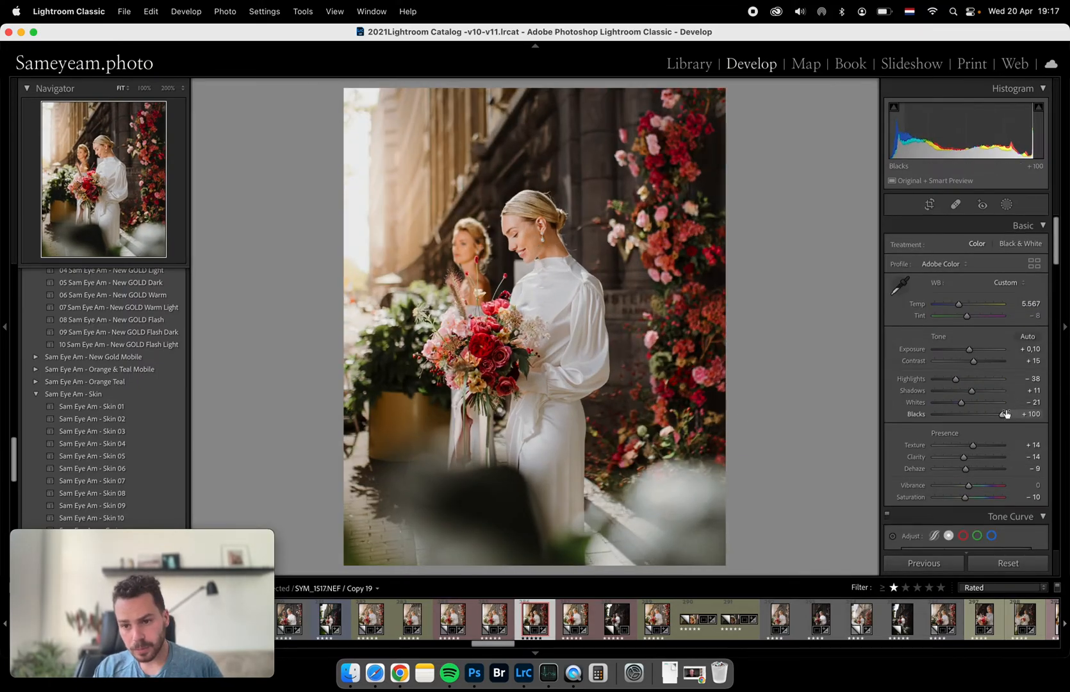
{"action": "left_click_drag", "start_coordinate": [971, 390], "coordinate": [974, 391]}
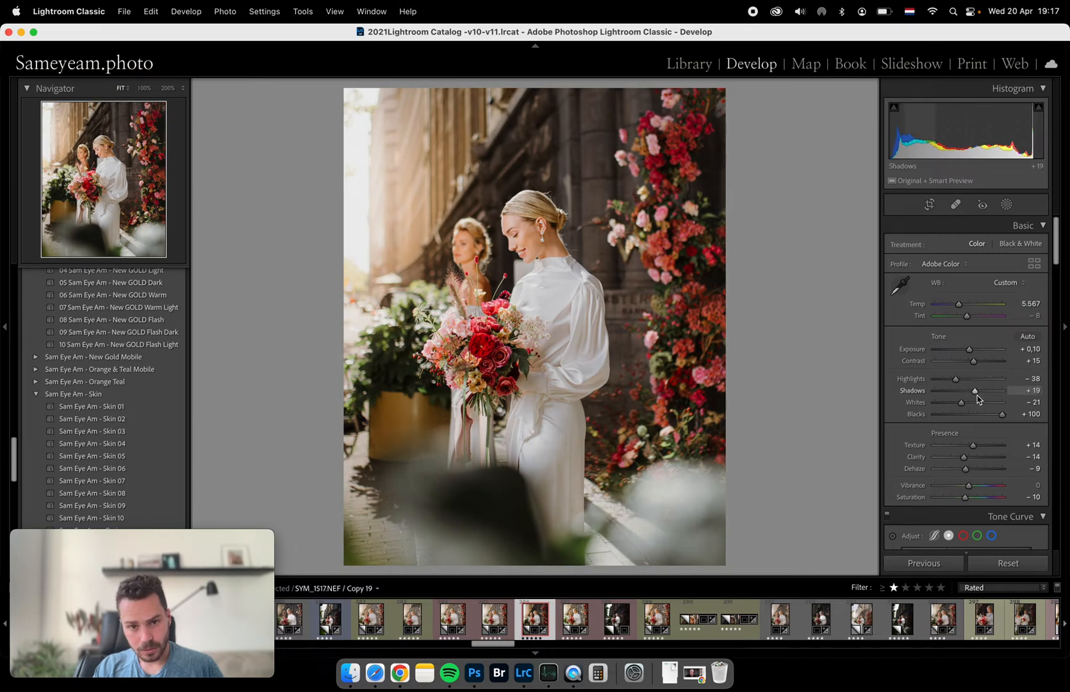
{"action": "left_click_drag", "start_coordinate": [974, 391], "coordinate": [973, 391]}
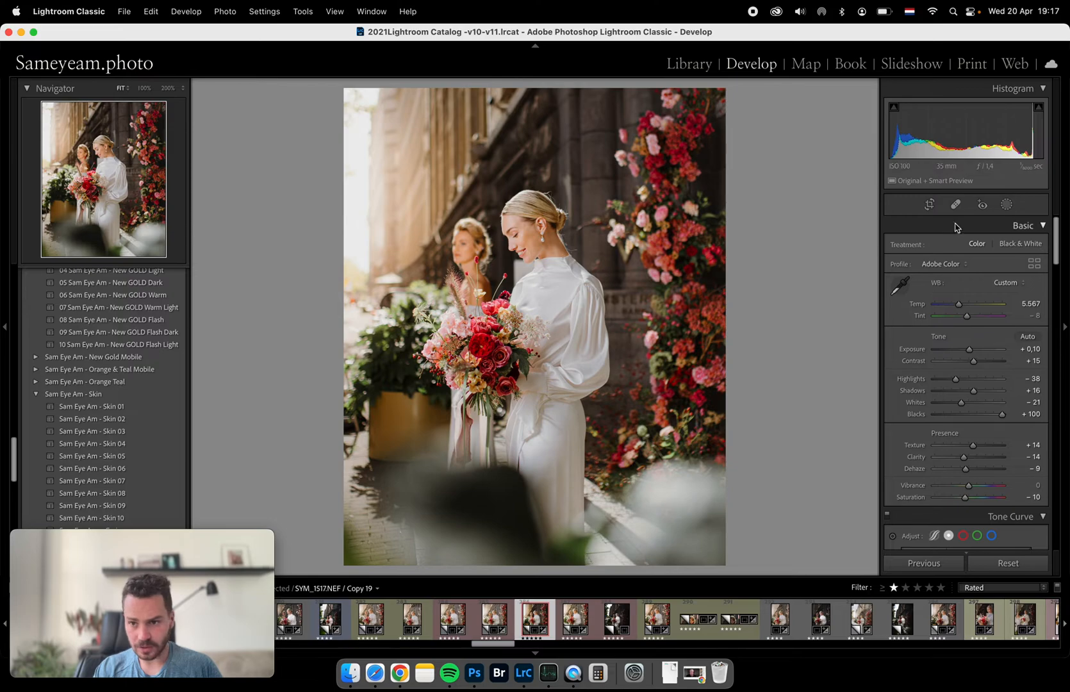
{"action": "left_click", "coordinate": [862, 104]}
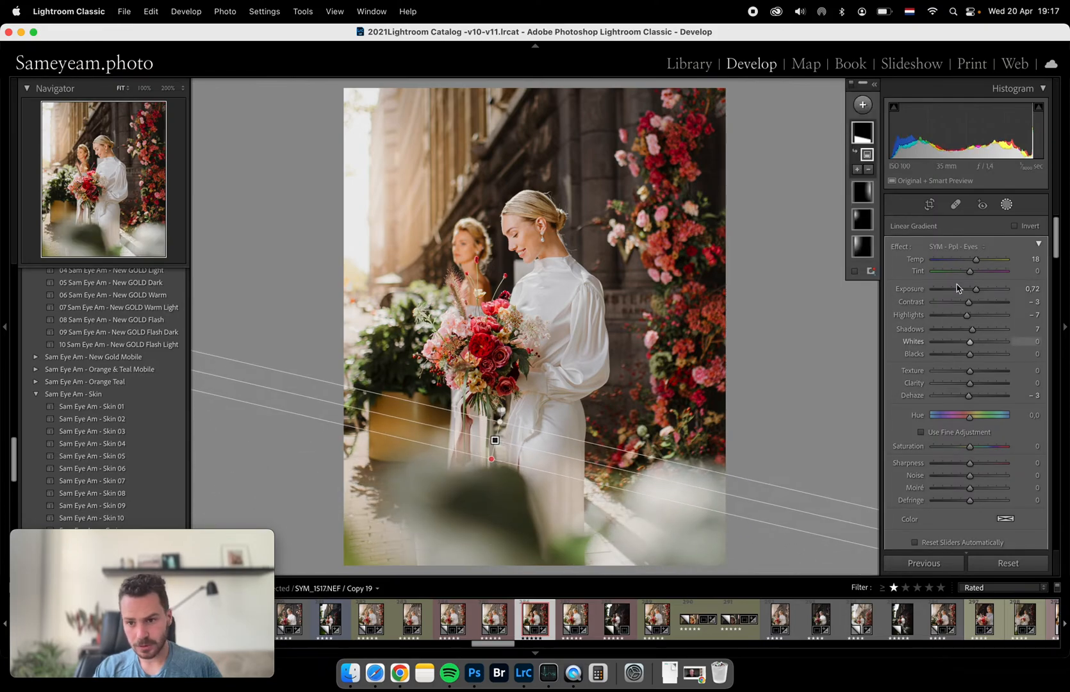
Step: Make the lower gradient a white fog: exposure 3.87, dehaze -100, whites -69, repositioned across the lower photo
{"action": "left_click_drag", "start_coordinate": [977, 288], "coordinate": [1003, 289]}
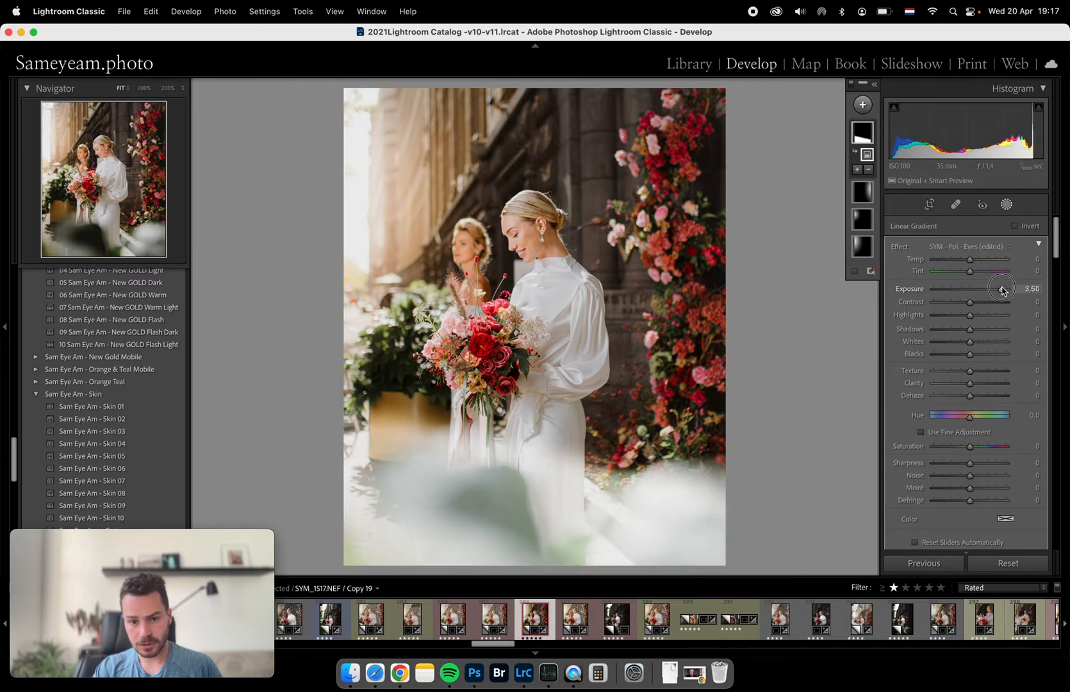
{"action": "left_click_drag", "start_coordinate": [1001, 288], "coordinate": [1017, 288]}
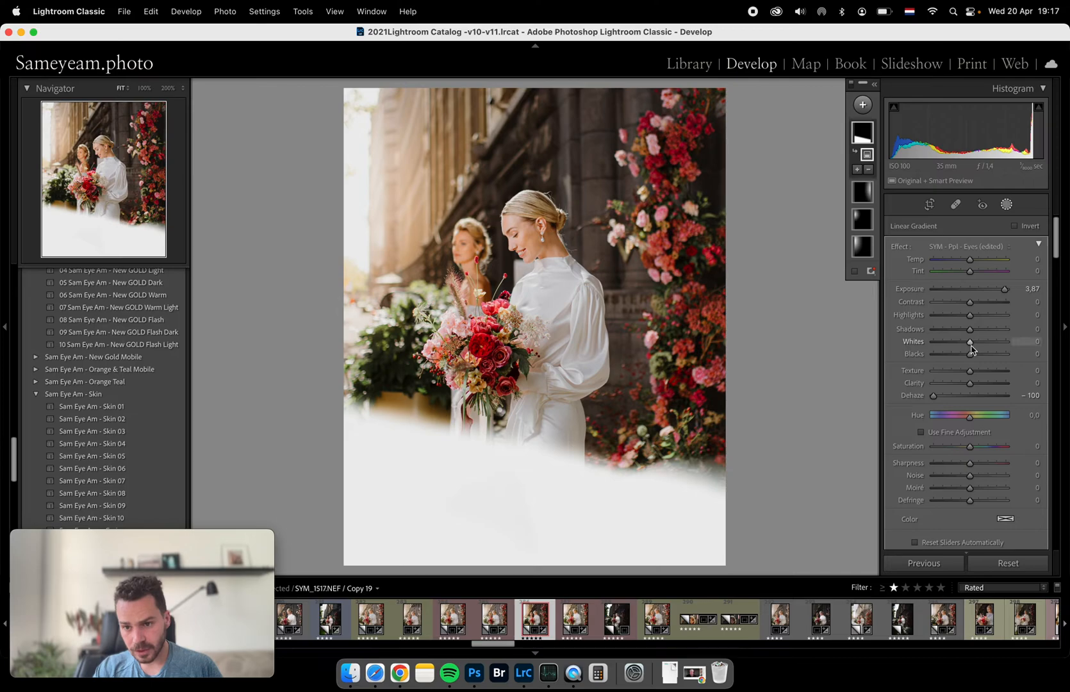
{"action": "left_click_drag", "start_coordinate": [970, 342], "coordinate": [952, 345]}
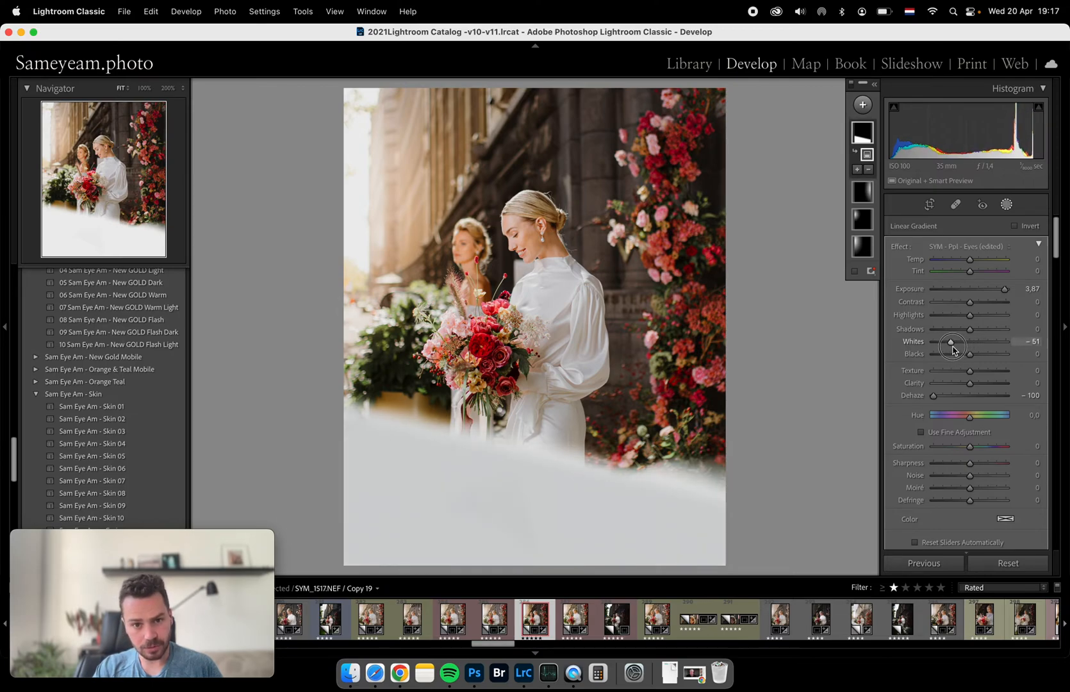
{"action": "left_click_drag", "start_coordinate": [954, 345], "coordinate": [947, 348]}
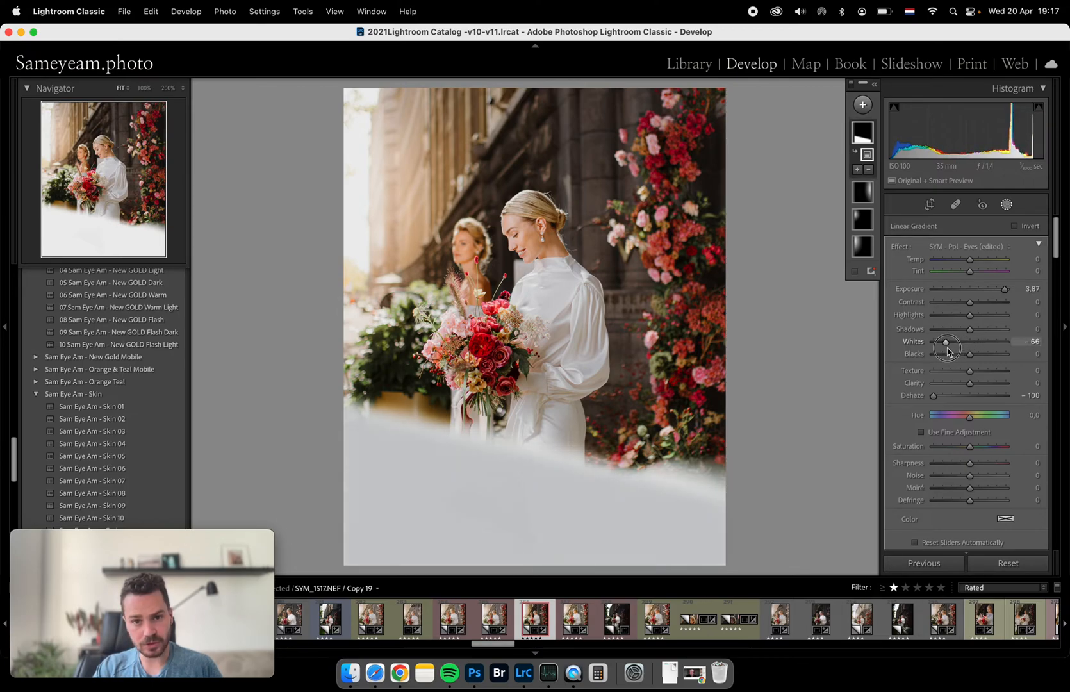
{"action": "left_click_drag", "start_coordinate": [947, 341], "coordinate": [943, 340]}
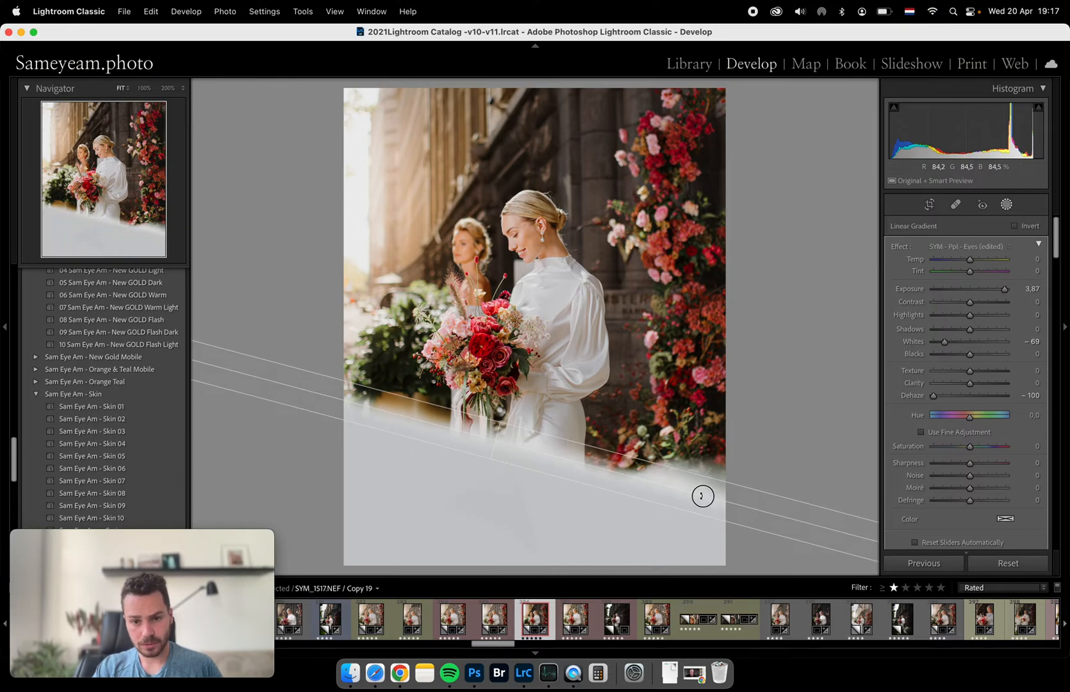
{"action": "left_click_drag", "start_coordinate": [703, 496], "coordinate": [489, 442]}
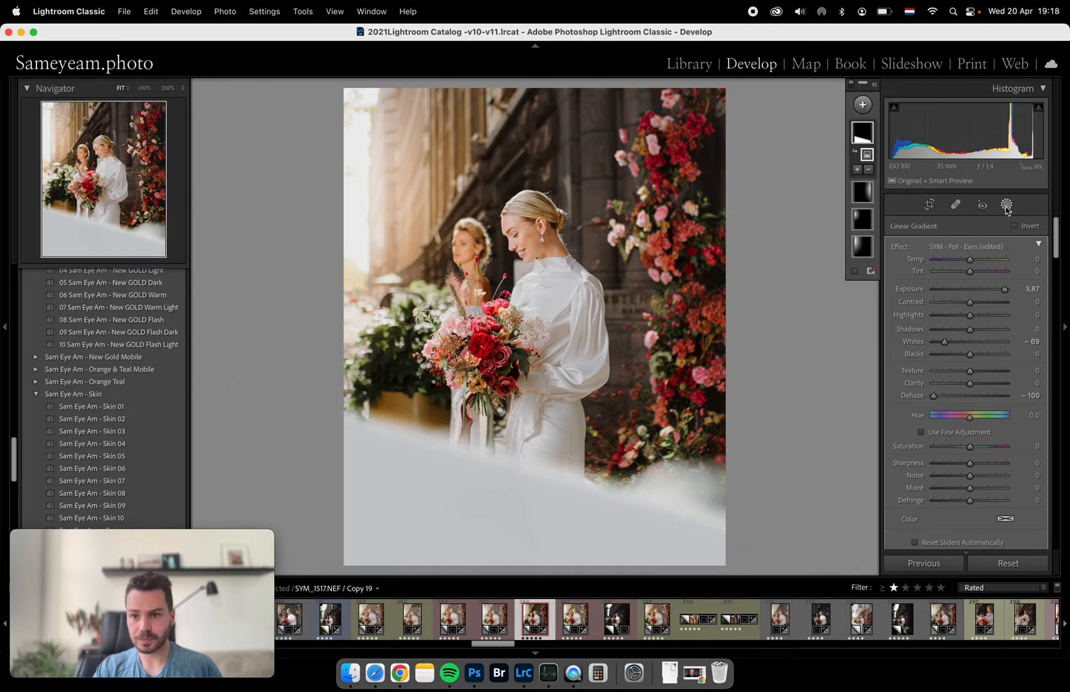
Step: Draw a radial glow over the sunlit top, leave masking, and bring up the new-mask choices
{"action": "left_click", "coordinate": [1006, 205]}
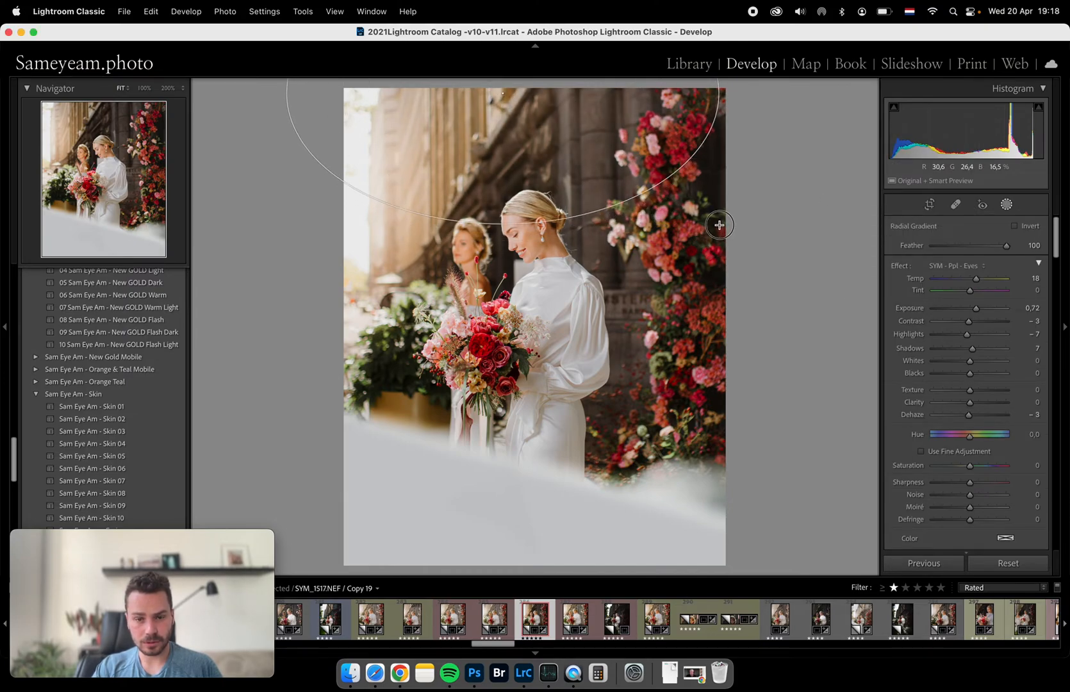
{"action": "left_click", "coordinate": [1006, 206]}
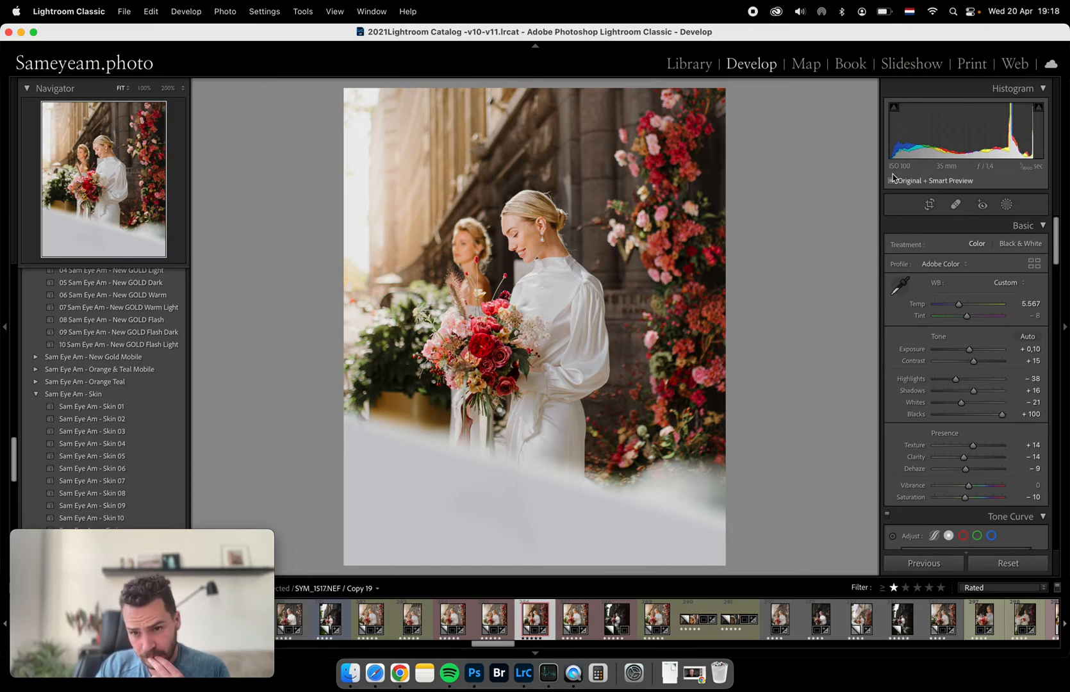
{"action": "left_click", "coordinate": [863, 106]}
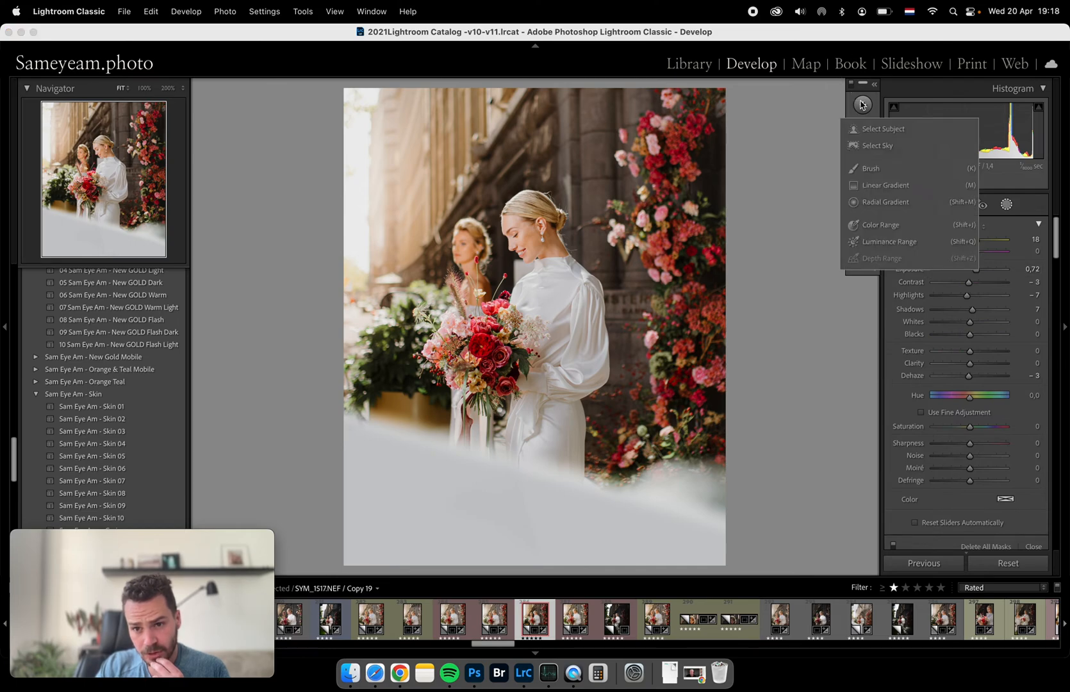
{"action": "mouse_move", "coordinate": [879, 144]}
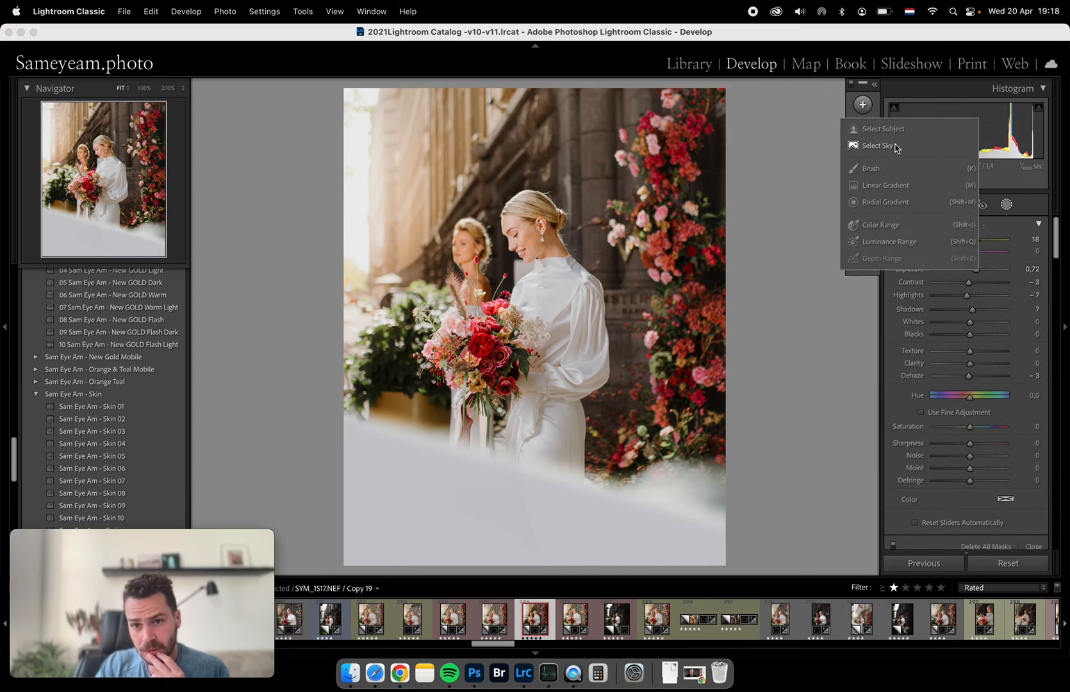
Step: Create a Select Subject mask, invert it, and settle its exposure around +0.47
{"action": "left_click", "coordinate": [883, 129]}
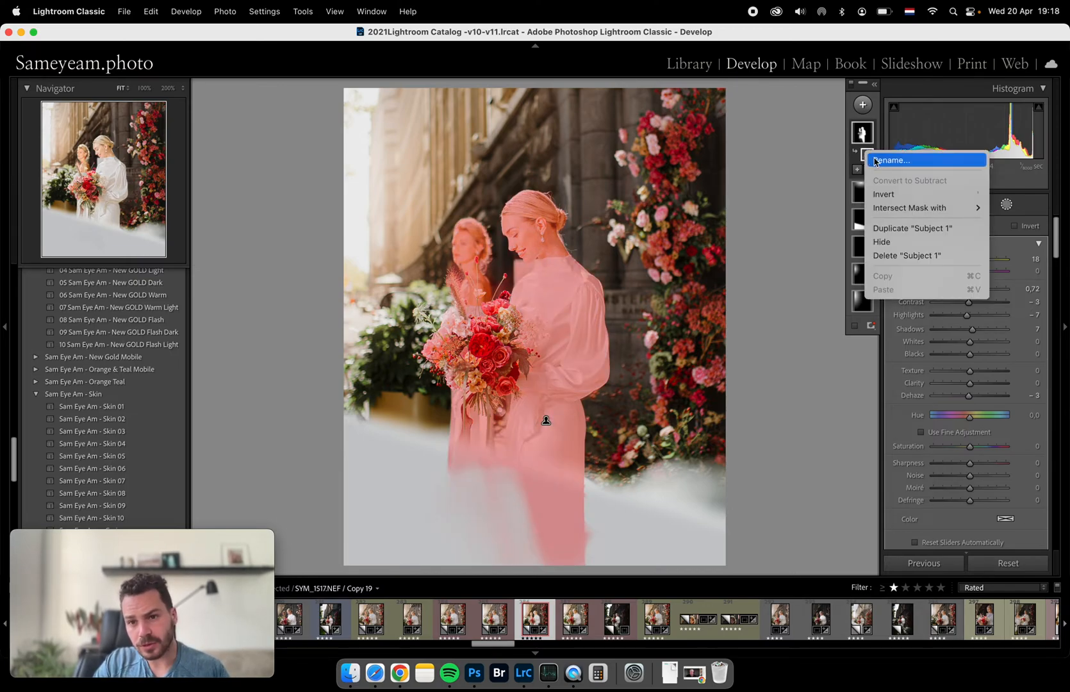
{"action": "left_click", "coordinate": [889, 200]}
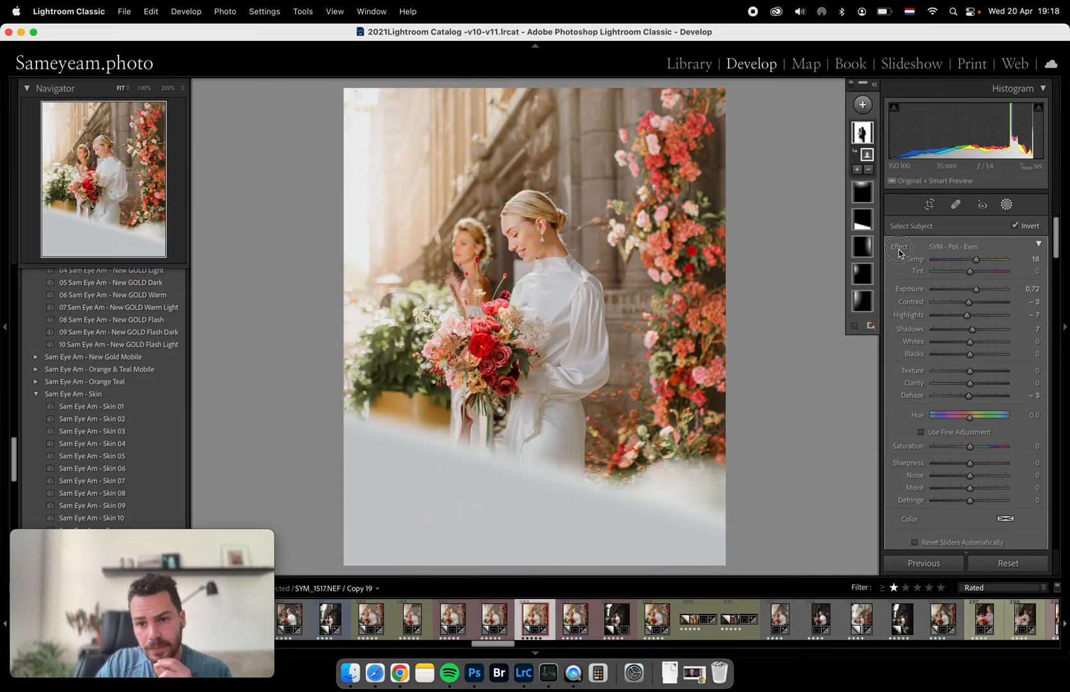
{"action": "left_click_drag", "start_coordinate": [993, 288], "coordinate": [978, 288]}
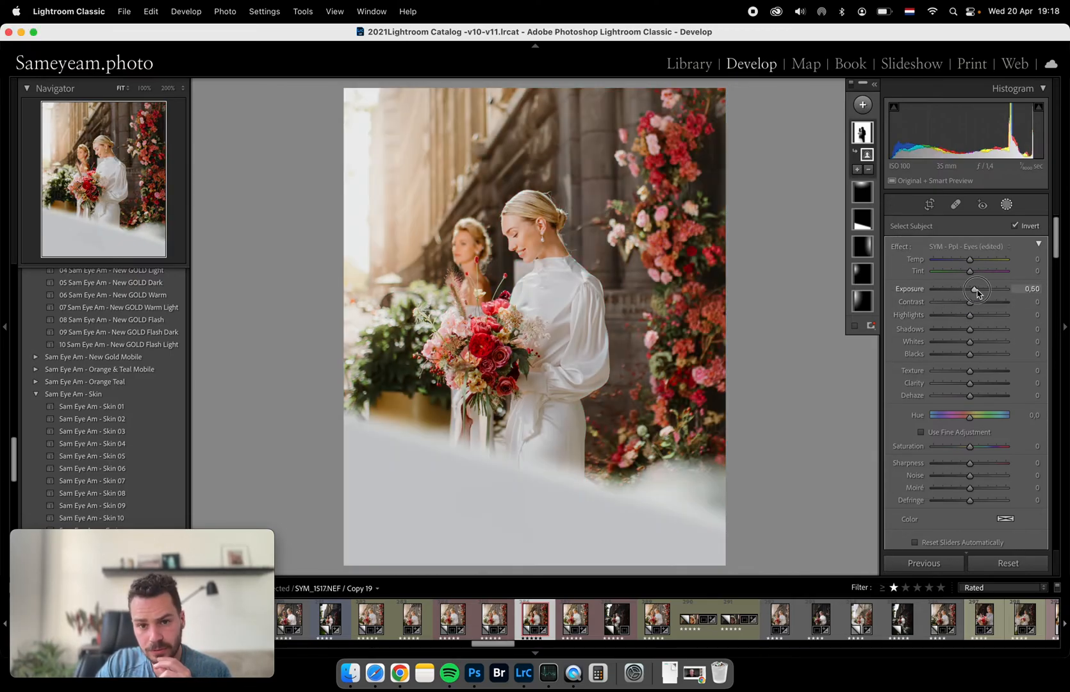
{"action": "left_click_drag", "start_coordinate": [978, 288], "coordinate": [973, 288]}
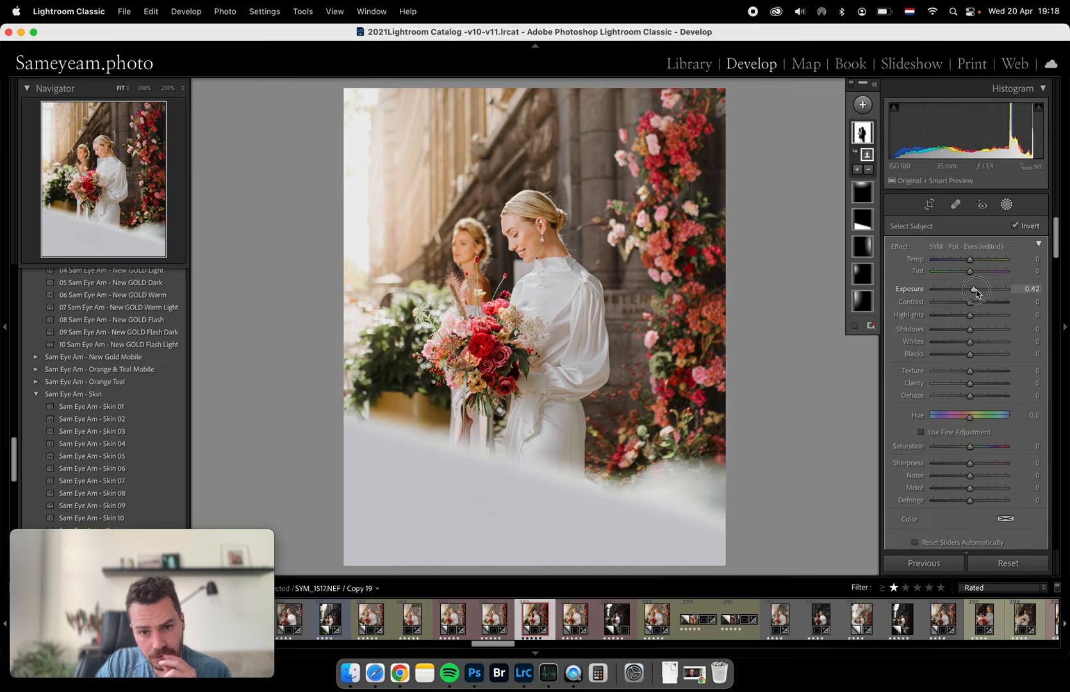
{"action": "left_click_drag", "start_coordinate": [977, 290], "coordinate": [974, 290]}
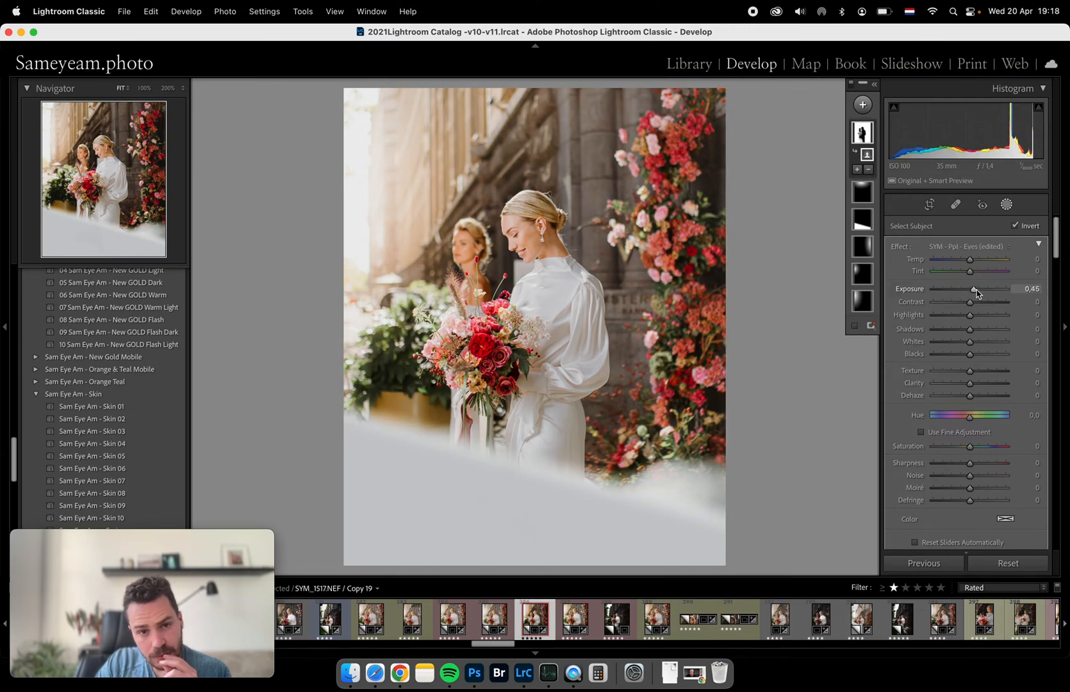
{"action": "left_click_drag", "start_coordinate": [971, 289], "coordinate": [977, 288]}
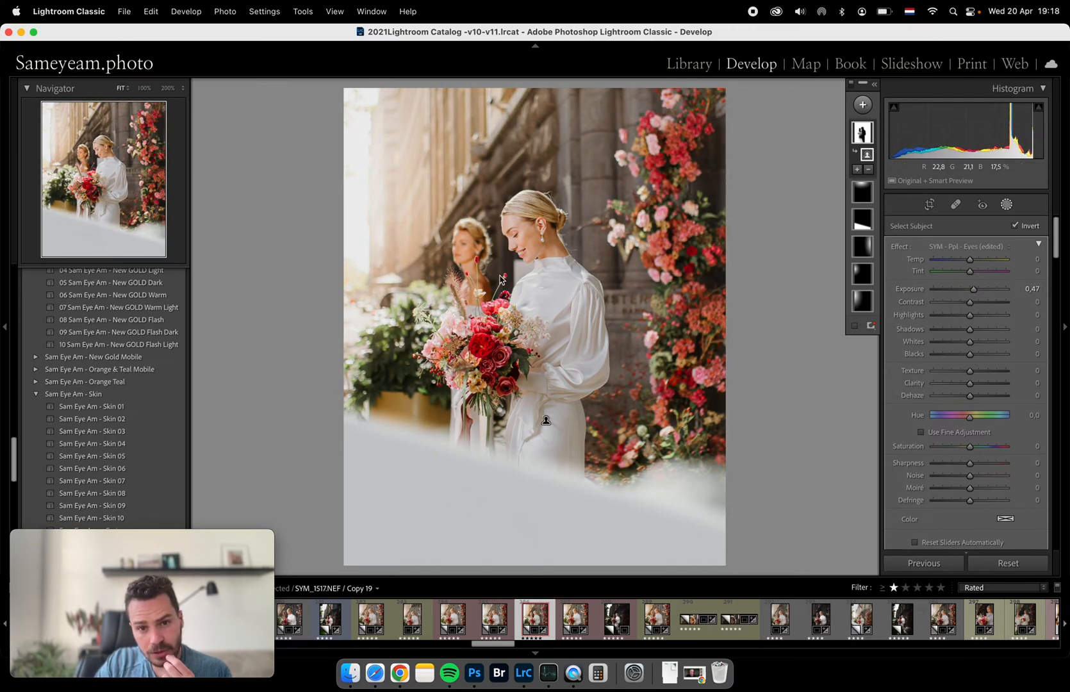
{"action": "left_click", "coordinate": [863, 104]}
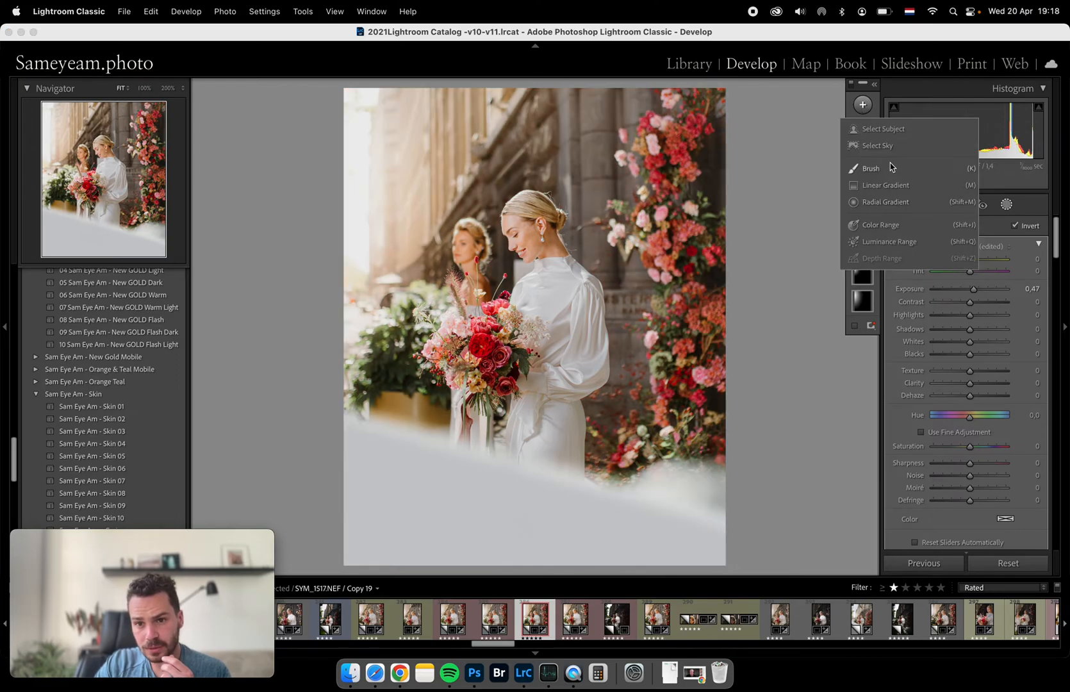
Step: Add a Brush mask with reset effects and raise its exposure to about +0.78
{"action": "left_click", "coordinate": [872, 168]}
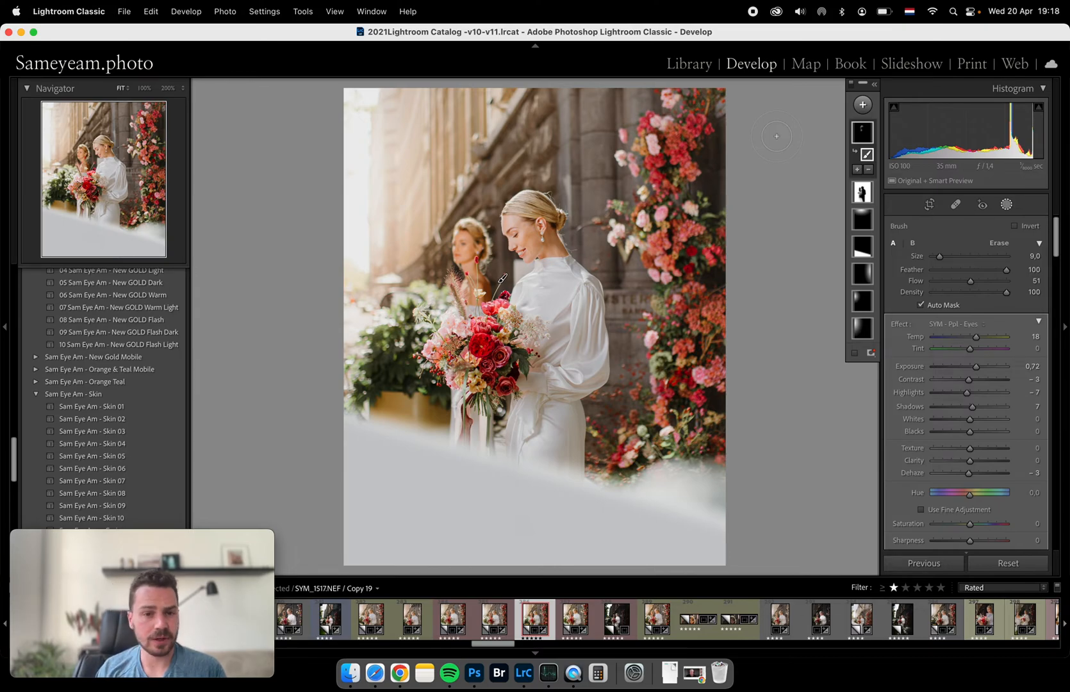
{"action": "mouse_move", "coordinate": [1051, 326]}
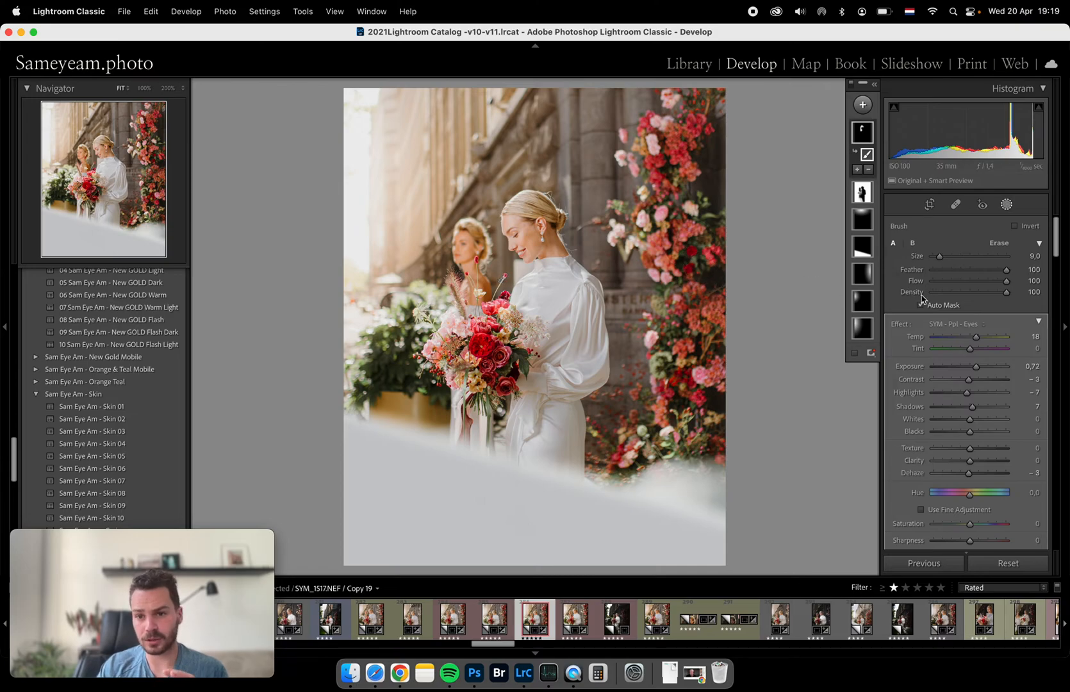
{"action": "left_click", "coordinate": [921, 305]}
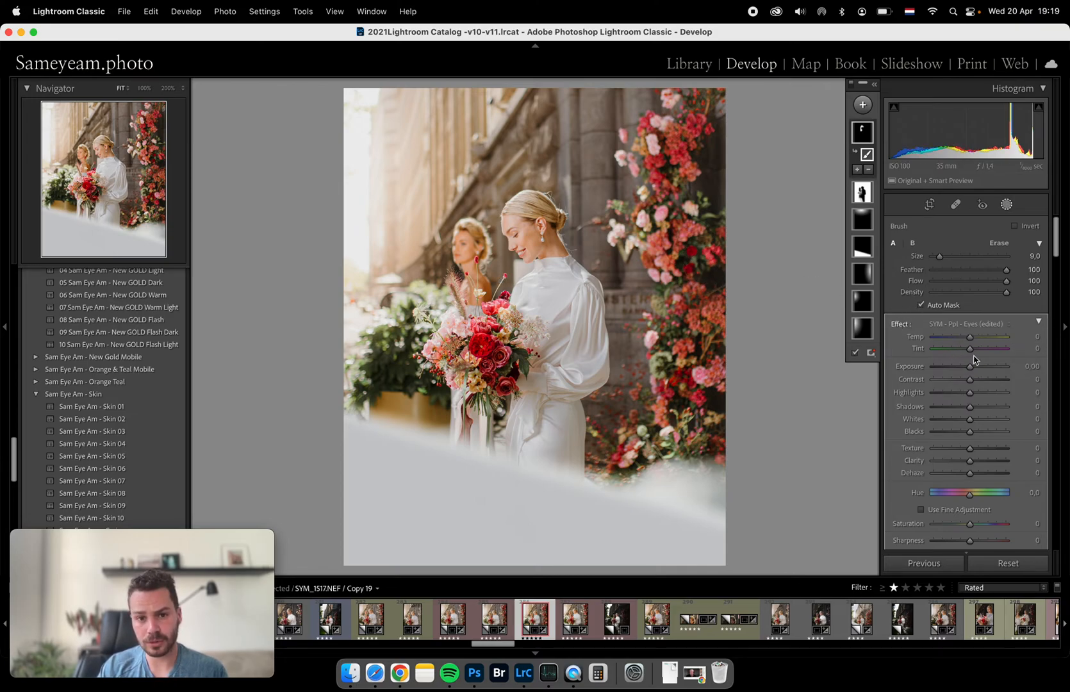
{"action": "left_click_drag", "start_coordinate": [969, 365], "coordinate": [977, 366]}
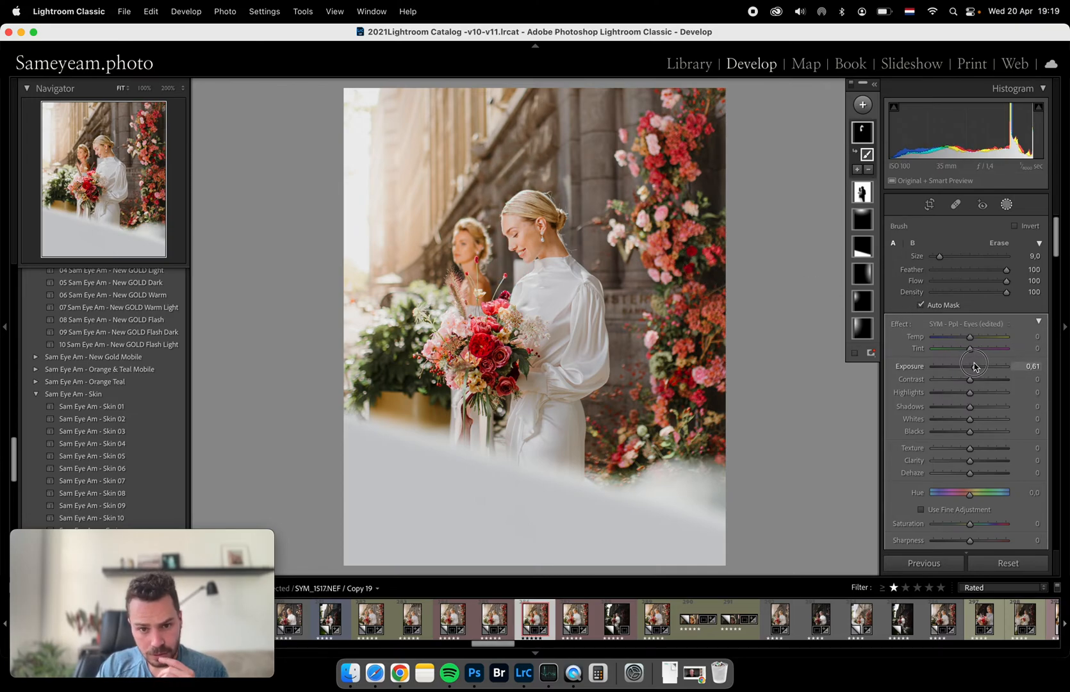
{"action": "left_click_drag", "start_coordinate": [971, 367], "coordinate": [979, 366]}
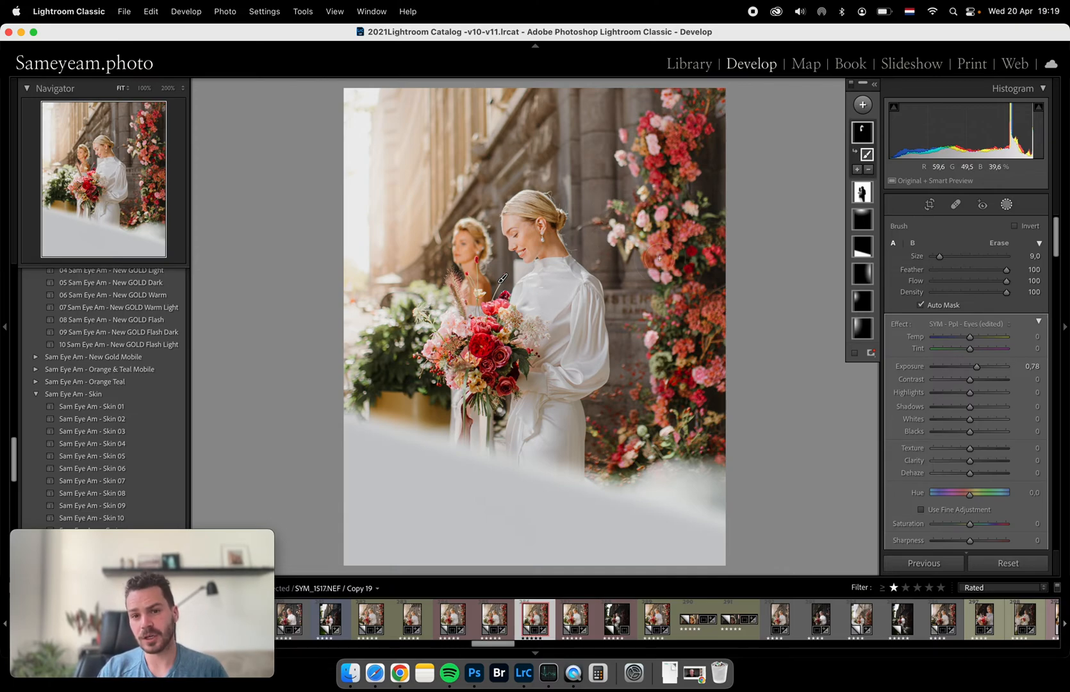
{"action": "left_click", "coordinate": [863, 104]}
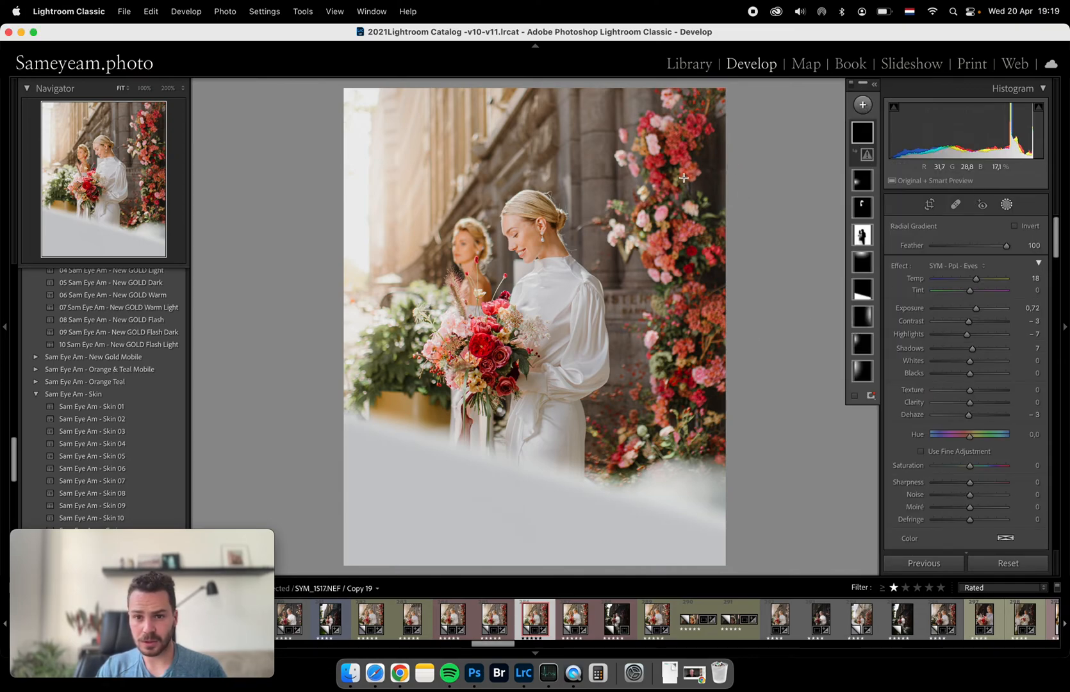
Step: Drag the sun-glow radial gradient over the upper-right flowers and tune its exposure to about 0.64
{"action": "left_click_drag", "start_coordinate": [685, 177], "coordinate": [642, 287]}
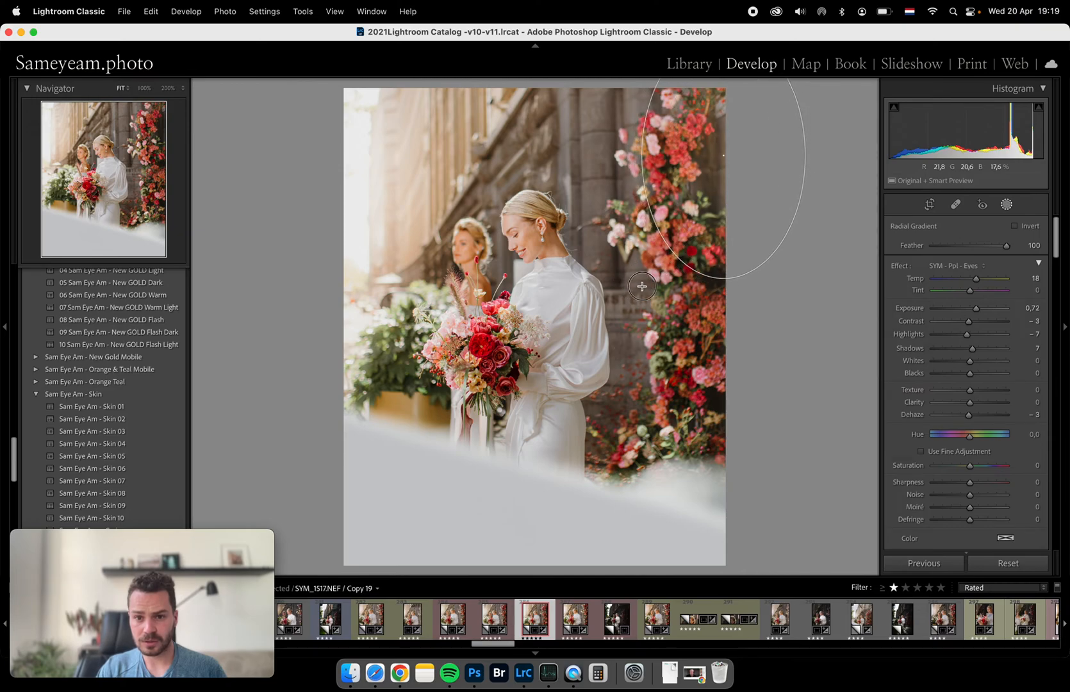
{"action": "left_click_drag", "start_coordinate": [642, 287], "coordinate": [605, 437]}
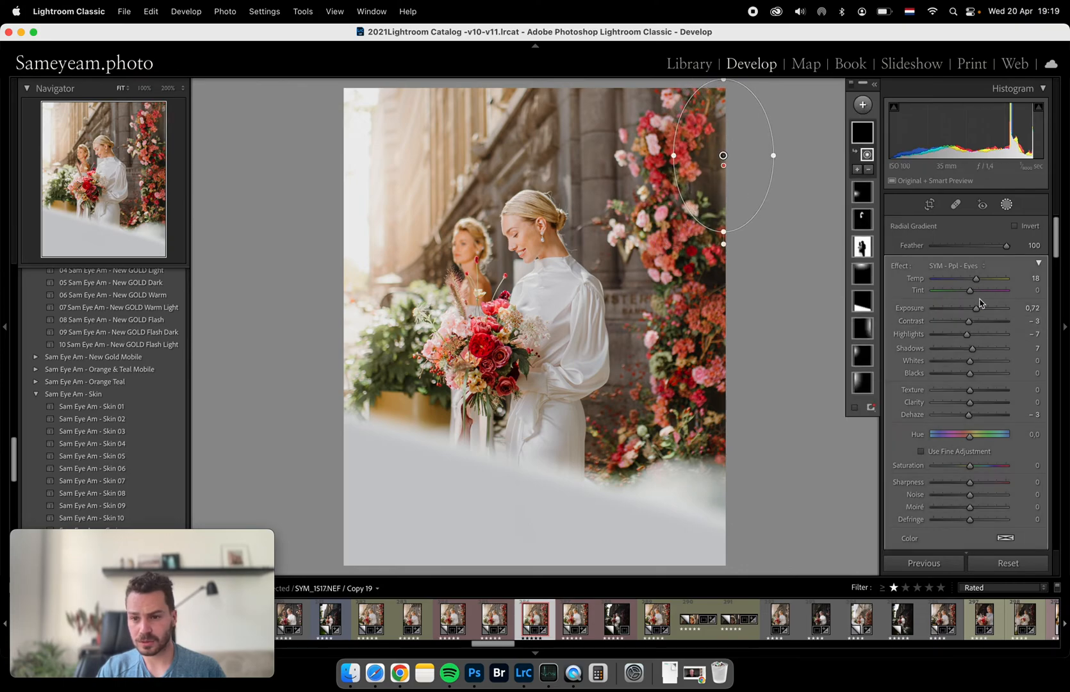
{"action": "left_click_drag", "start_coordinate": [990, 307], "coordinate": [973, 307]}
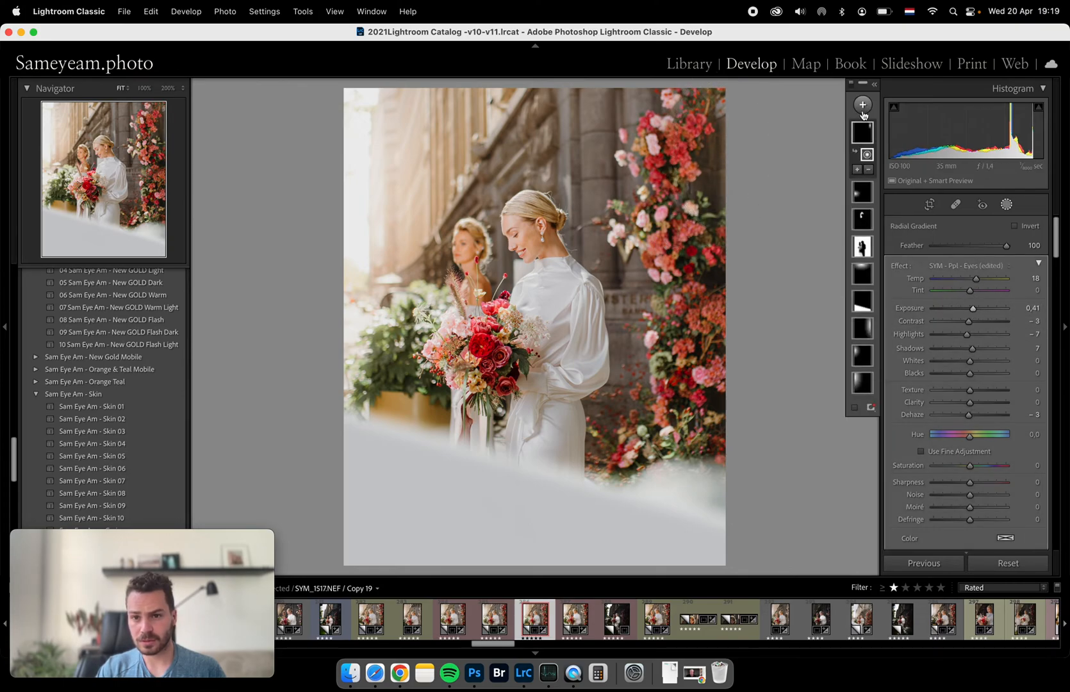
{"action": "left_click_drag", "start_coordinate": [973, 308], "coordinate": [995, 307]}
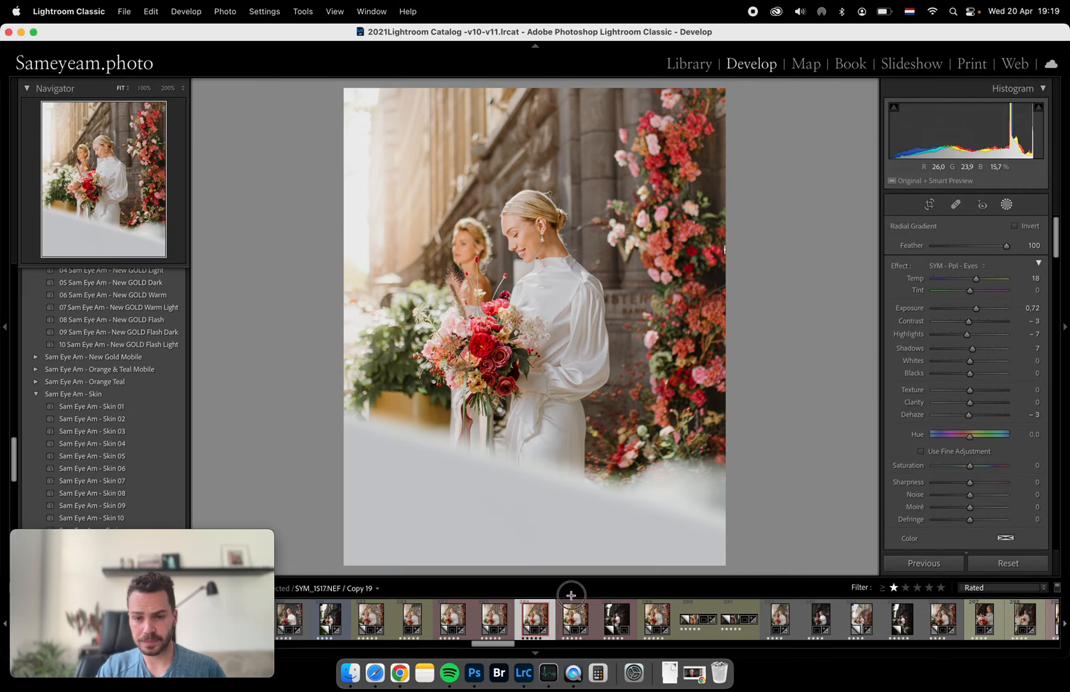
{"action": "left_click_drag", "start_coordinate": [995, 308], "coordinate": [971, 307]}
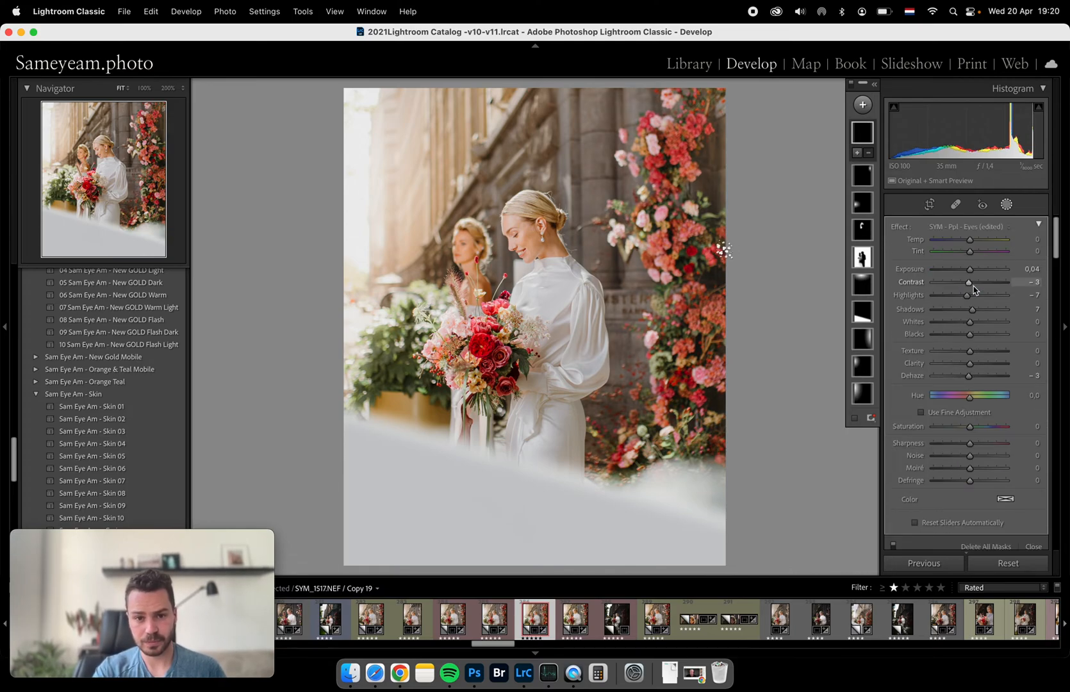
Step: Nudge the global exposure, then create a Select Subject mask of the bride
{"action": "key", "text": "cmd+z"}
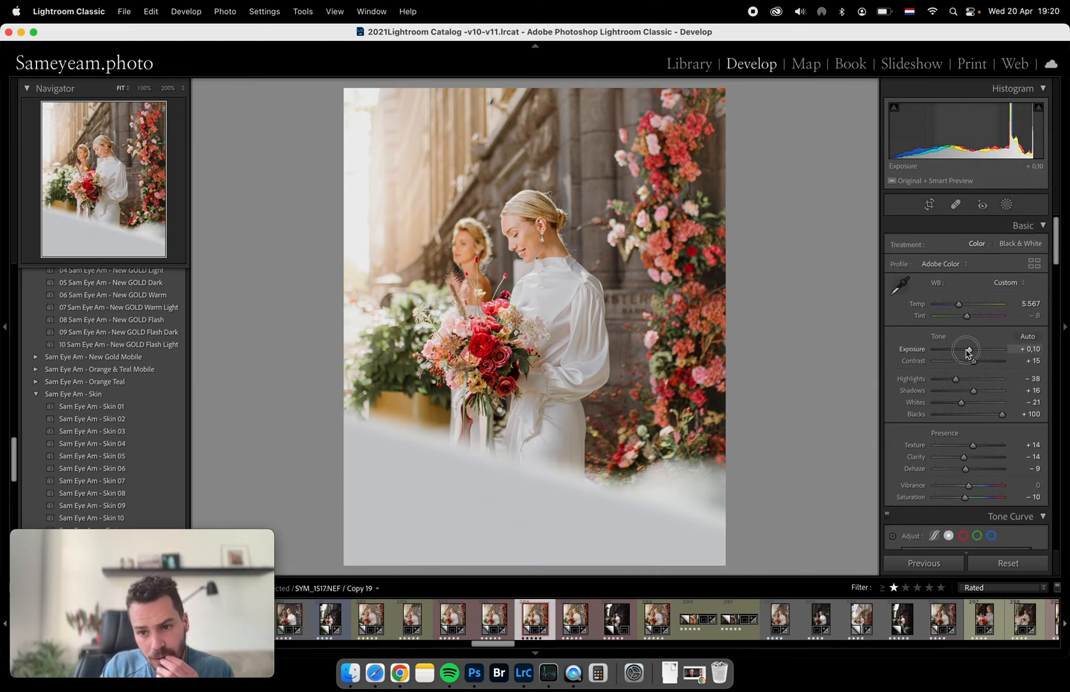
{"action": "left_click_drag", "start_coordinate": [972, 348], "coordinate": [967, 349]}
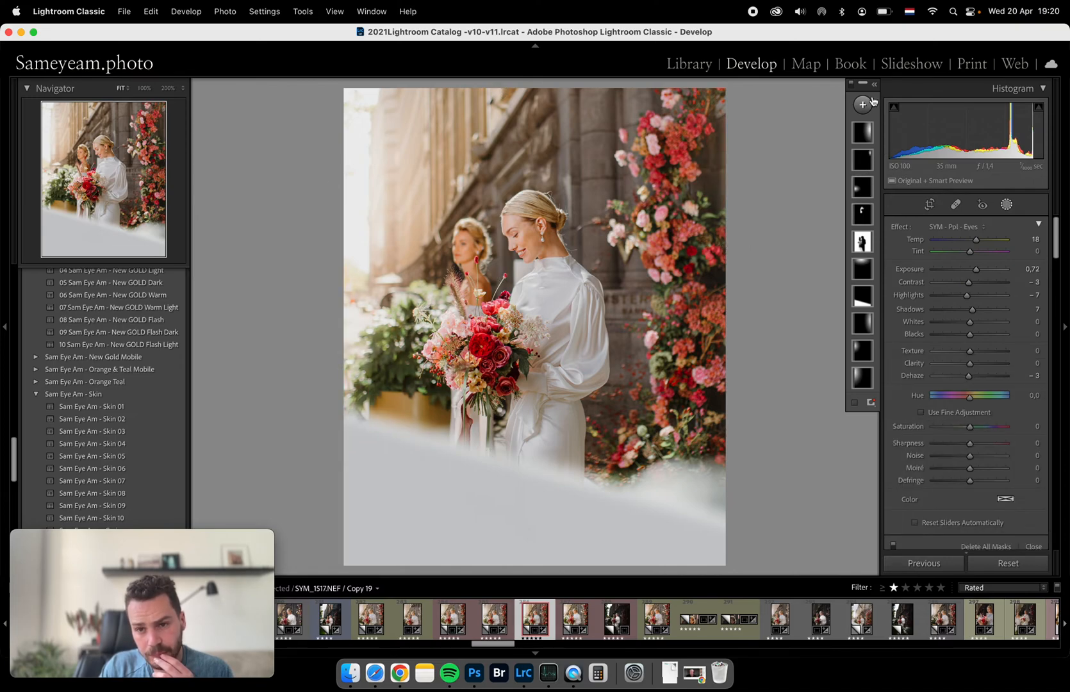
{"action": "left_click", "coordinate": [862, 104]}
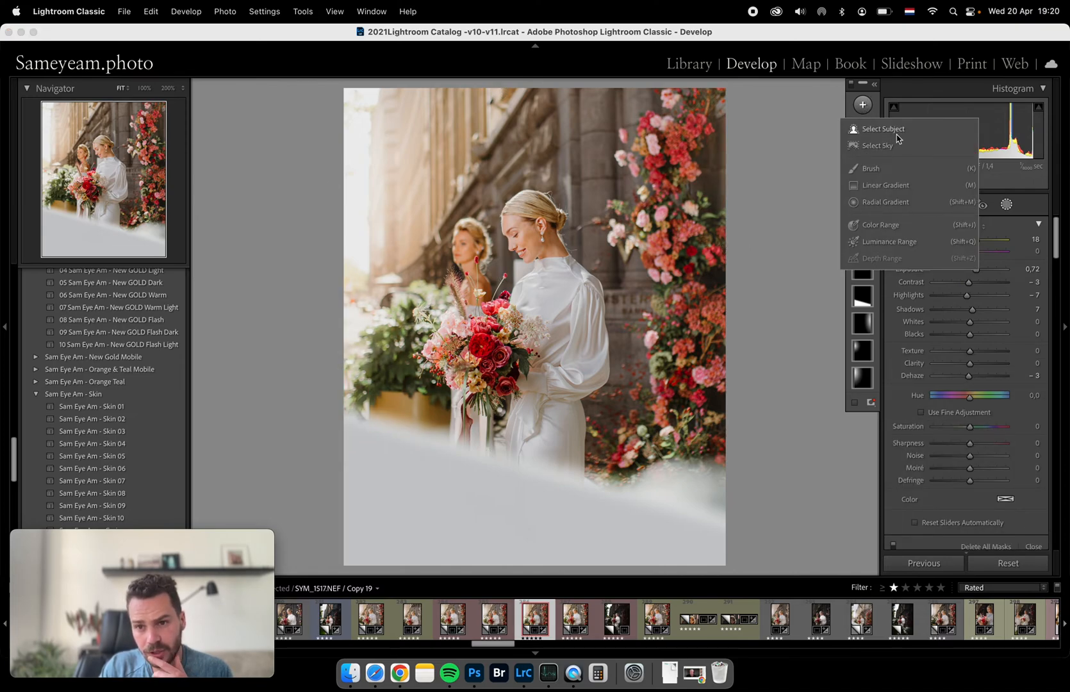
{"action": "left_click", "coordinate": [883, 130]}
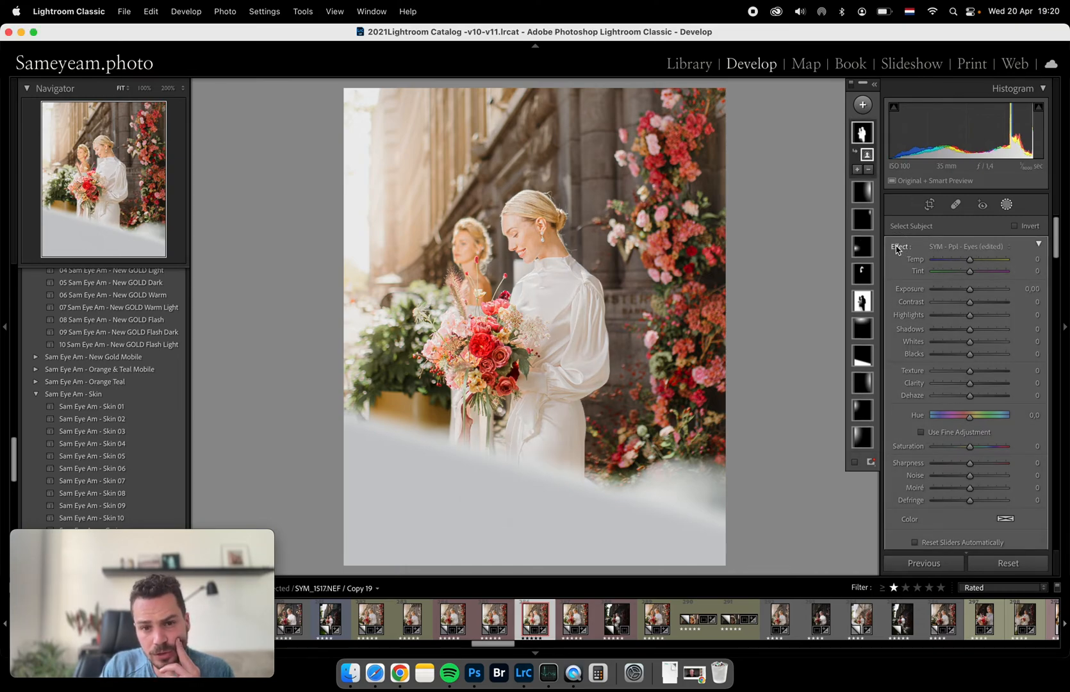
Step: Give the bride's mask +18 contrast while settling its exposure near zero
{"action": "left_click_drag", "start_coordinate": [988, 288], "coordinate": [968, 288]}
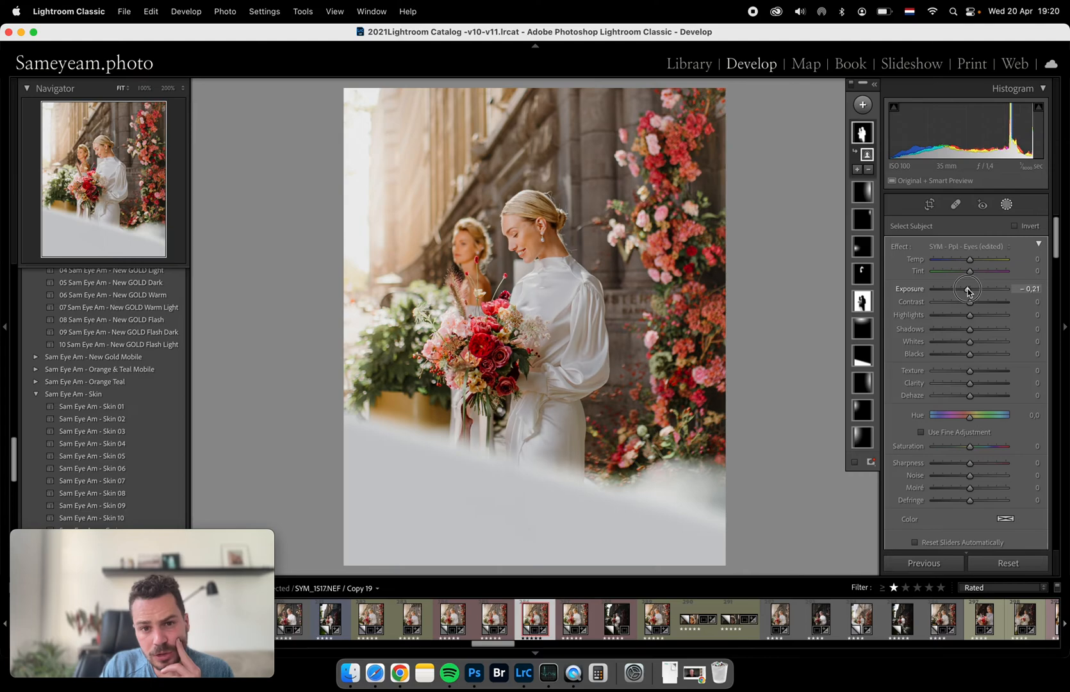
{"action": "left_click_drag", "start_coordinate": [969, 302], "coordinate": [976, 302]}
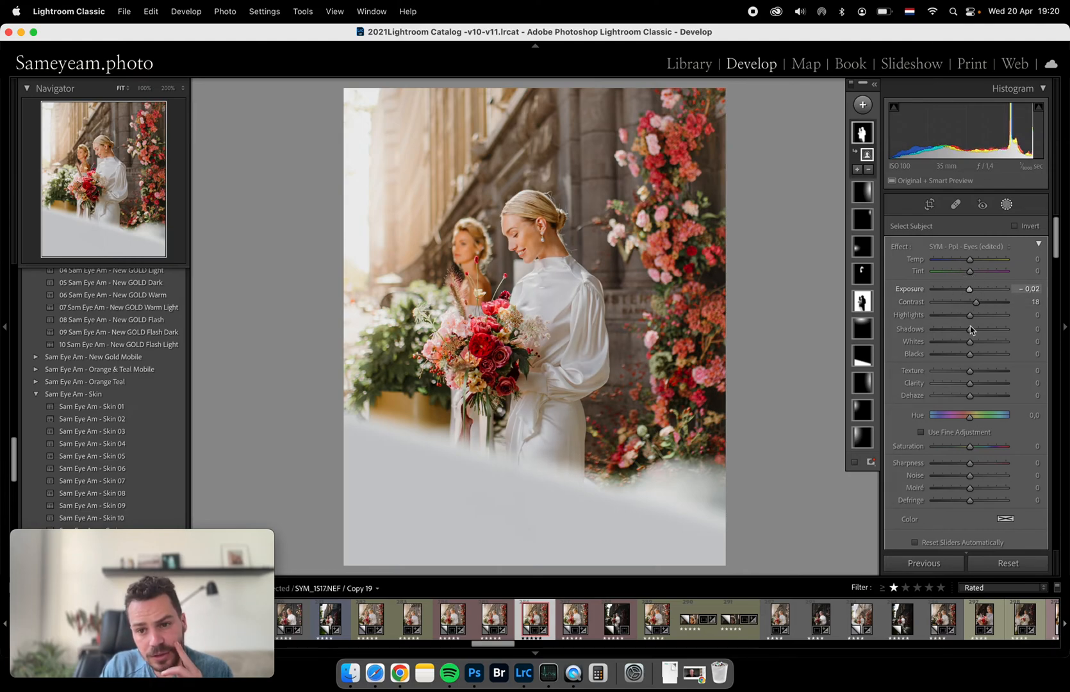
{"action": "left_click_drag", "start_coordinate": [969, 396], "coordinate": [973, 396]}
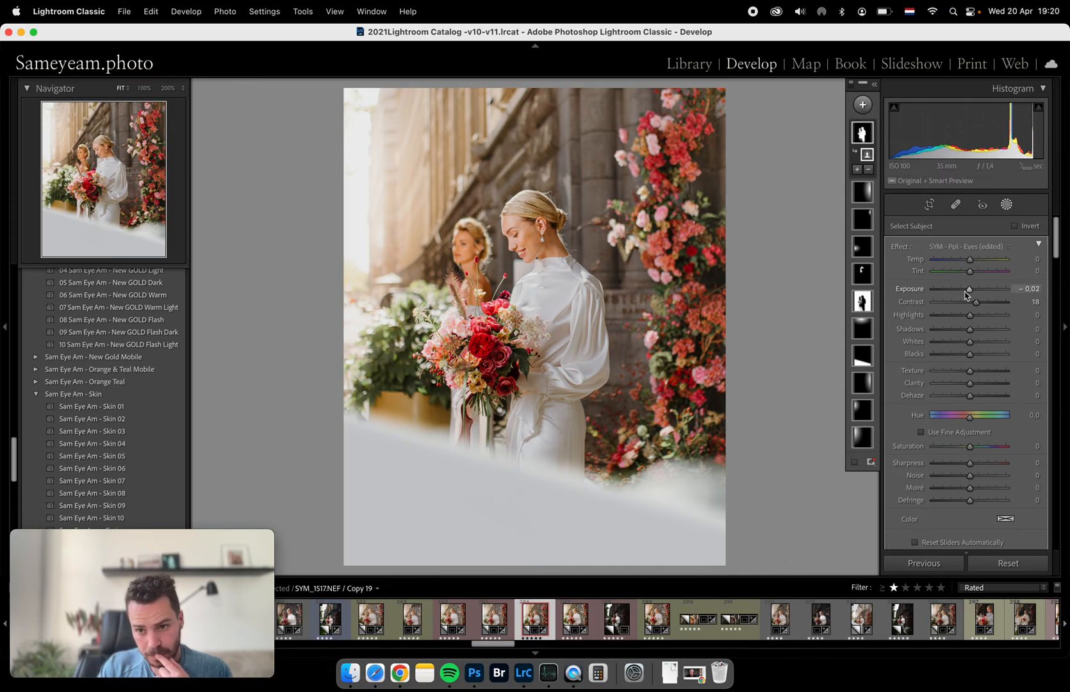
{"action": "left_click_drag", "start_coordinate": [969, 288], "coordinate": [970, 288]}
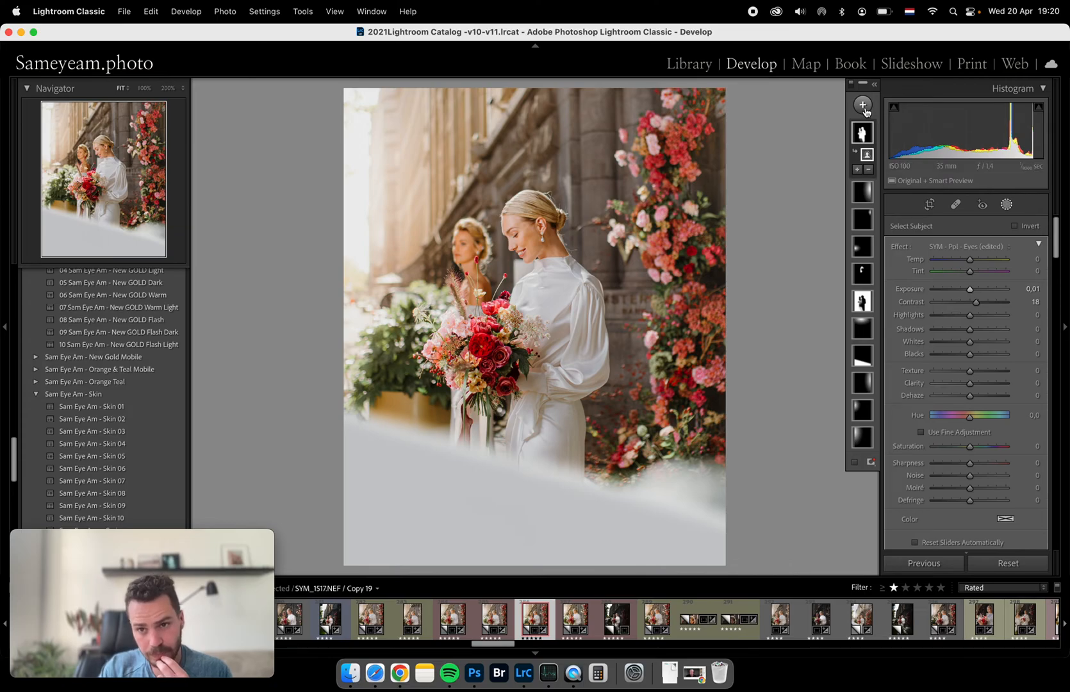
Step: Create another Select Subject mask of the bride and invert it to cover the background
{"action": "left_click", "coordinate": [863, 105]}
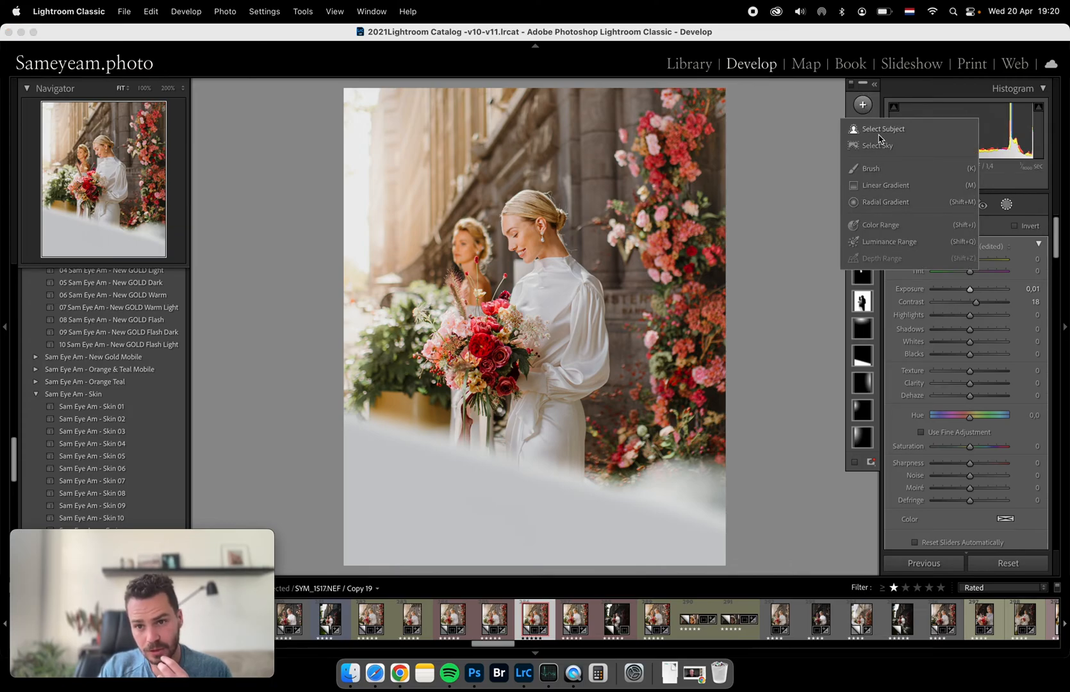
{"action": "left_click", "coordinate": [883, 129]}
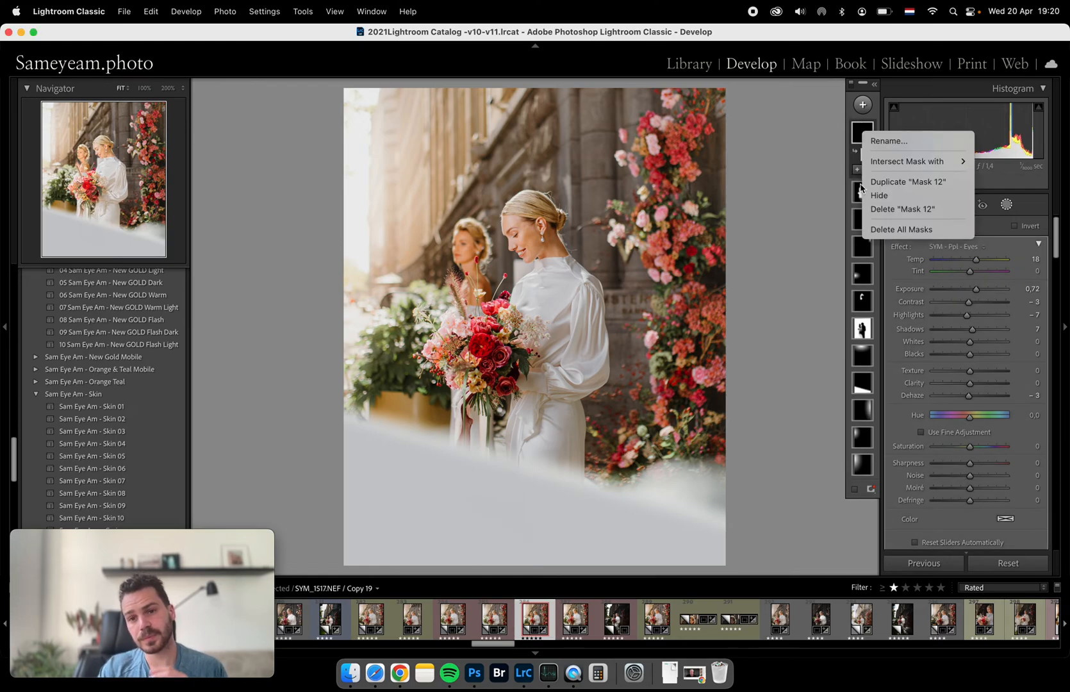
{"action": "left_click", "coordinate": [888, 141]}
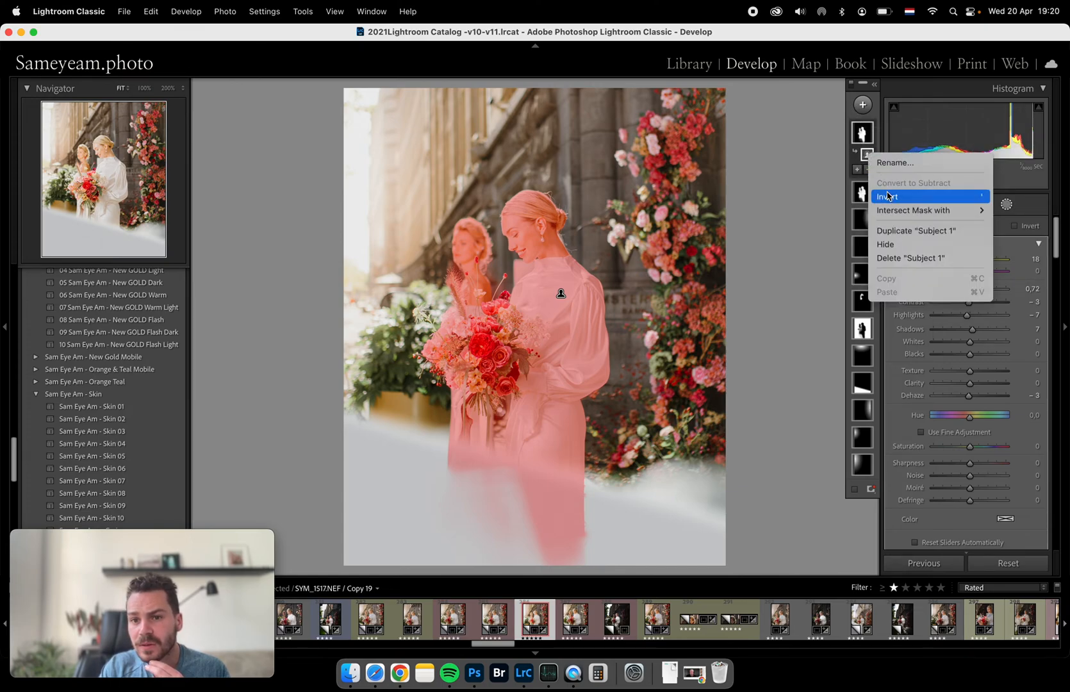
{"action": "left_click", "coordinate": [891, 196]}
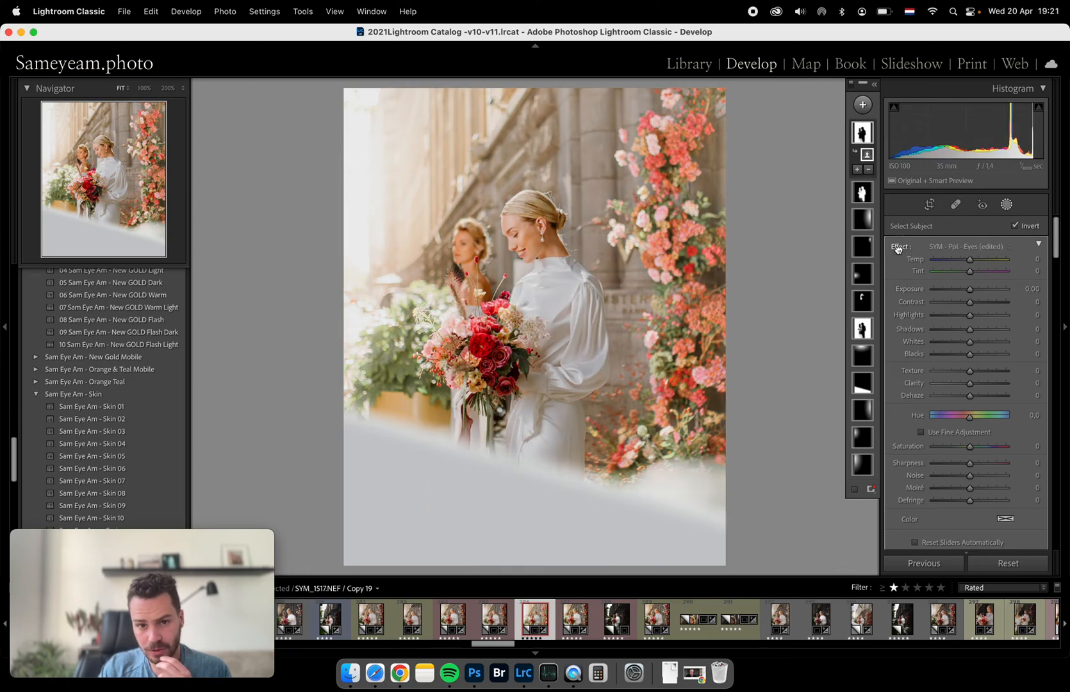
Step: Set the background mask to Temp +6, Contrast -15 and a small exposure lift
{"action": "left_click_drag", "start_coordinate": [989, 301], "coordinate": [961, 301]}
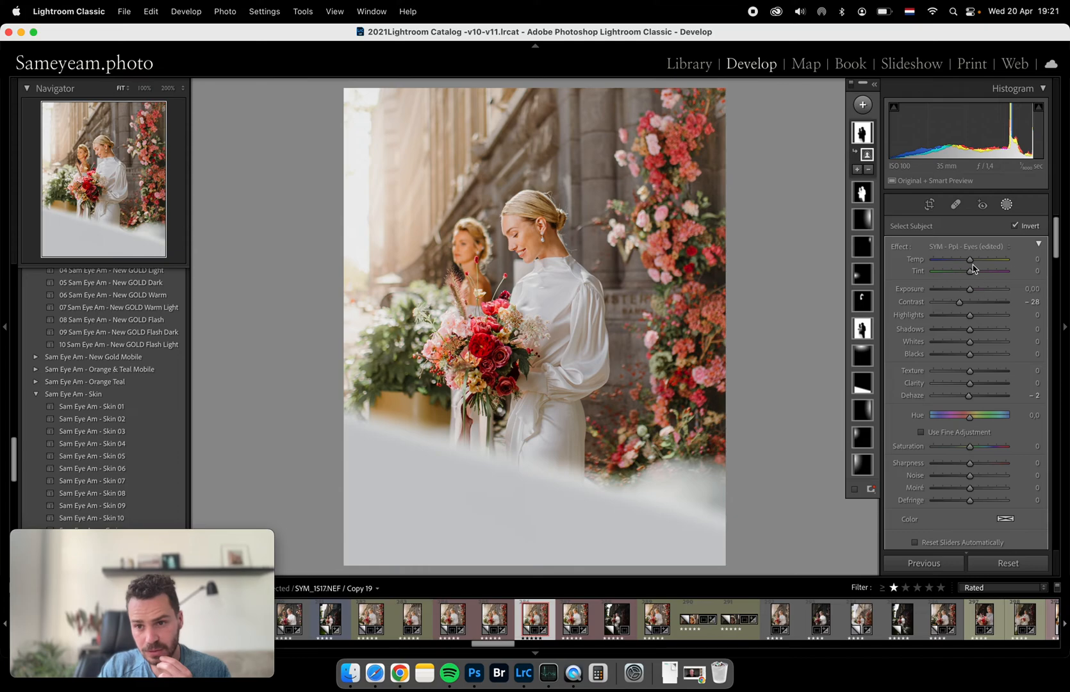
{"action": "left_click_drag", "start_coordinate": [969, 259], "coordinate": [974, 259]}
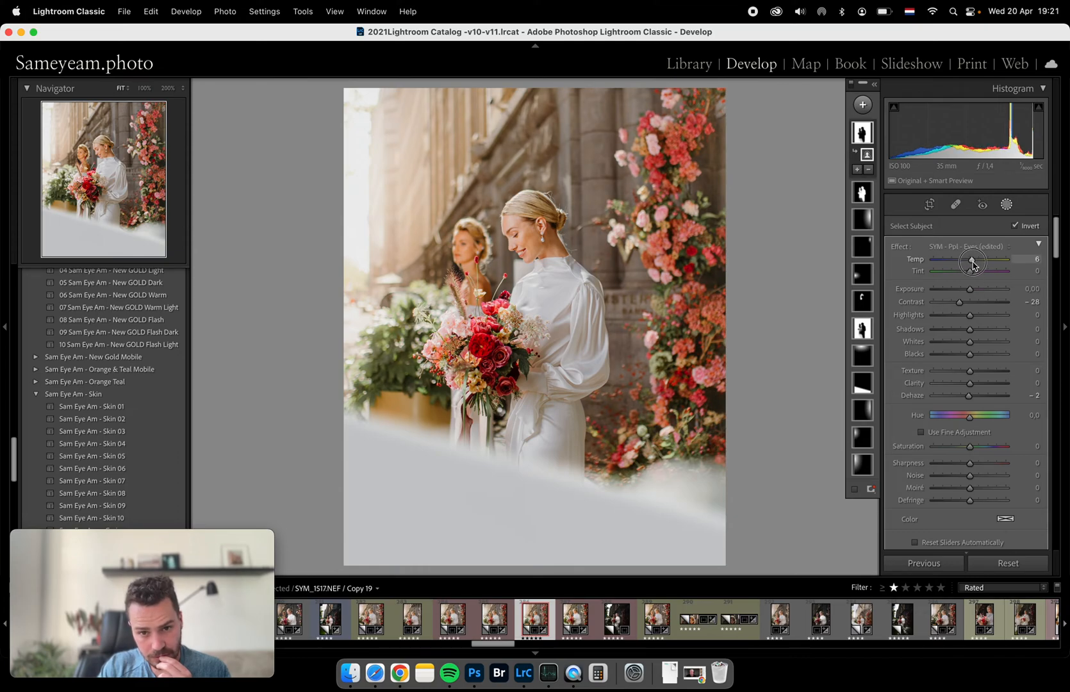
{"action": "left_click_drag", "start_coordinate": [959, 301], "coordinate": [969, 301]}
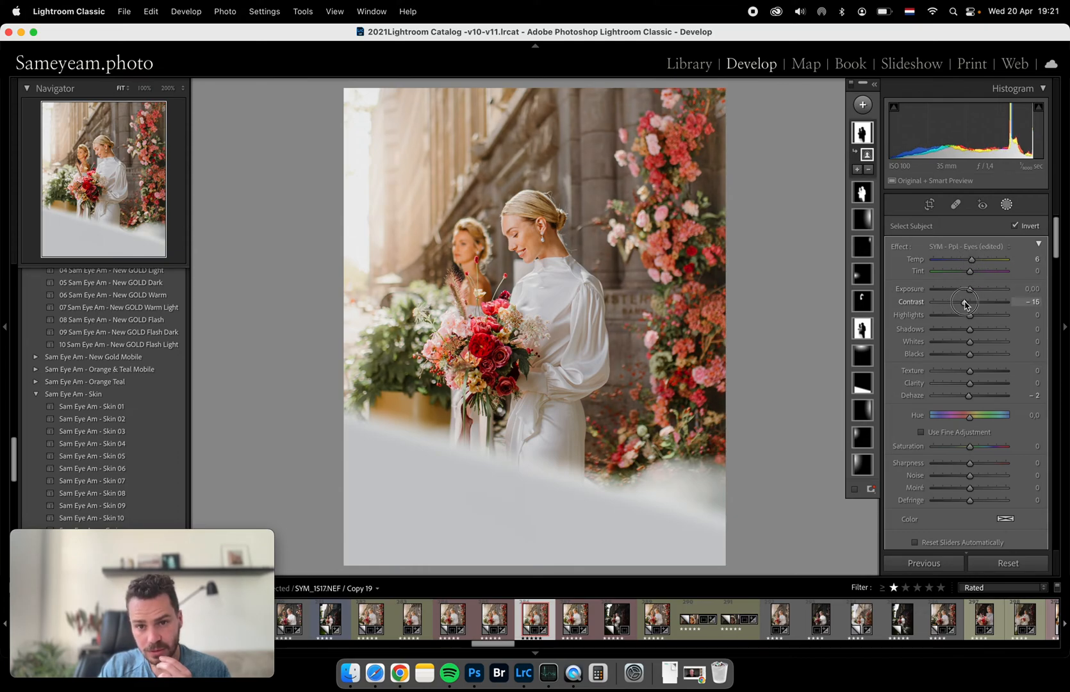
{"action": "left_click_drag", "start_coordinate": [968, 288], "coordinate": [986, 288]}
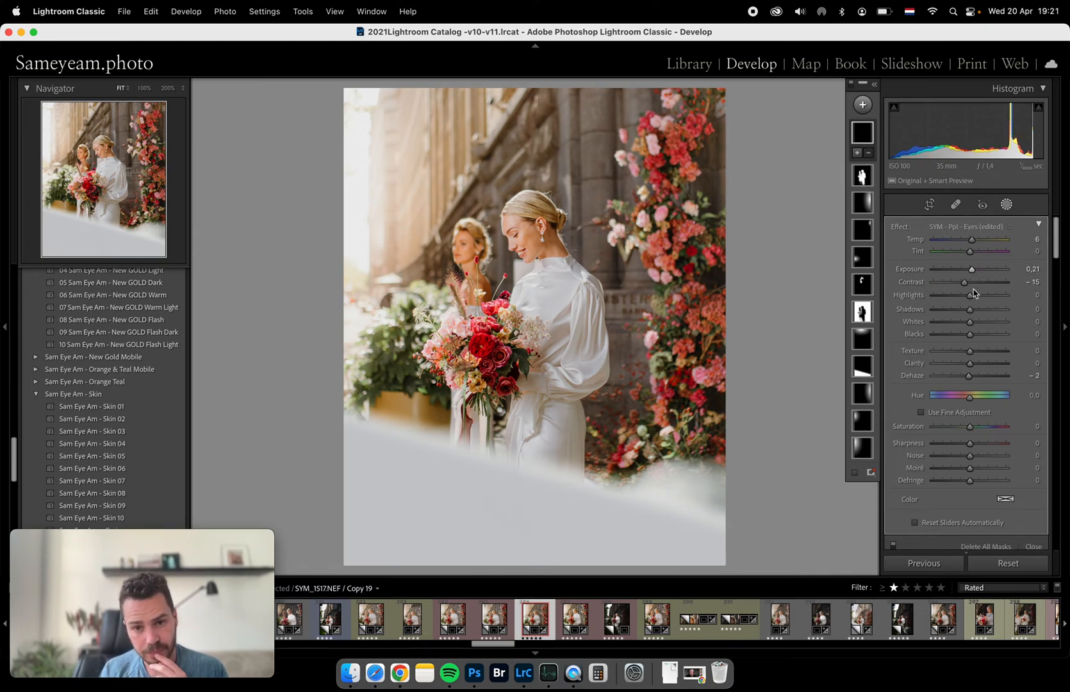
Step: Undo and reapply the background exposure lift to 0.21, then dismiss the Subtract menu
{"action": "key", "text": "cmd+z"}
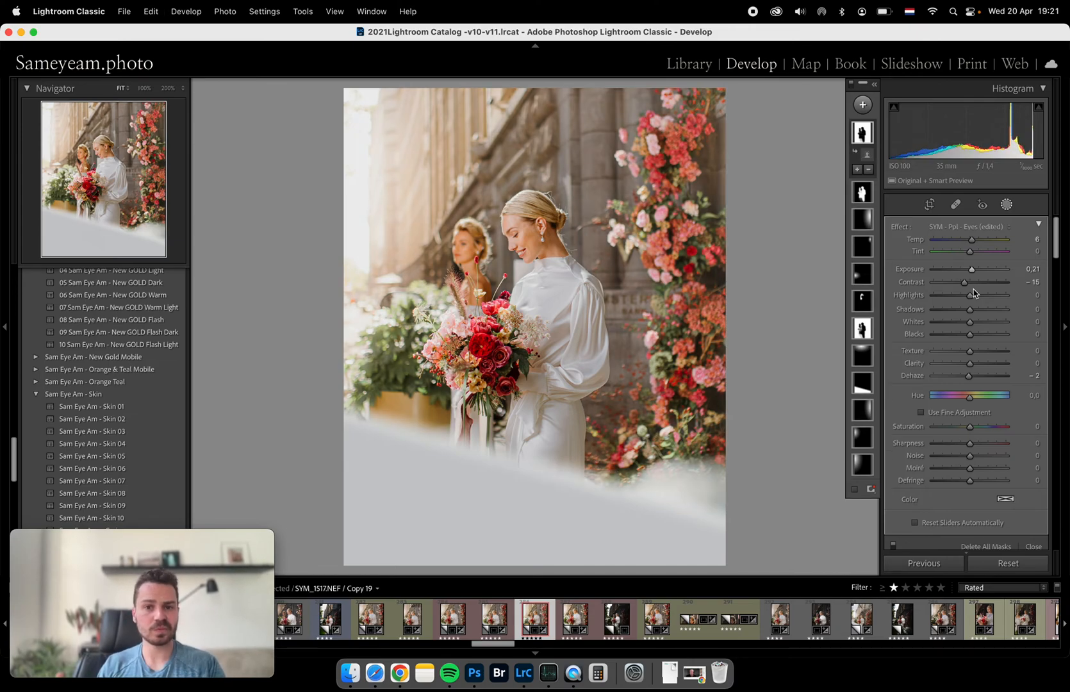
{"action": "key", "text": "cmd+z"}
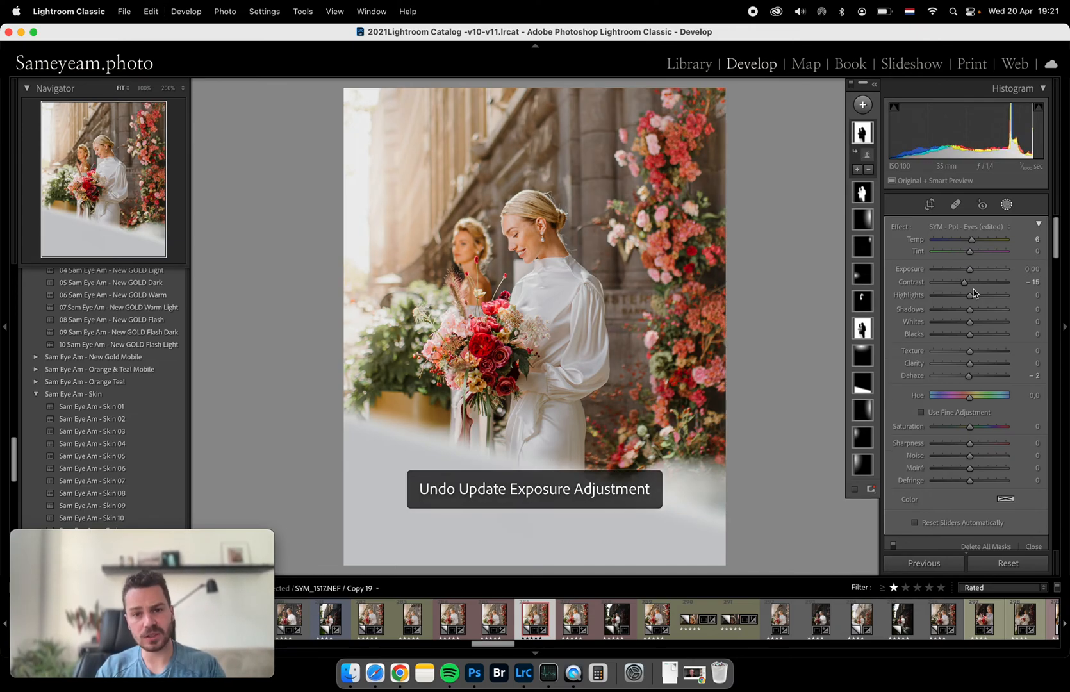
{"action": "left_click_drag", "start_coordinate": [968, 270], "coordinate": [974, 269]}
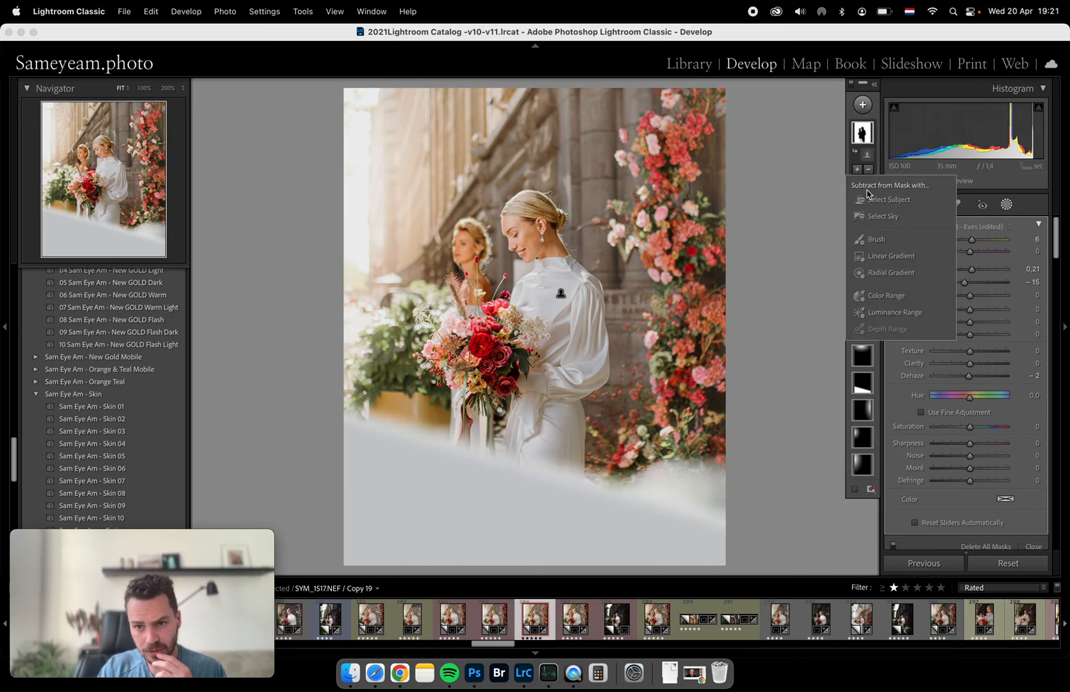
{"action": "left_click", "coordinate": [877, 238]}
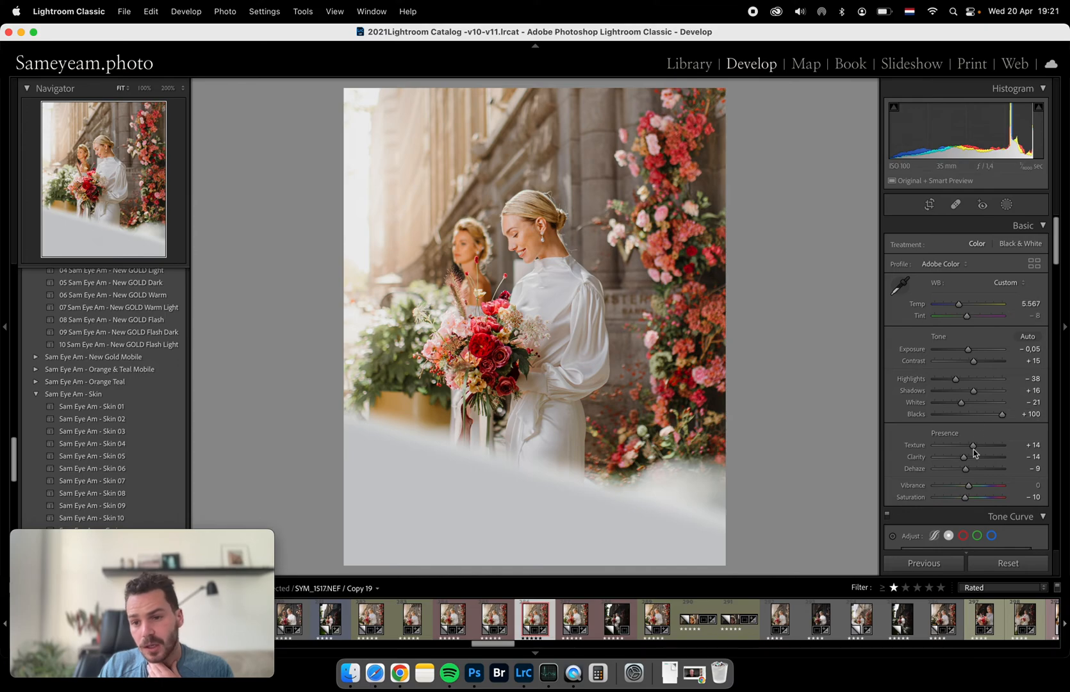
Step: Raise global Texture to +20 and ease Dehaze to -6 in the Basic panel
{"action": "left_click_drag", "start_coordinate": [969, 444], "coordinate": [977, 445]}
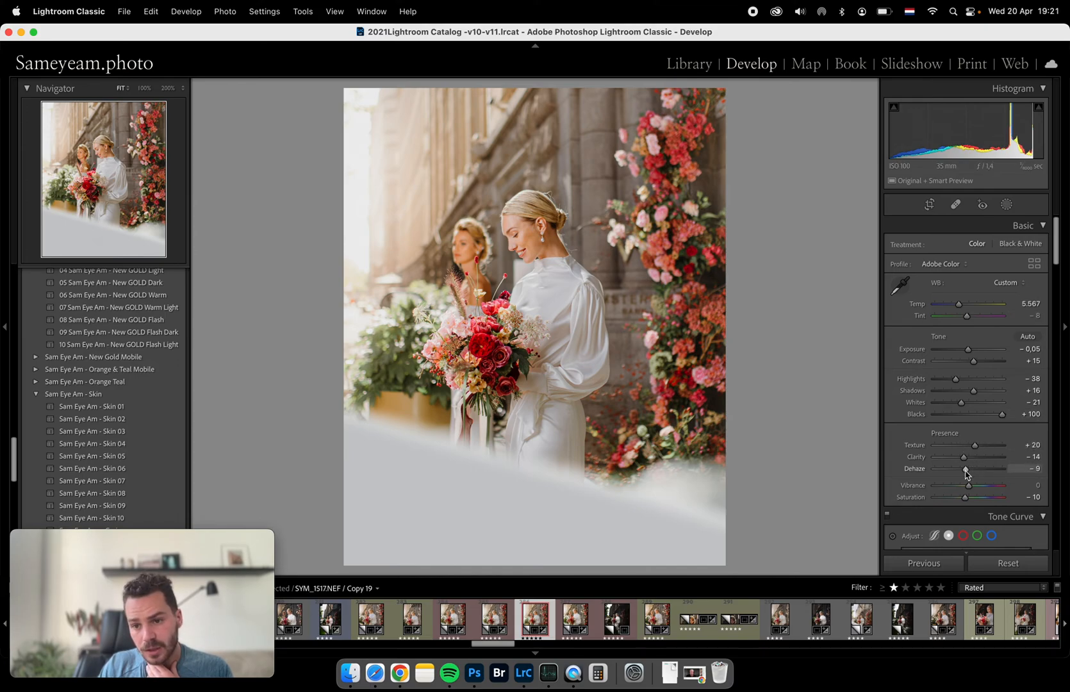
{"action": "left_click_drag", "start_coordinate": [961, 469], "coordinate": [969, 469]}
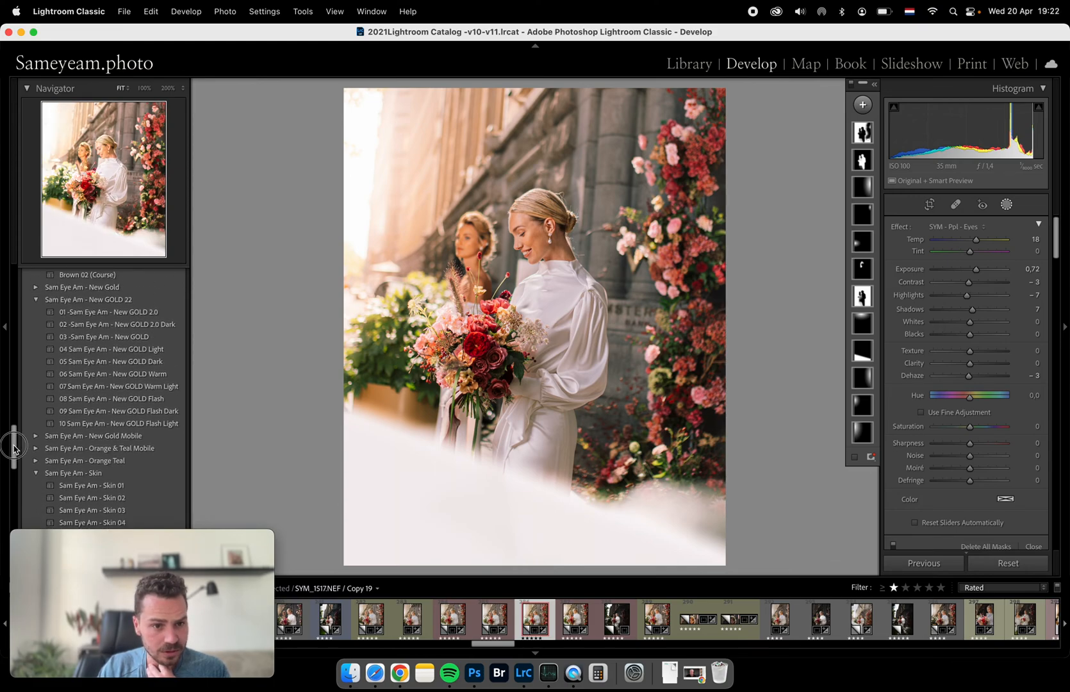
{"action": "left_click", "coordinate": [117, 339]}
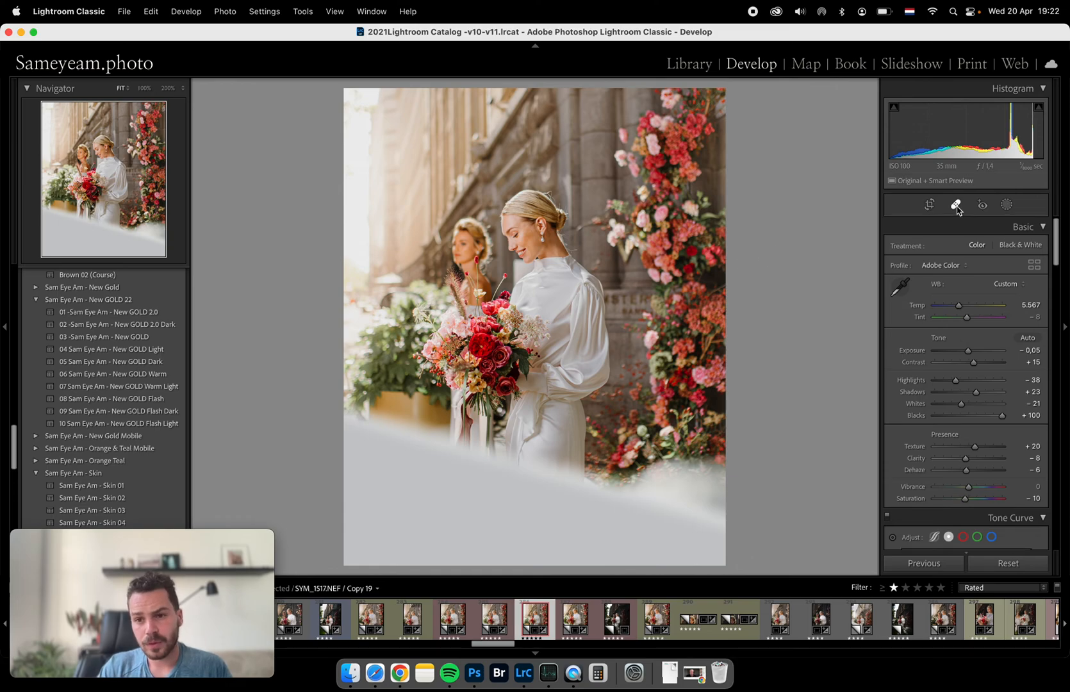
{"action": "left_click", "coordinate": [958, 205]}
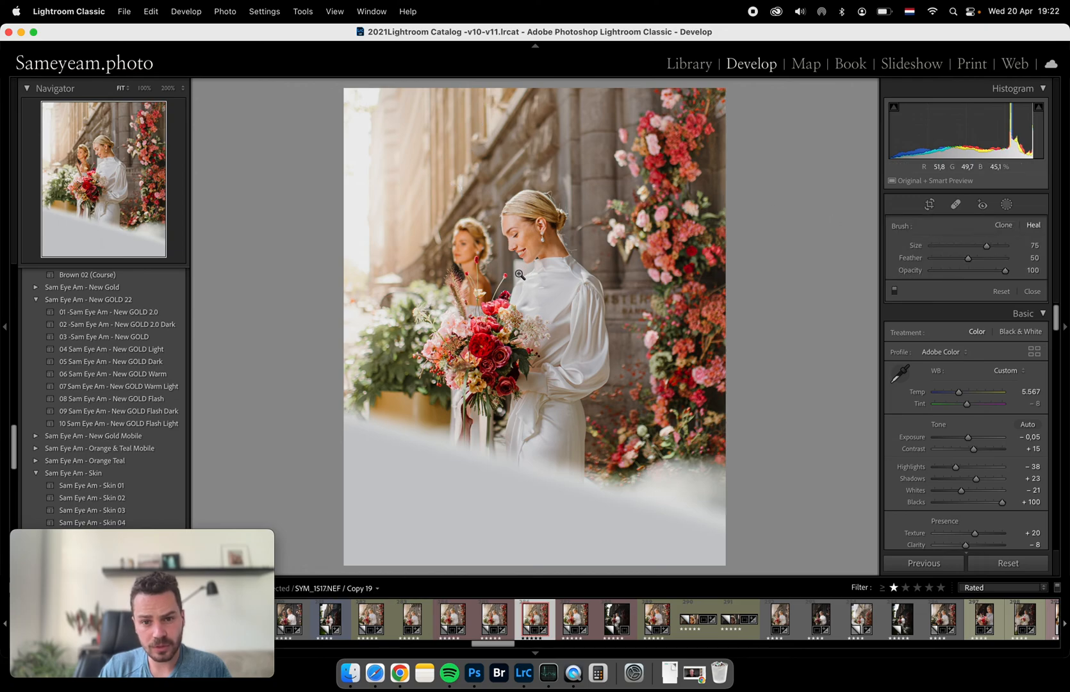
{"action": "left_click", "coordinate": [1033, 291]}
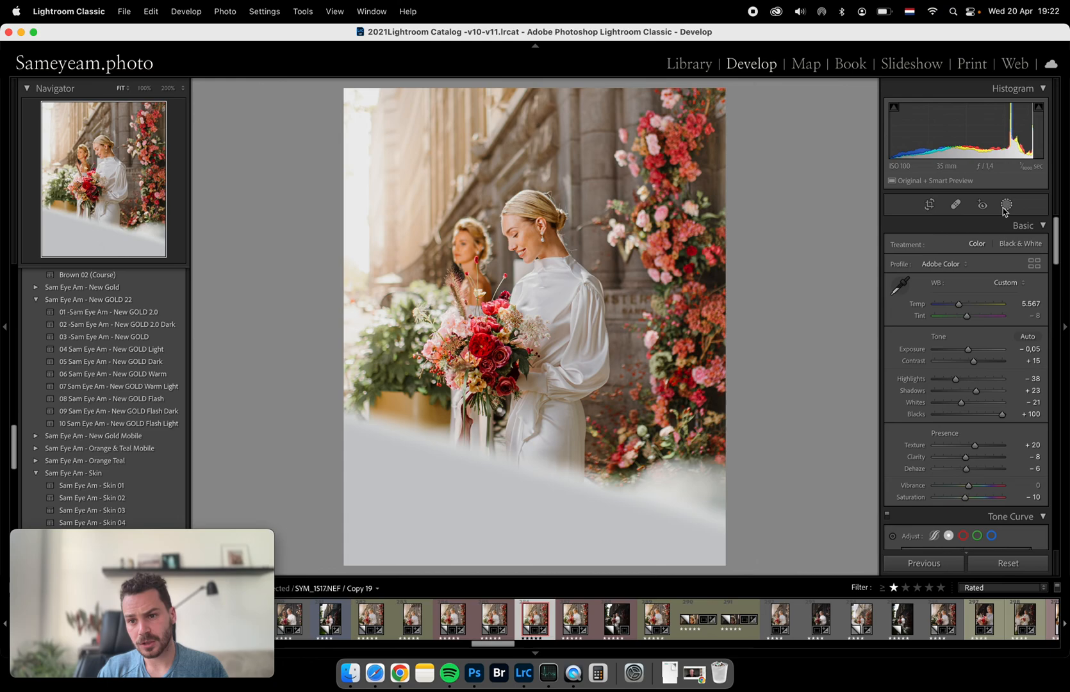
Step: Place a new Radial Gradient mask over the light at the photo's upper left
{"action": "left_click", "coordinate": [1010, 205]}
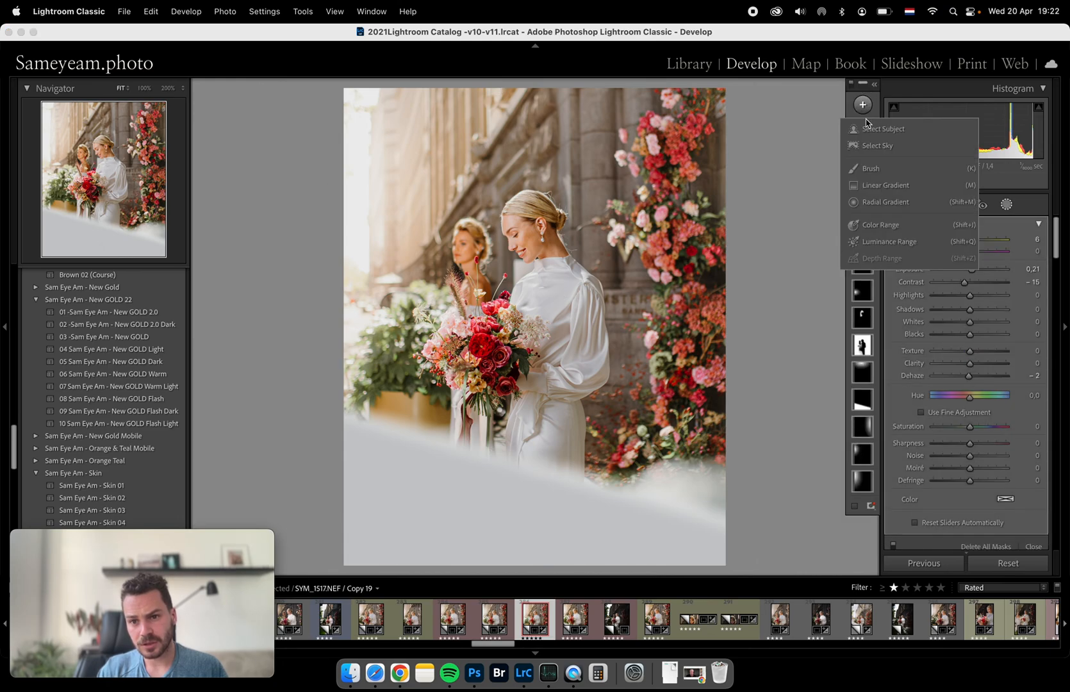
{"action": "left_click", "coordinate": [888, 201]}
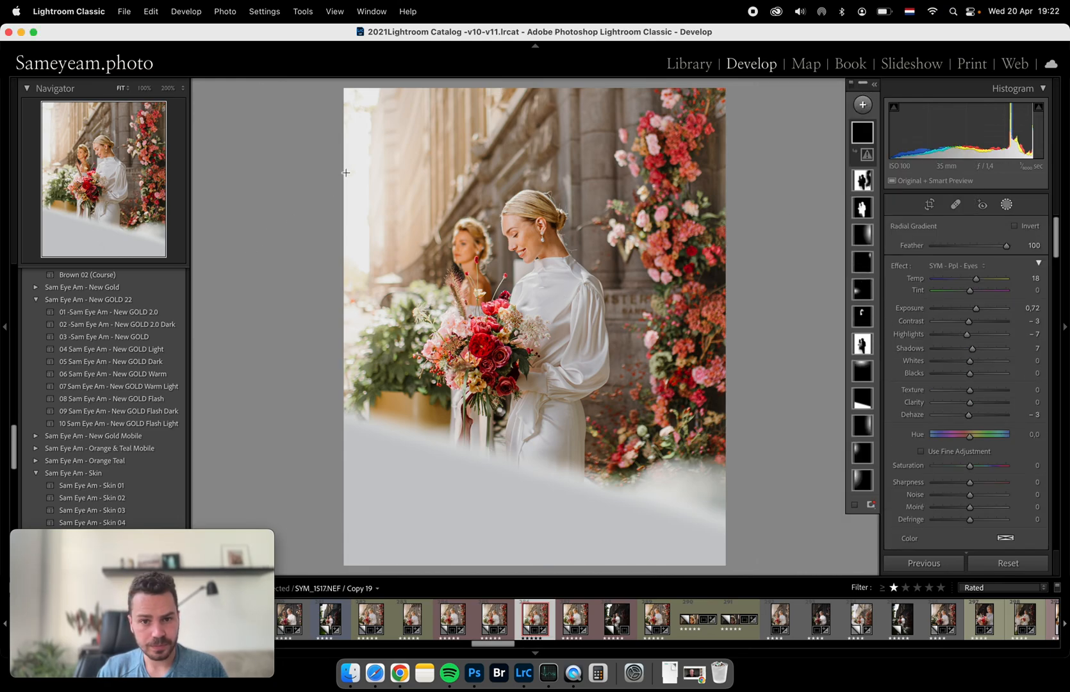
{"action": "left_click_drag", "start_coordinate": [348, 173], "coordinate": [448, 322]}
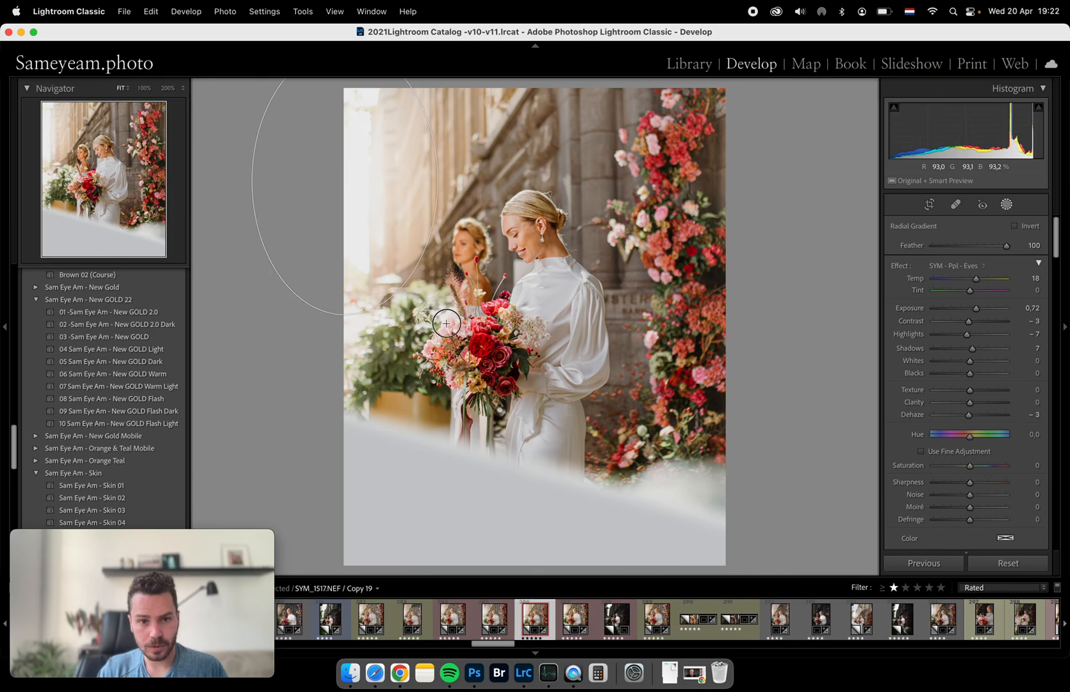
Step: Apply the SYM - Vibe -The Sun preset, lower its exposure to 2.55 and close Masking
{"action": "left_click", "coordinate": [1038, 265]}
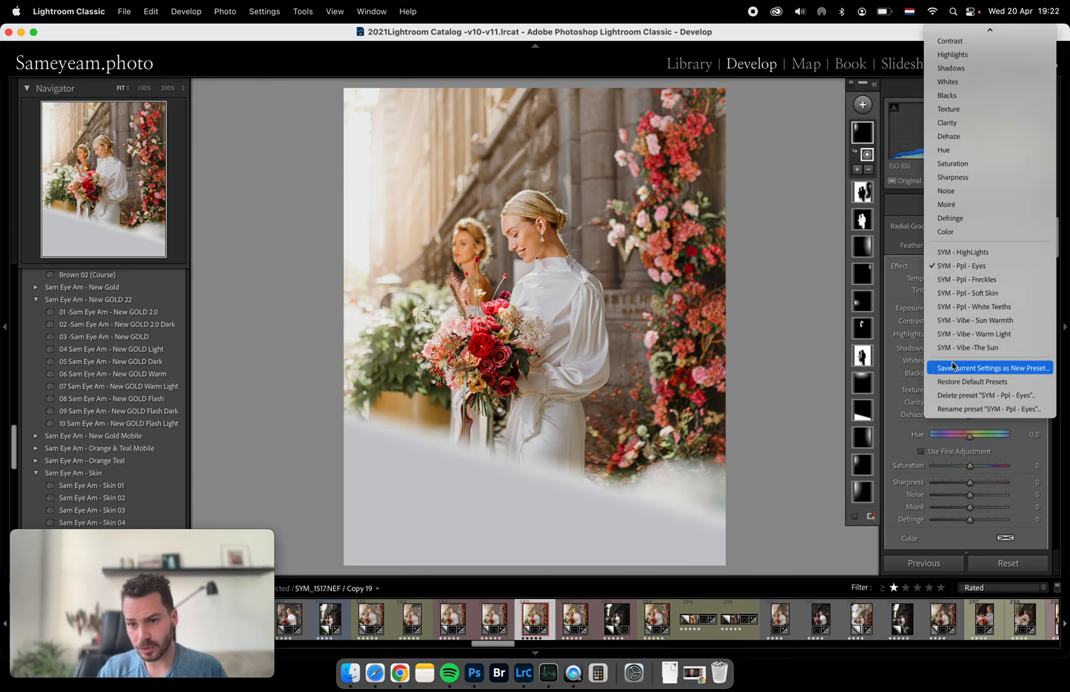
{"action": "left_click", "coordinate": [968, 347]}
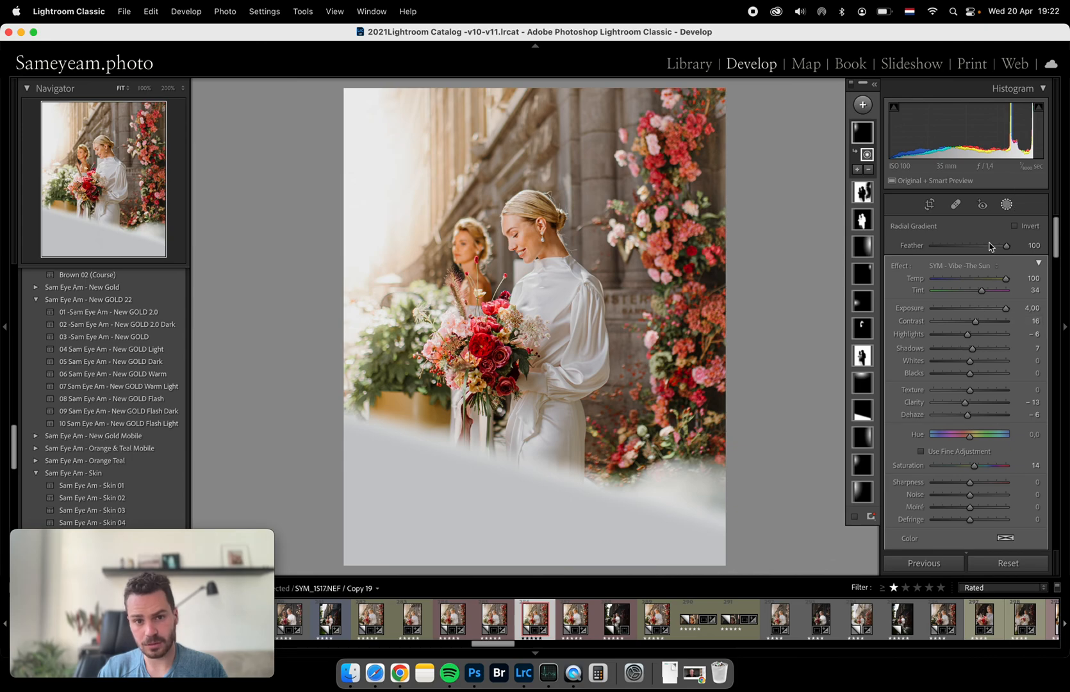
{"action": "left_click_drag", "start_coordinate": [1010, 307], "coordinate": [979, 308]}
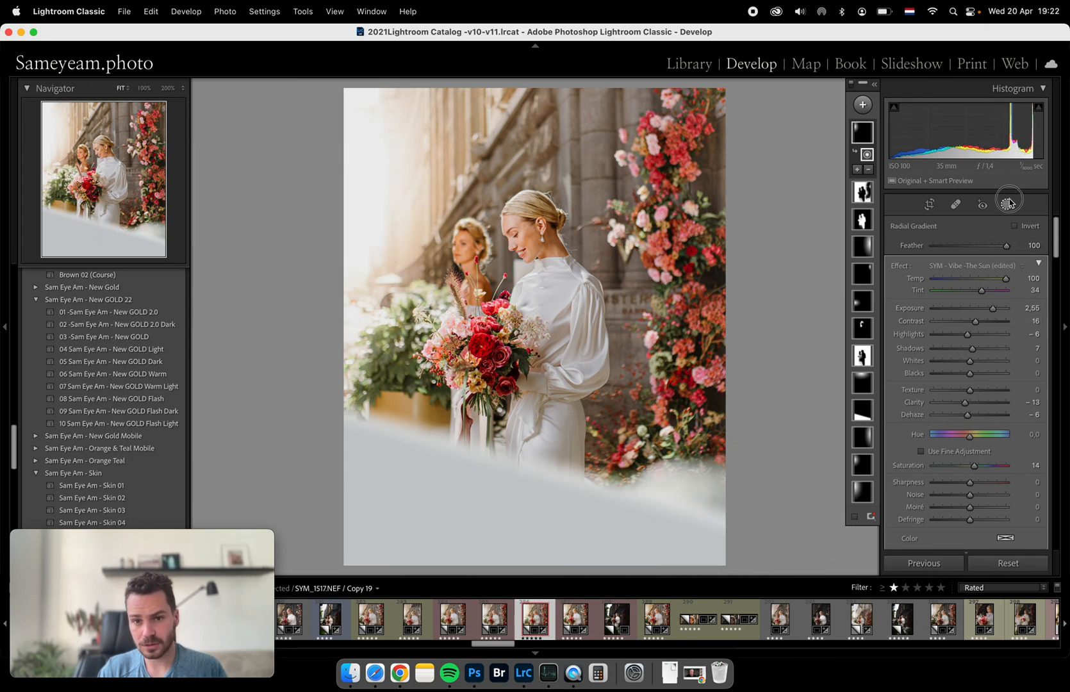
{"action": "left_click", "coordinate": [1008, 204]}
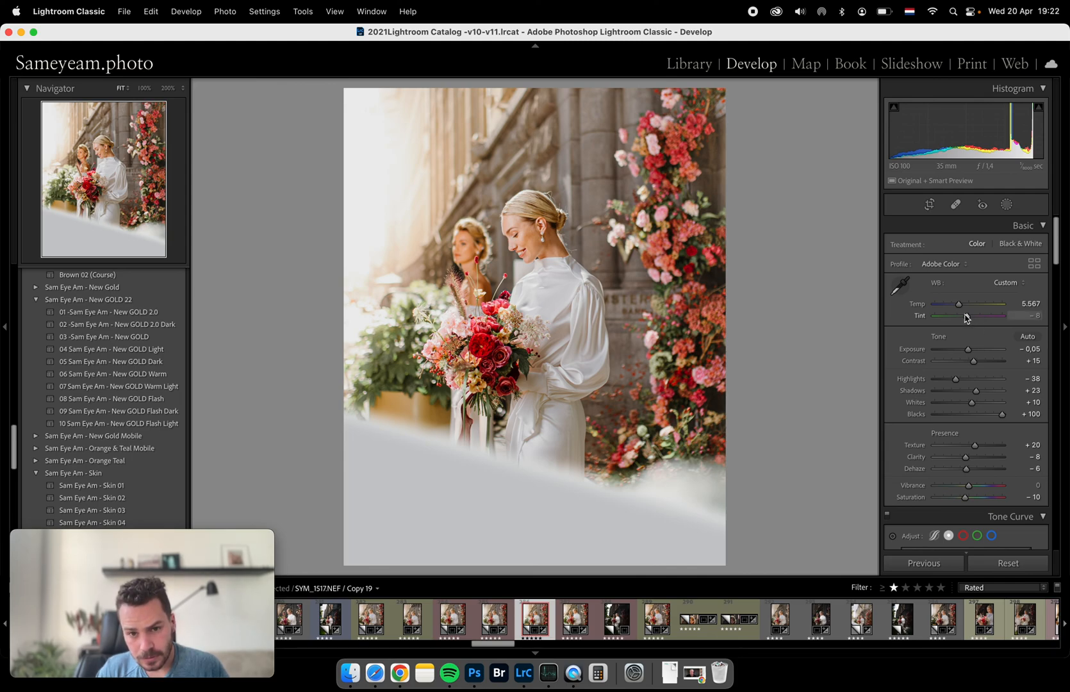
Step: Shift the global Tint from -8 to -9, slightly toward green
{"action": "left_click_drag", "start_coordinate": [979, 315], "coordinate": [967, 316]}
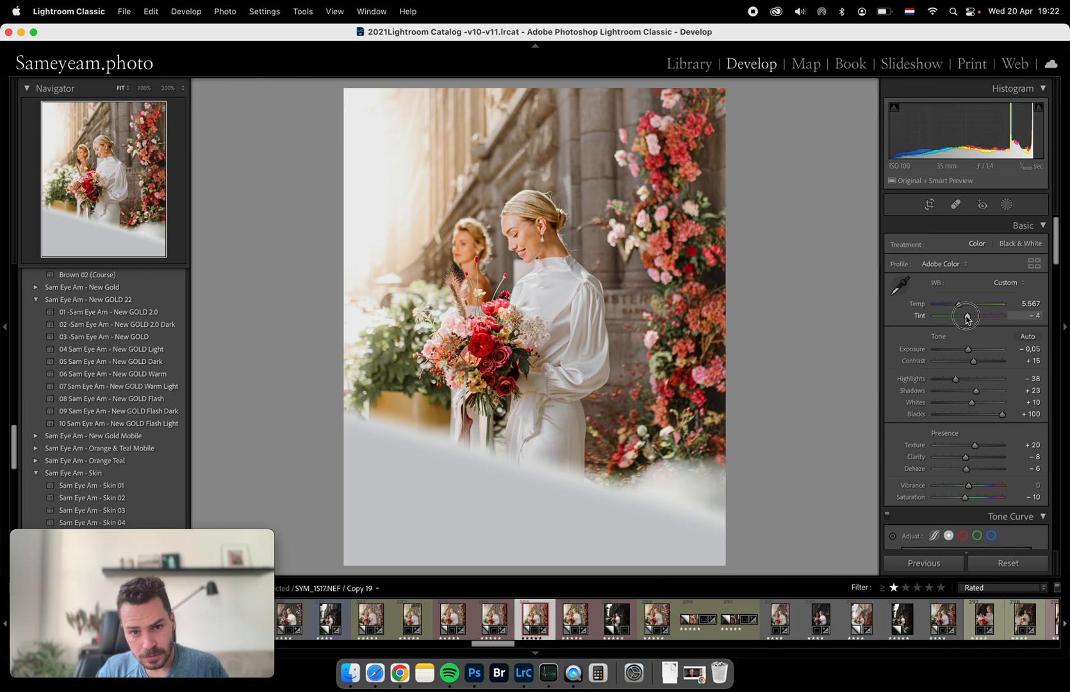
{"action": "left_click_drag", "start_coordinate": [968, 316], "coordinate": [962, 315]}
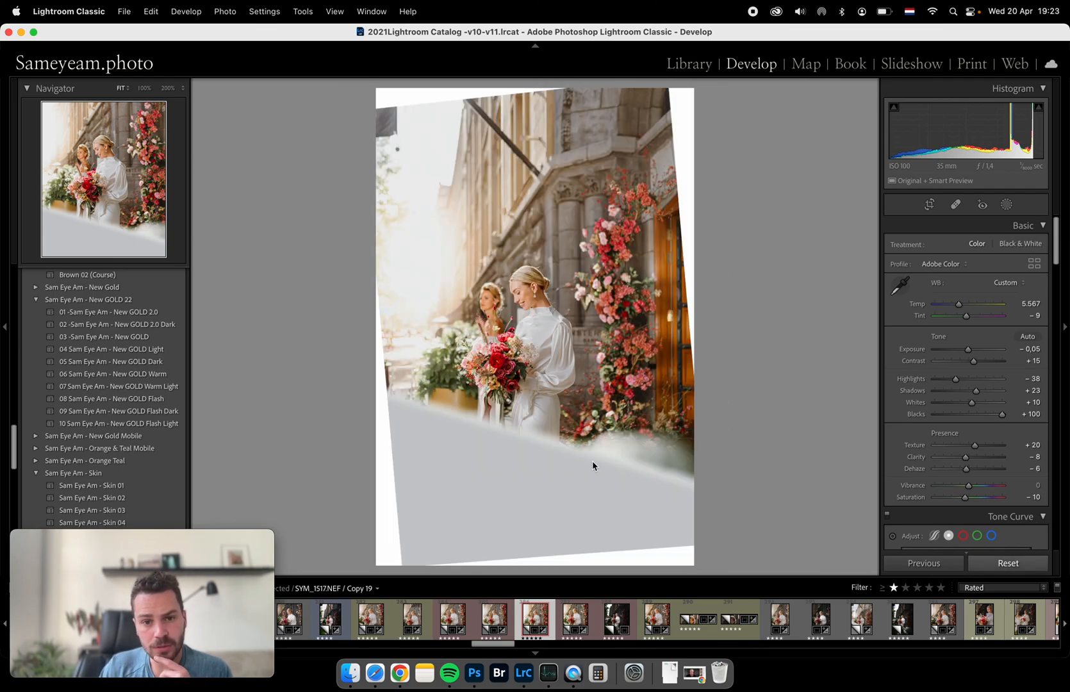
{"action": "left_click", "coordinate": [1009, 562]}
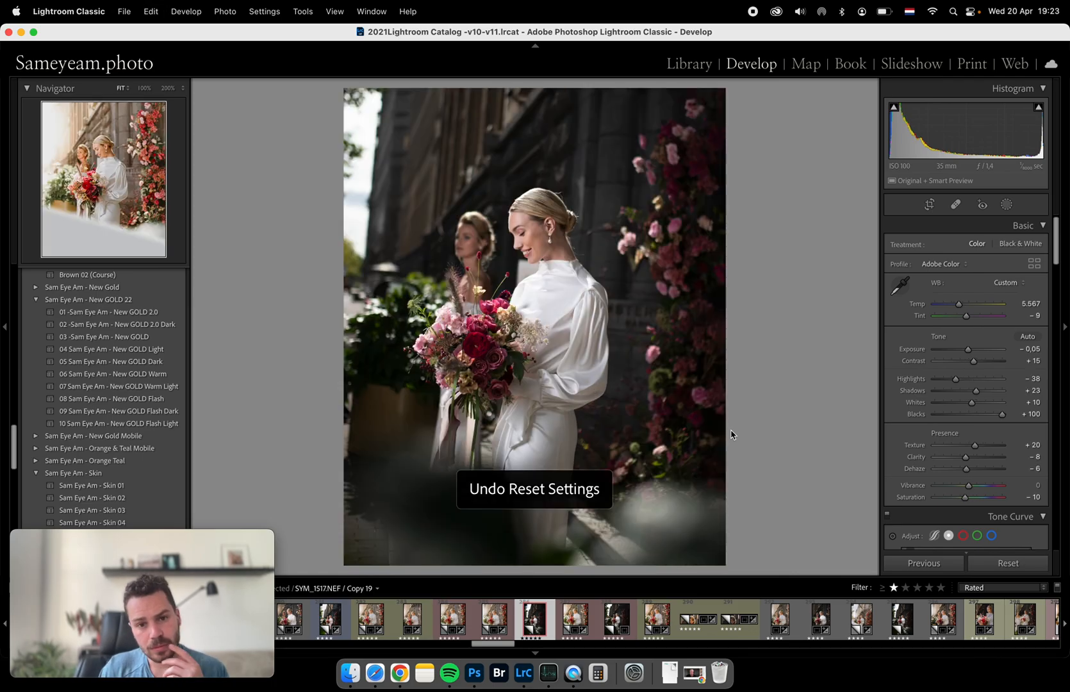